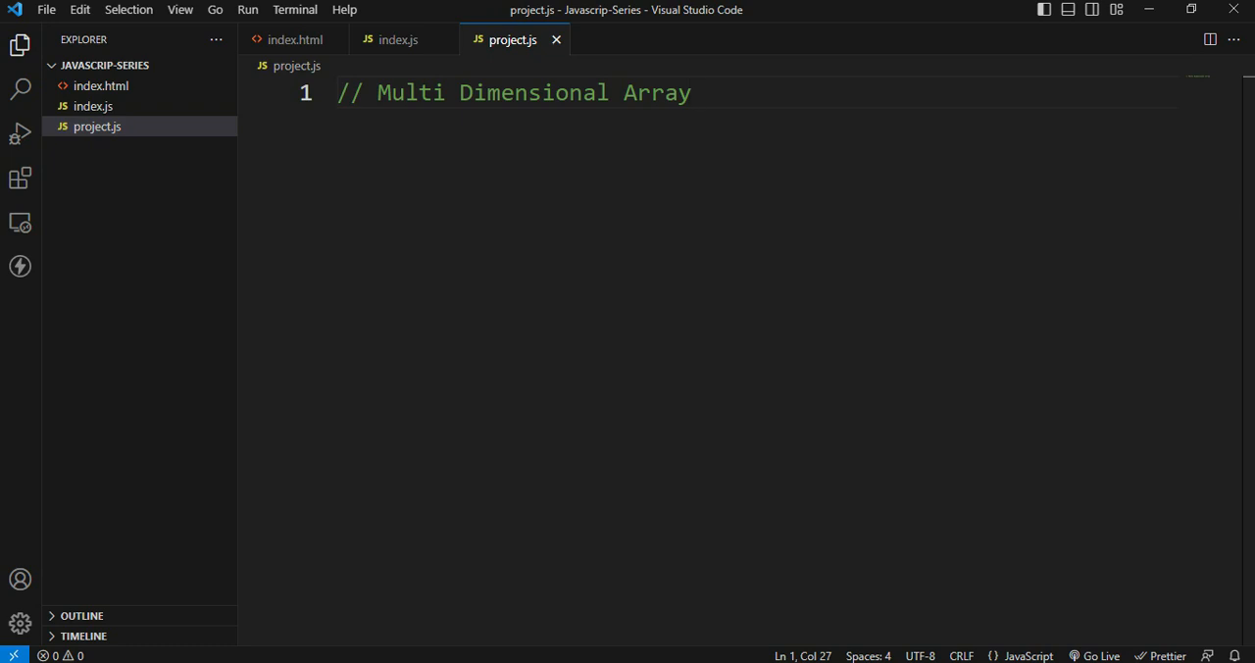
Declare let students = ["anil", "sunil", "banti"] on line 3 and highlight sunil
type("let students = [\"anil\", \"sunil\", \"banti\"]")
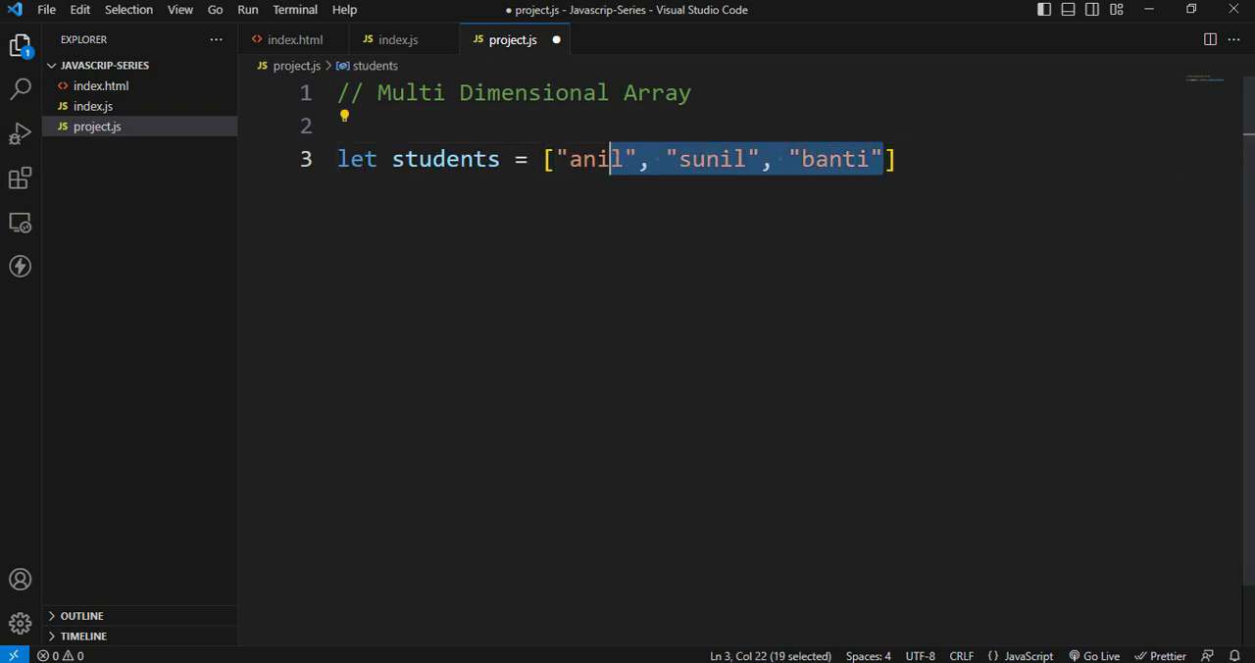
double_click(444, 159)
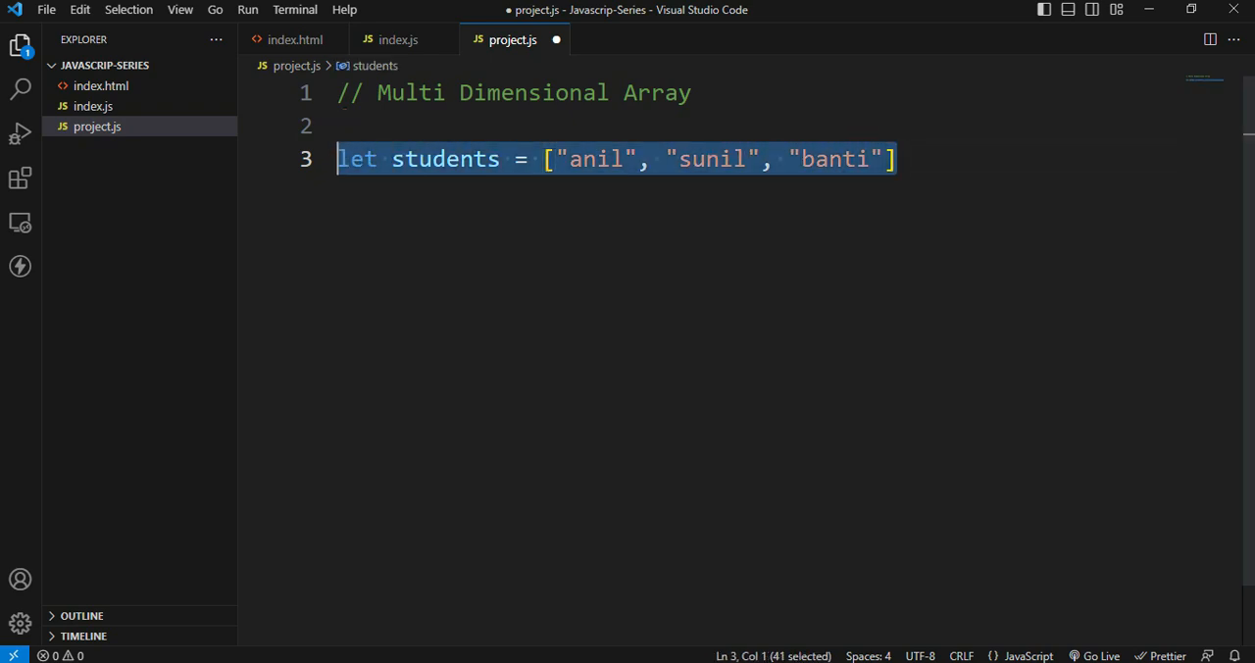
key("Enter")
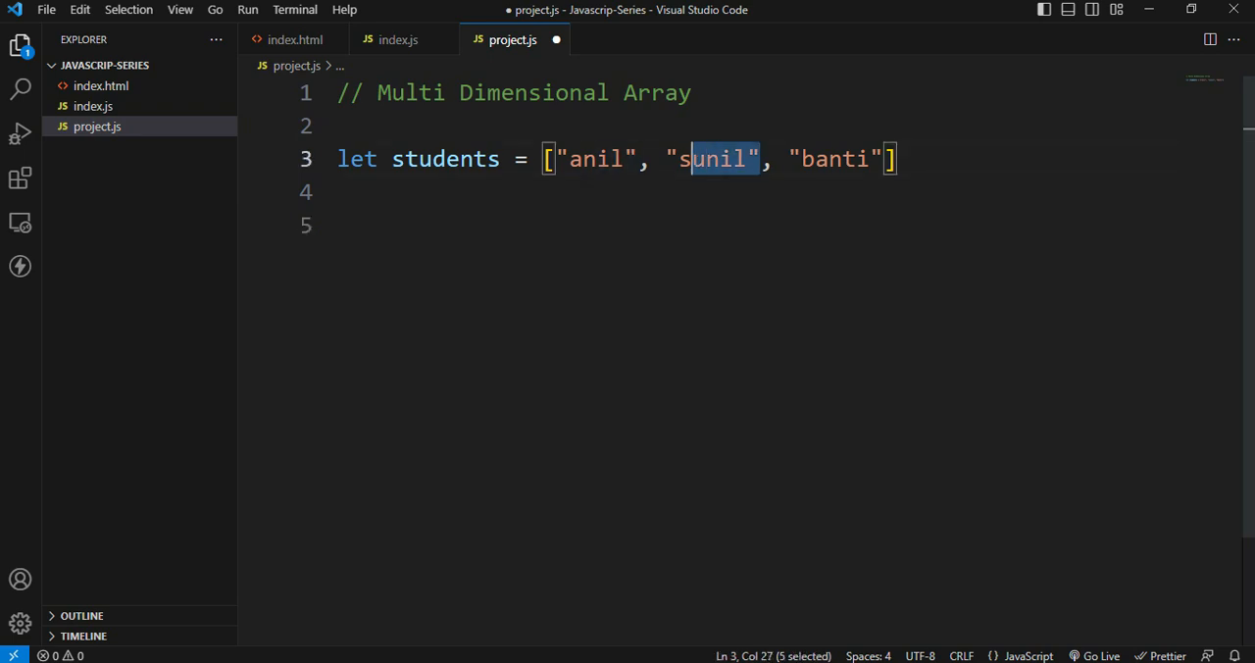
double_click(445, 158)
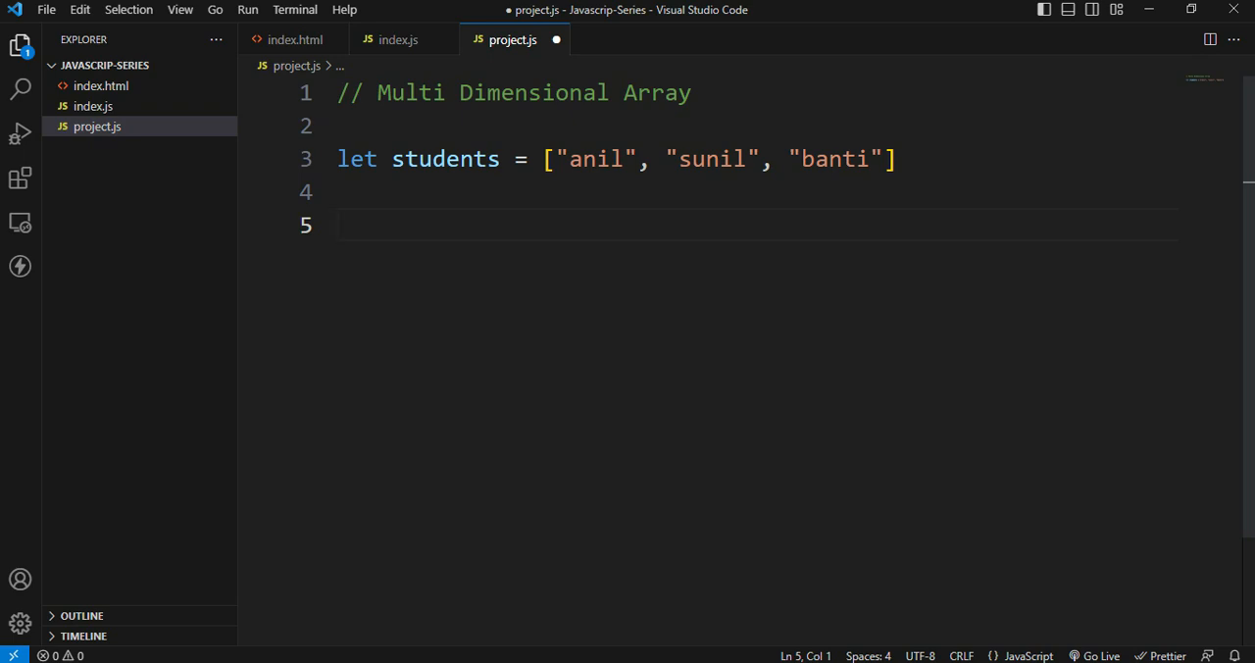
Add document.write(students[1]) on line 5 and save project.js
type("document.write(")
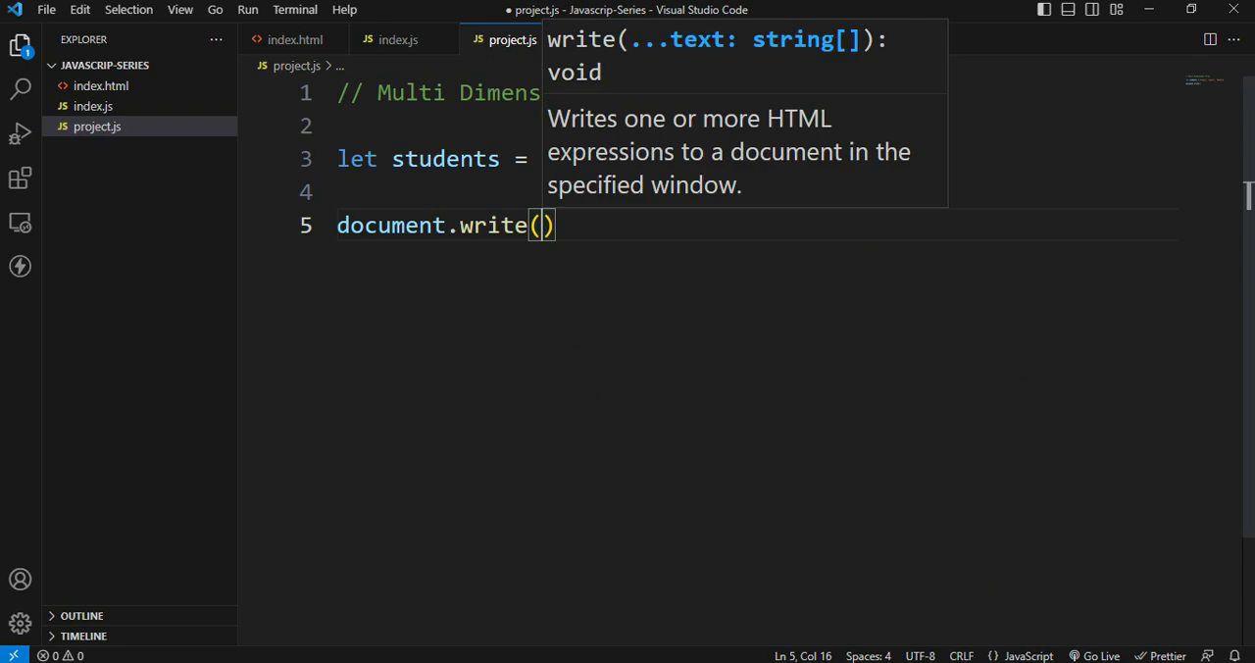
type("s")
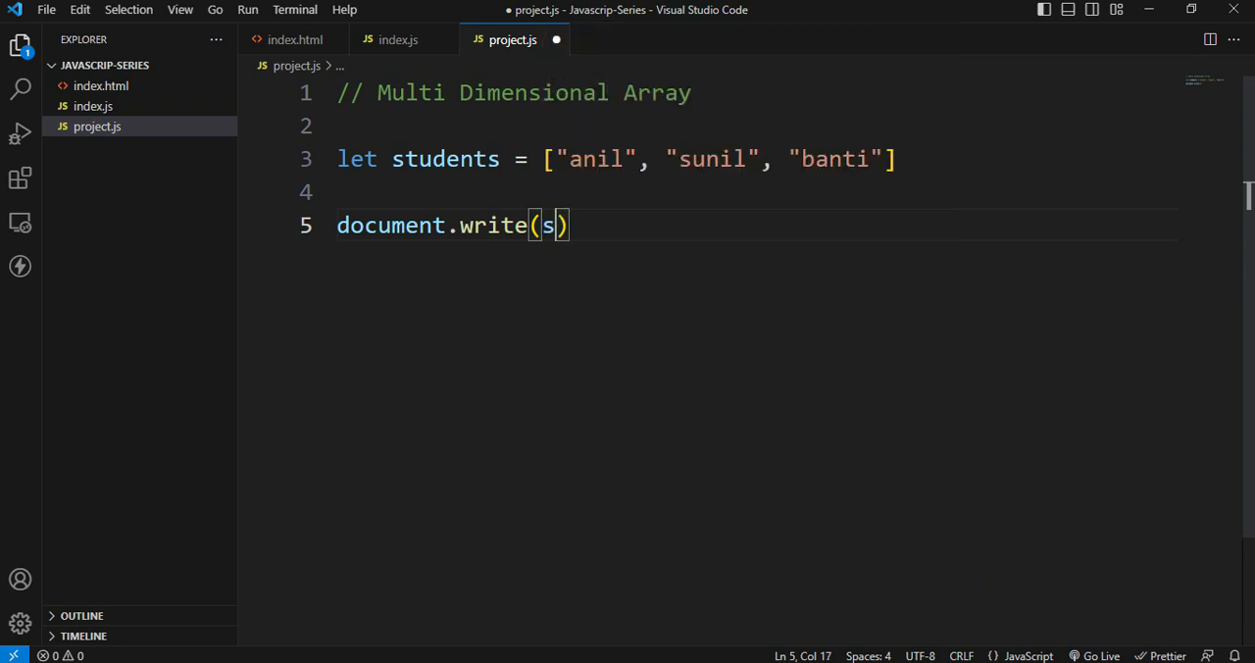
type("tudents")
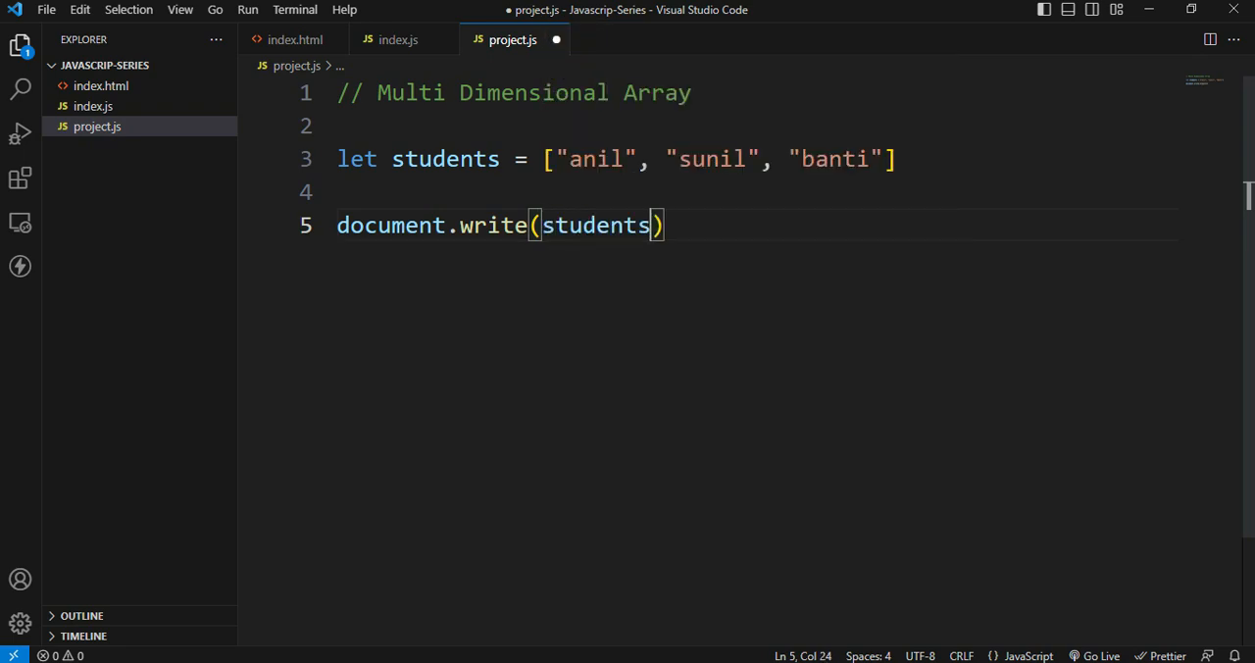
type("[]")
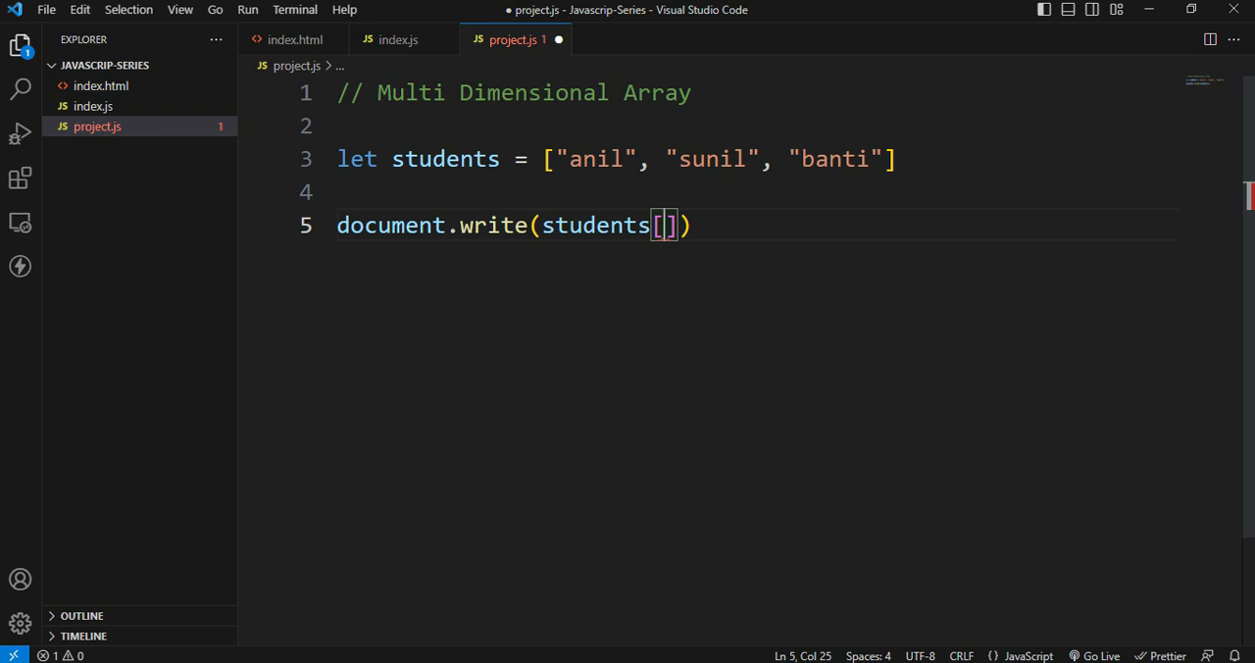
left_click(337, 191)
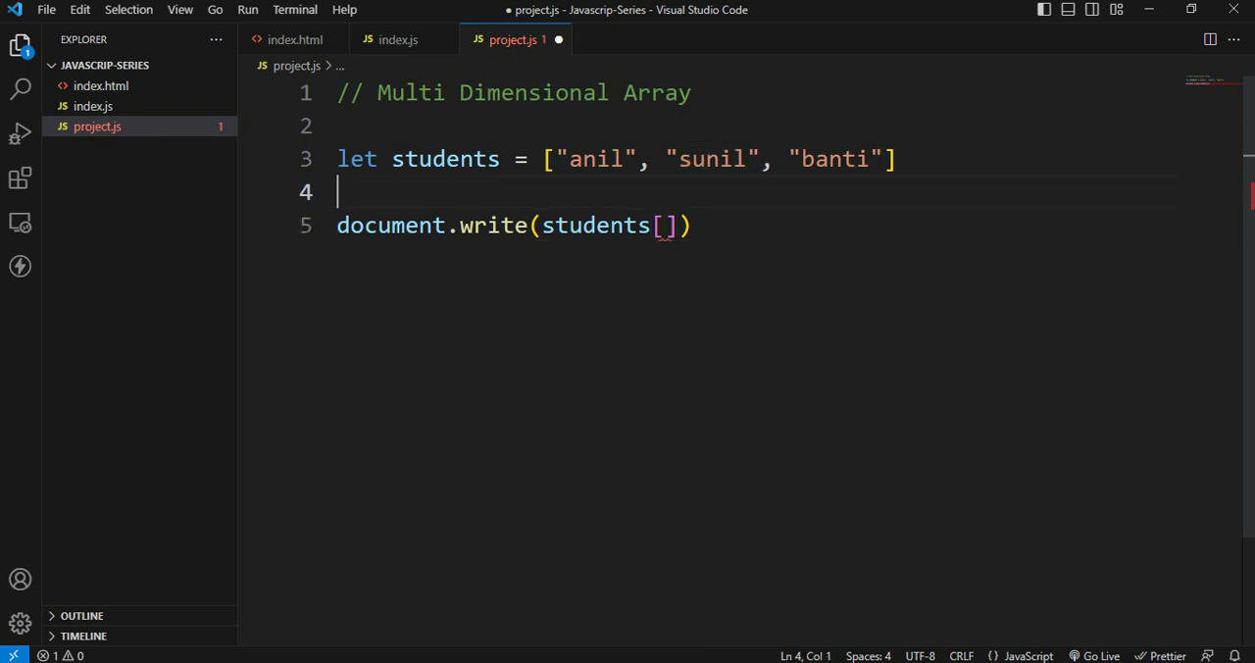
double_click(711, 158)
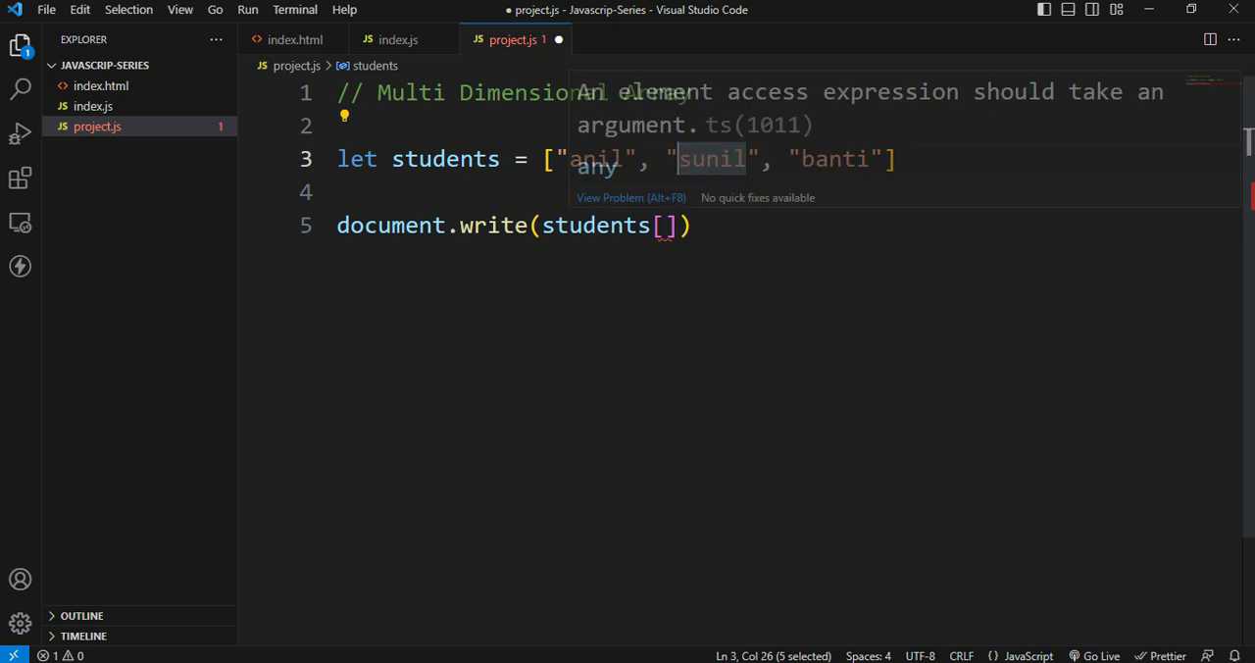
type("1")
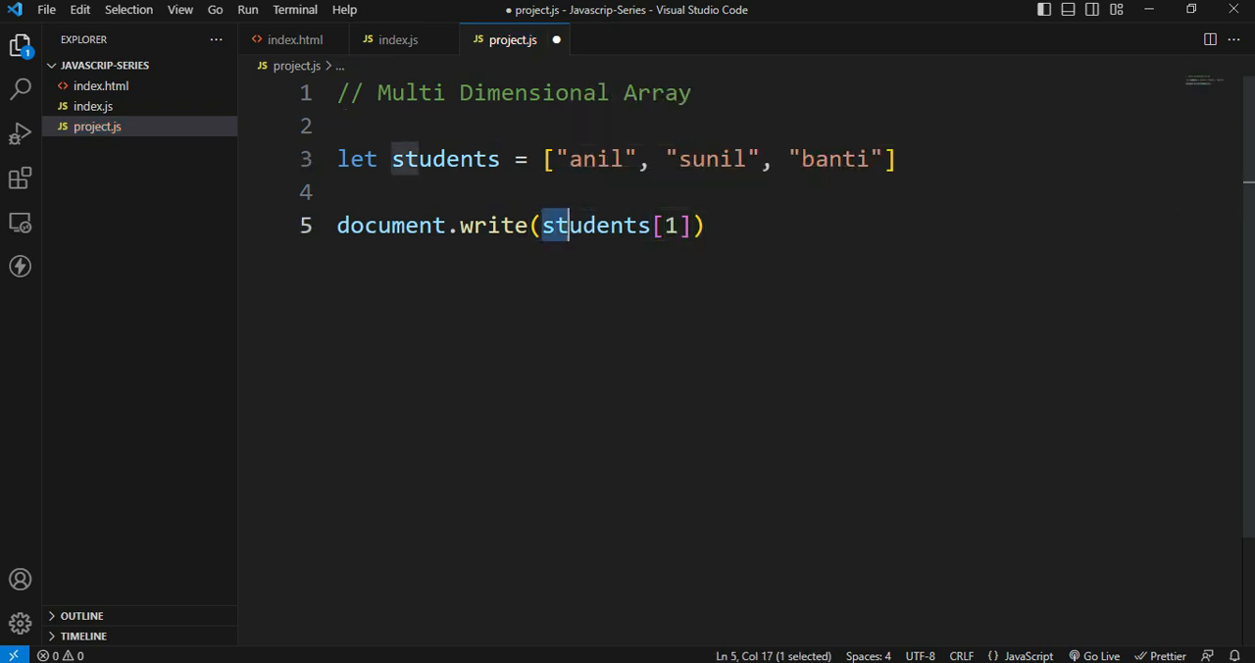
double_click(593, 224)
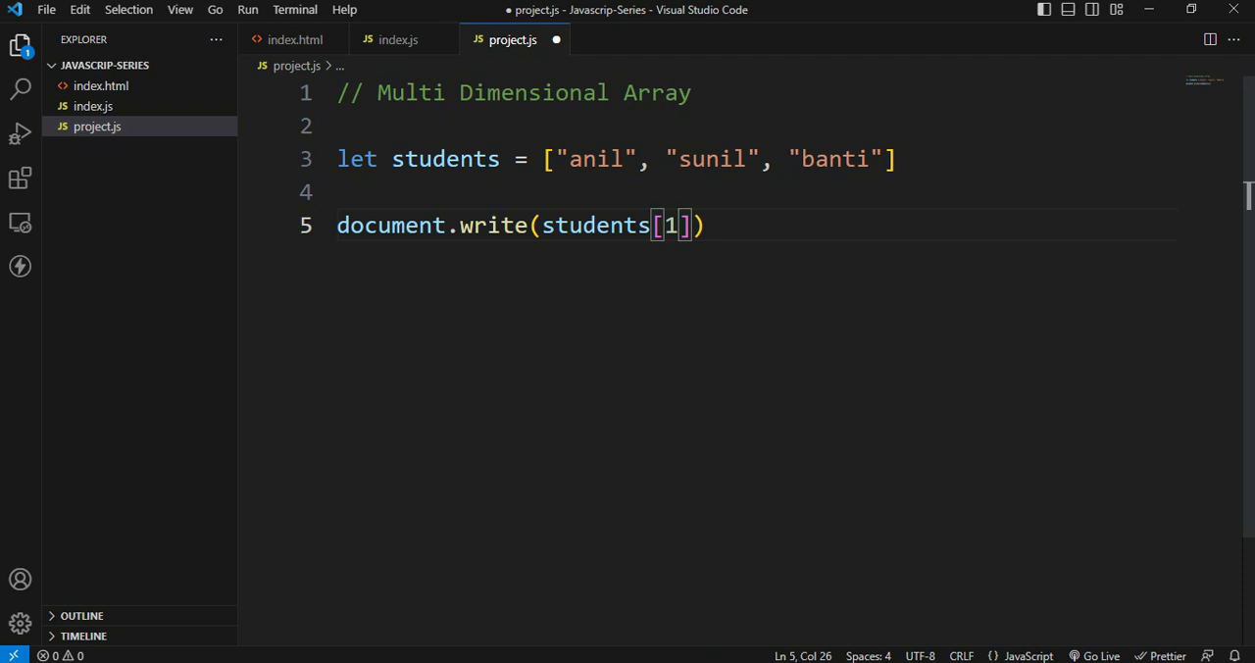
key("ctrl+s")
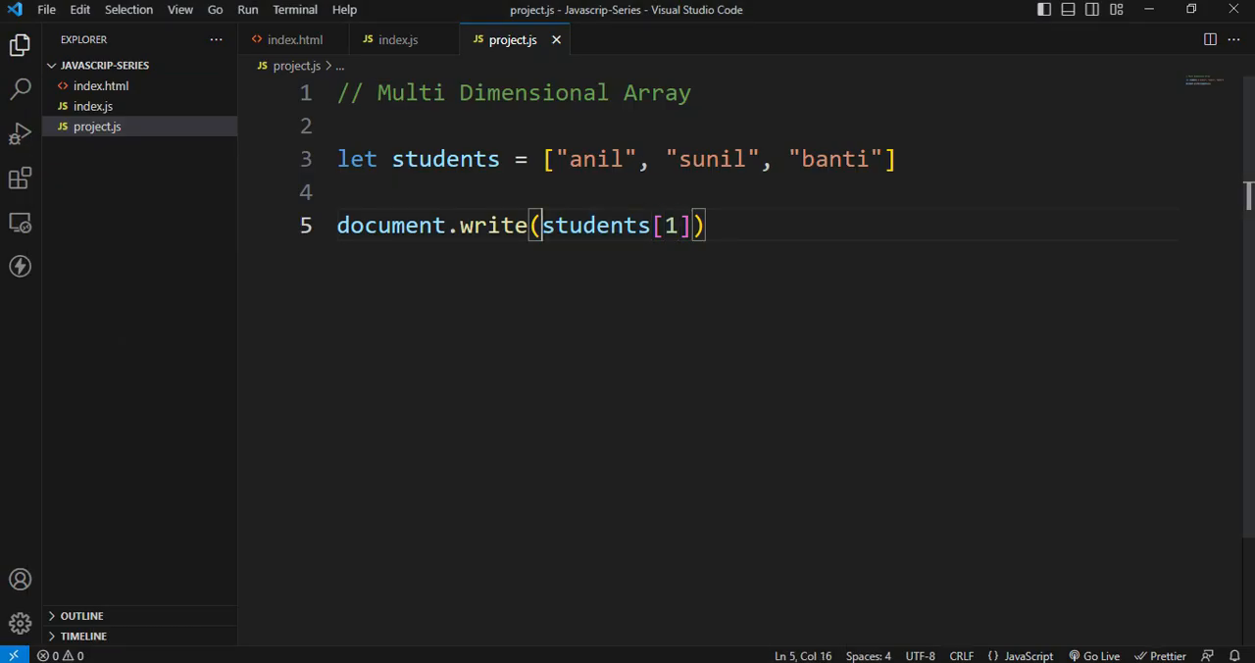
type("\"")
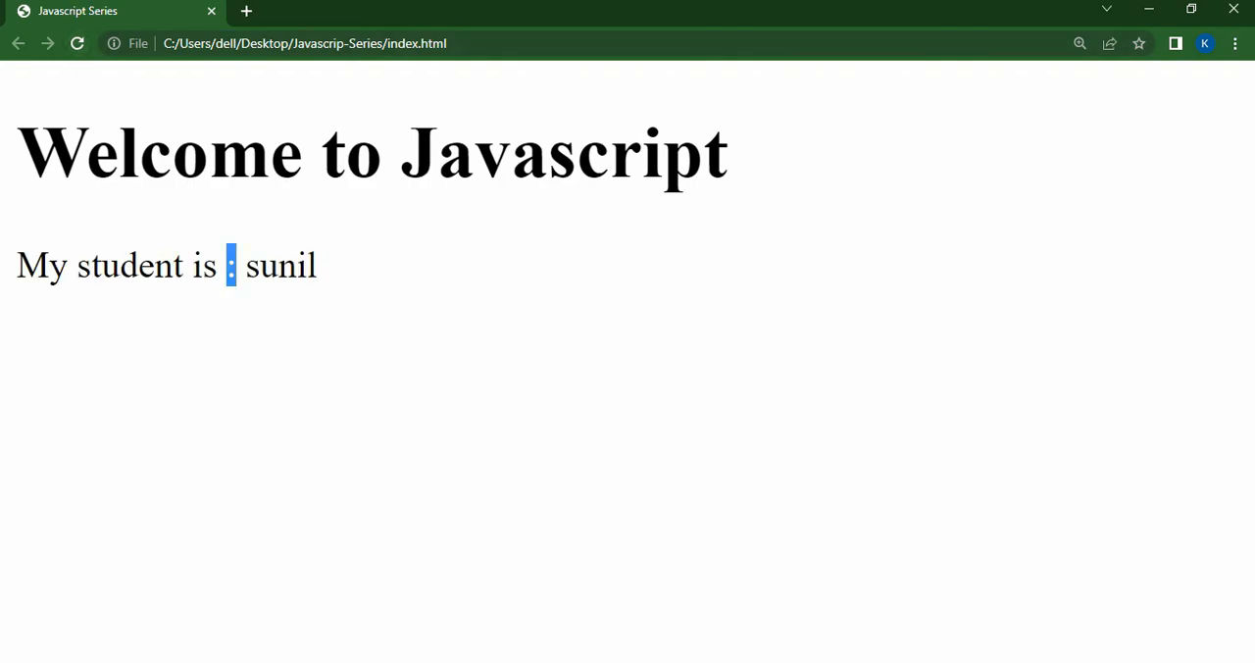
Highlight the printed "My student is : sunil" output in Chrome
double_click(280, 264)
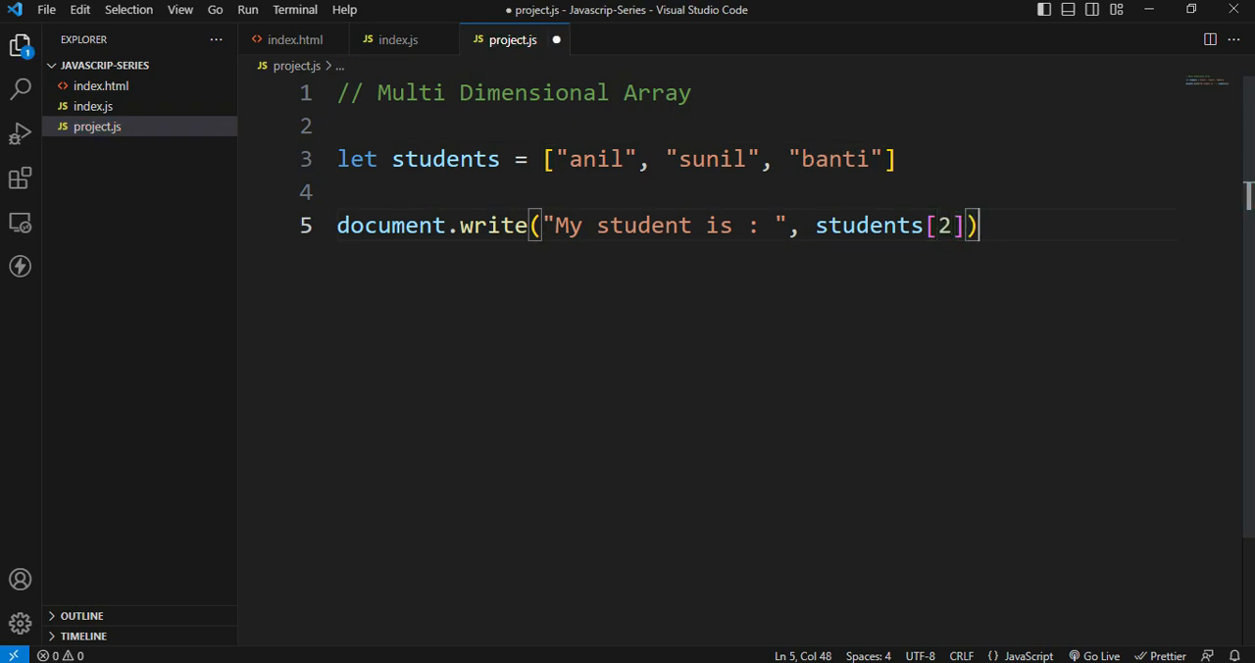
Save project.js with the write call printing "My student is : " and students[2]
key("ctrl+s")
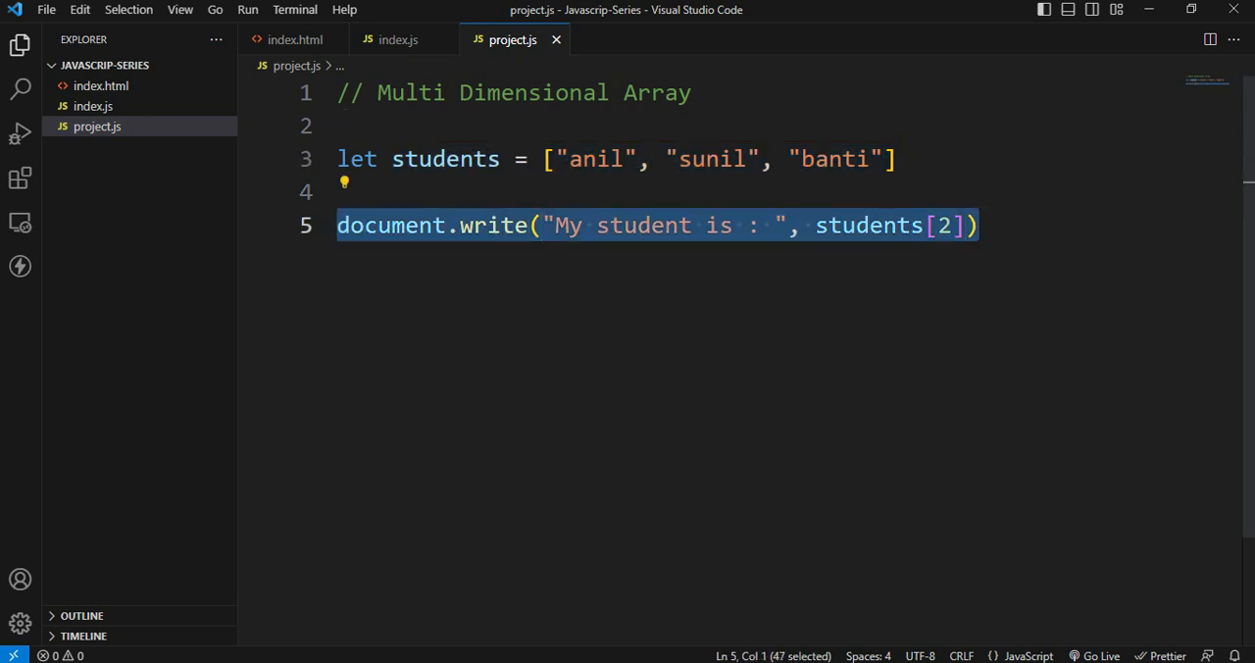
Replace the write line with a marks array containing four empty inner arrays
key("Delete")
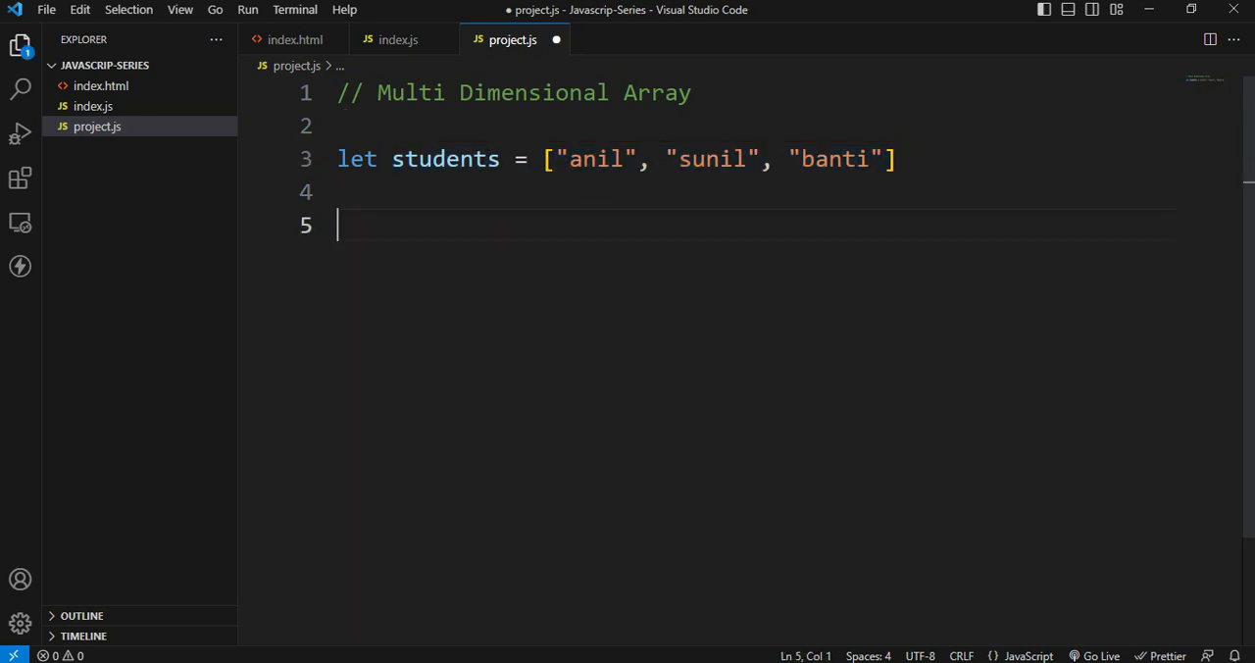
type("let mar")
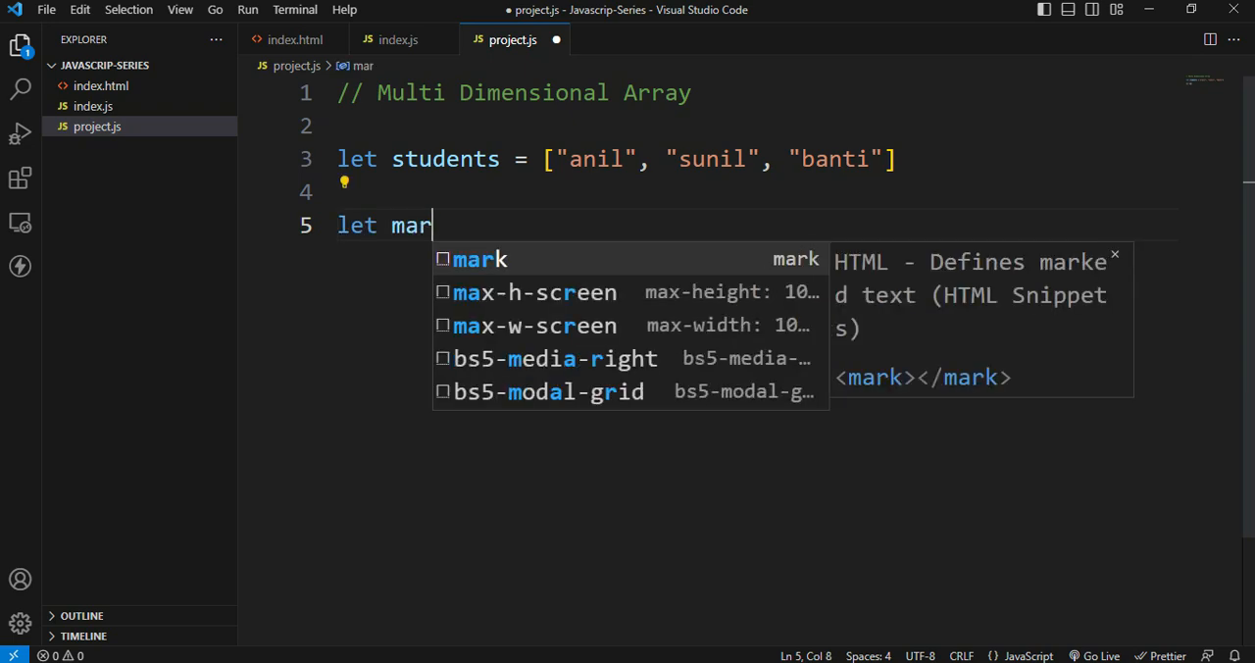
type("ks =")
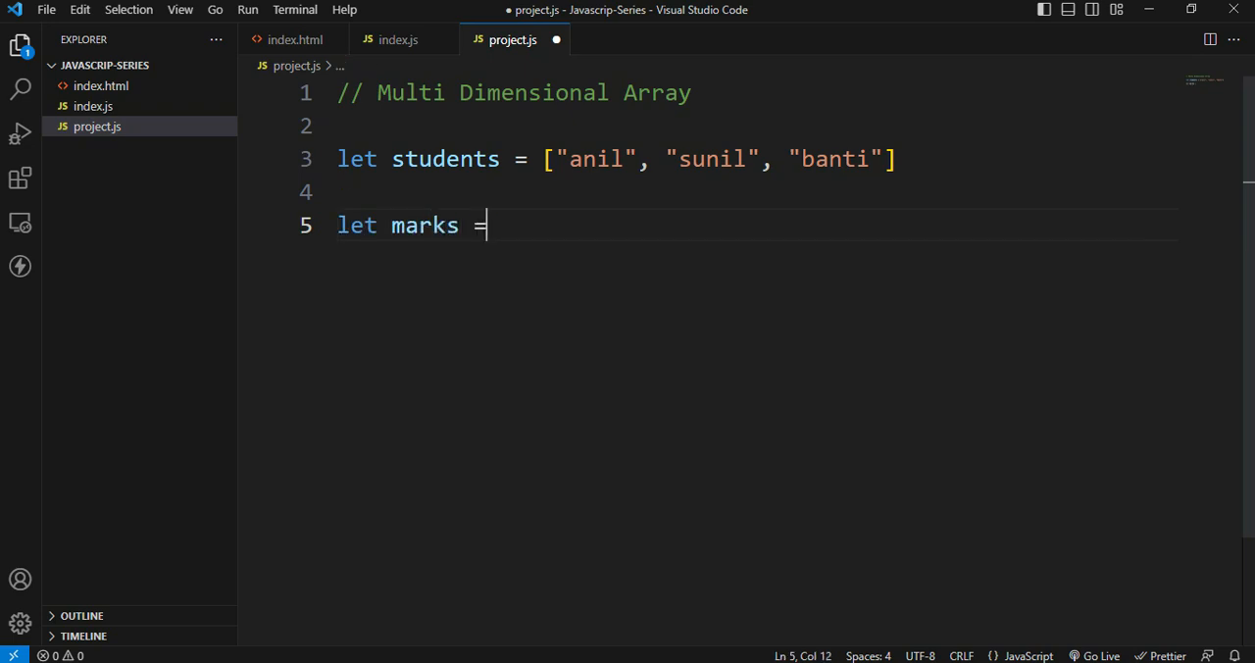
type("[")
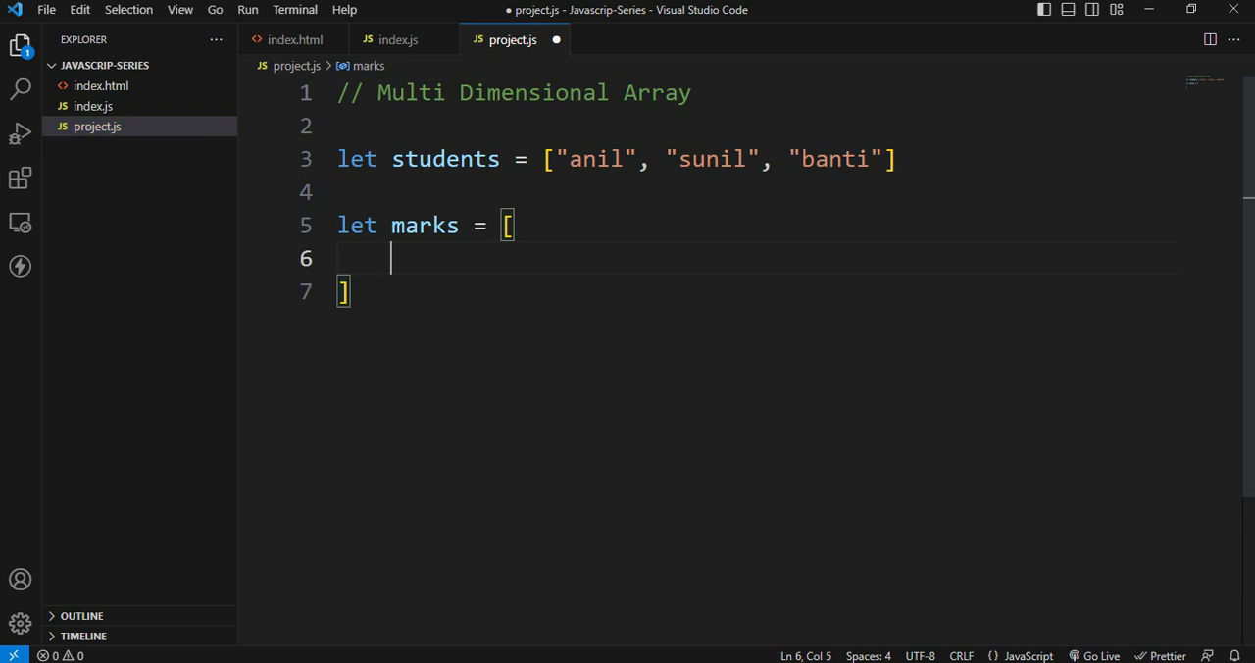
key("Enter")
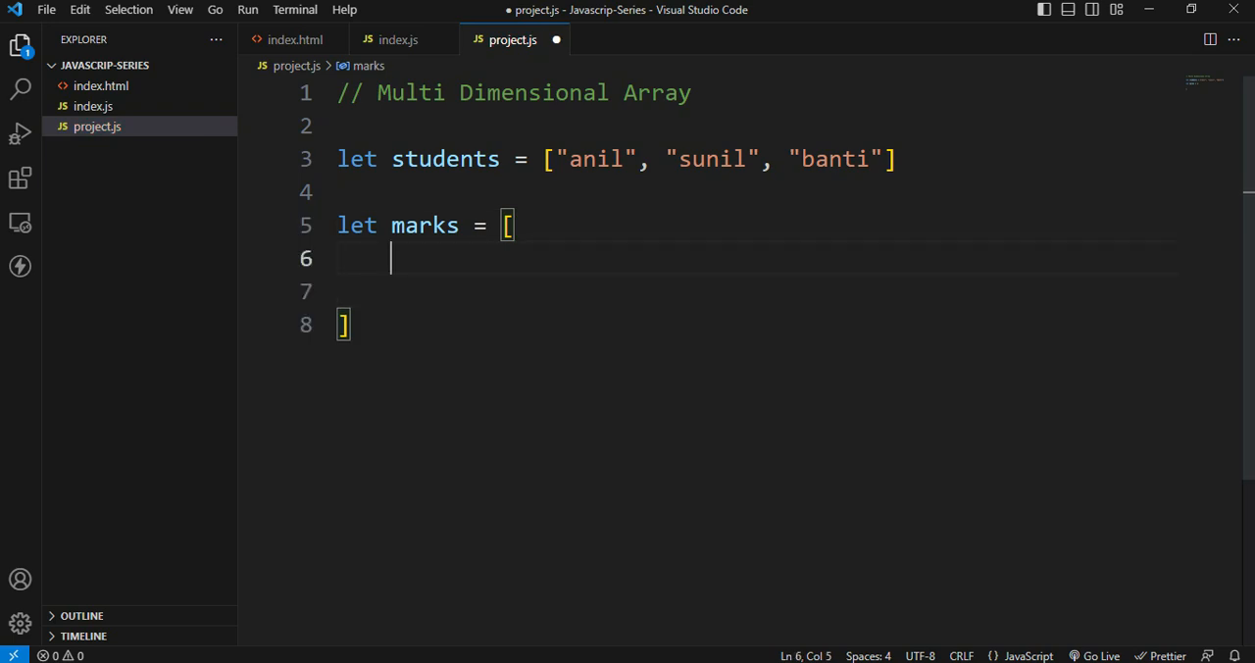
type("[")
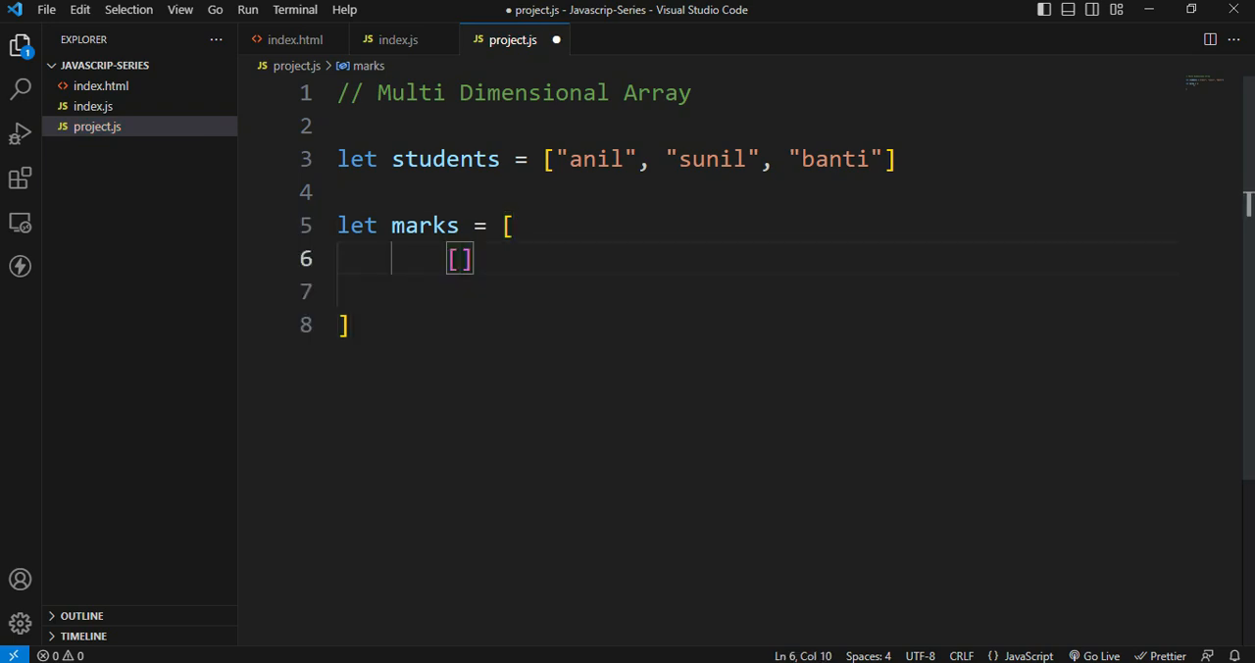
type(",")
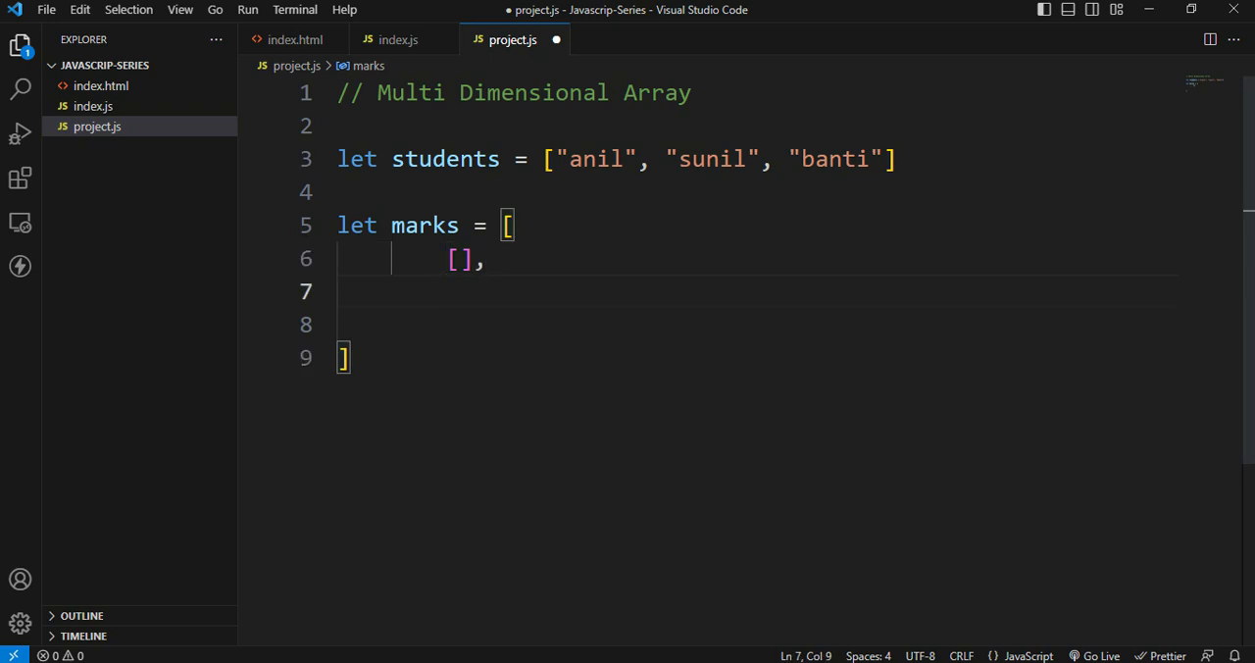
type("[],")
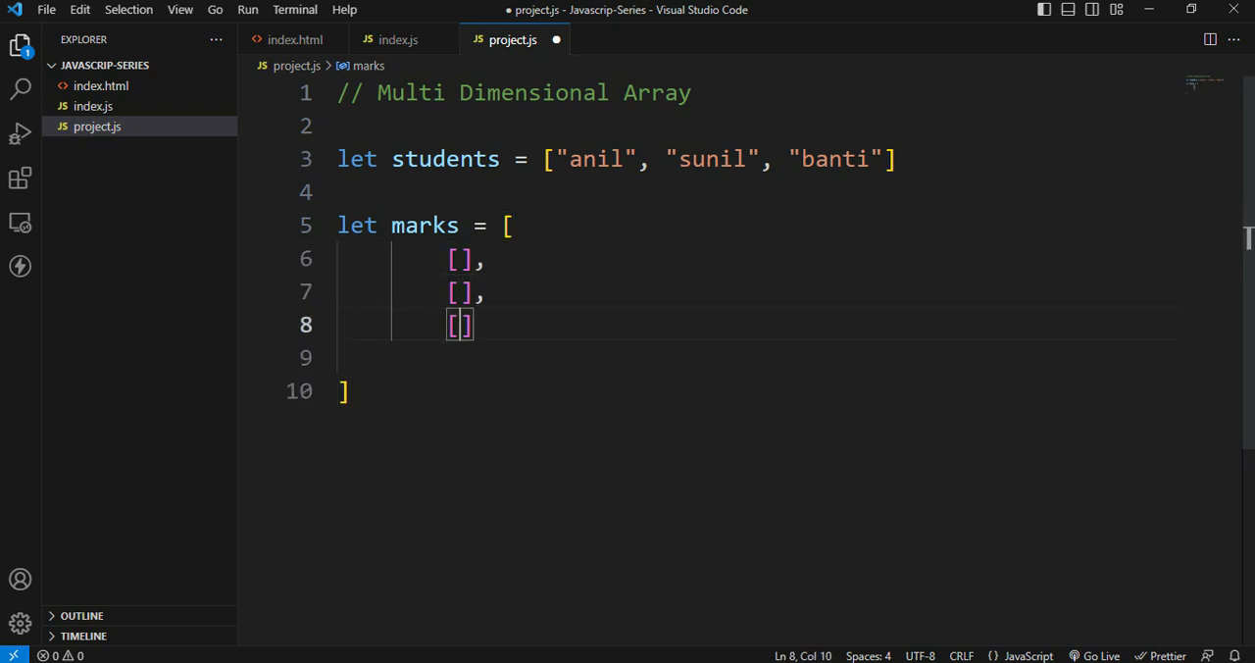
type(",")
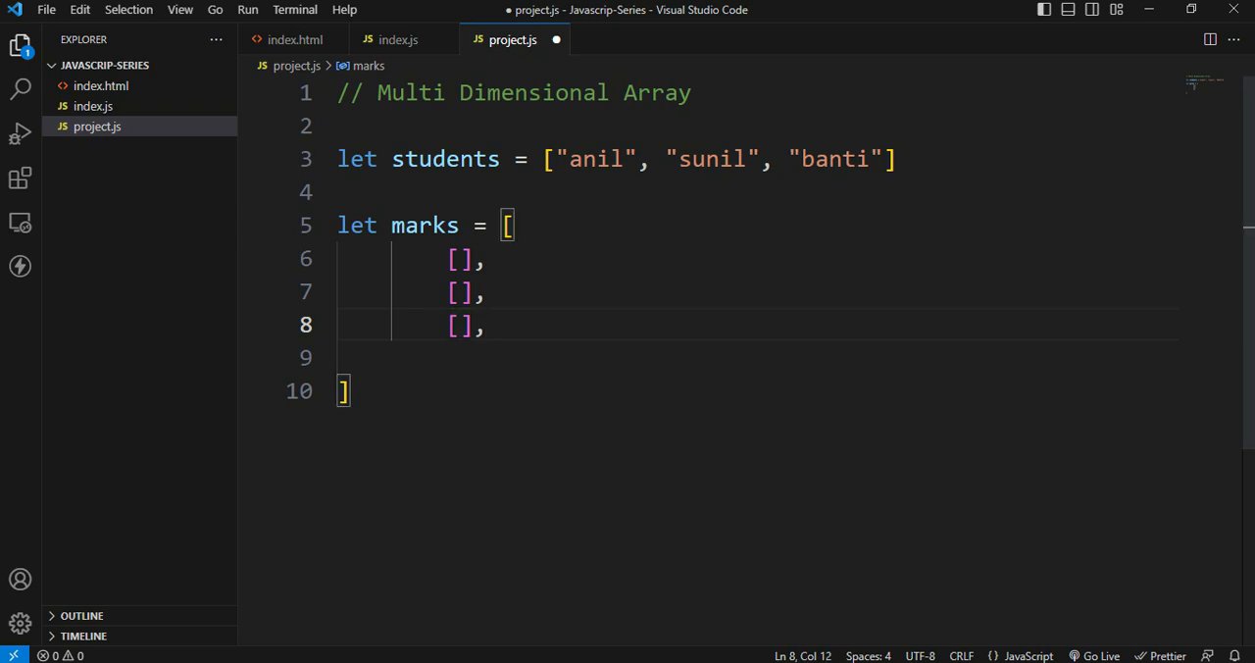
type("[]")
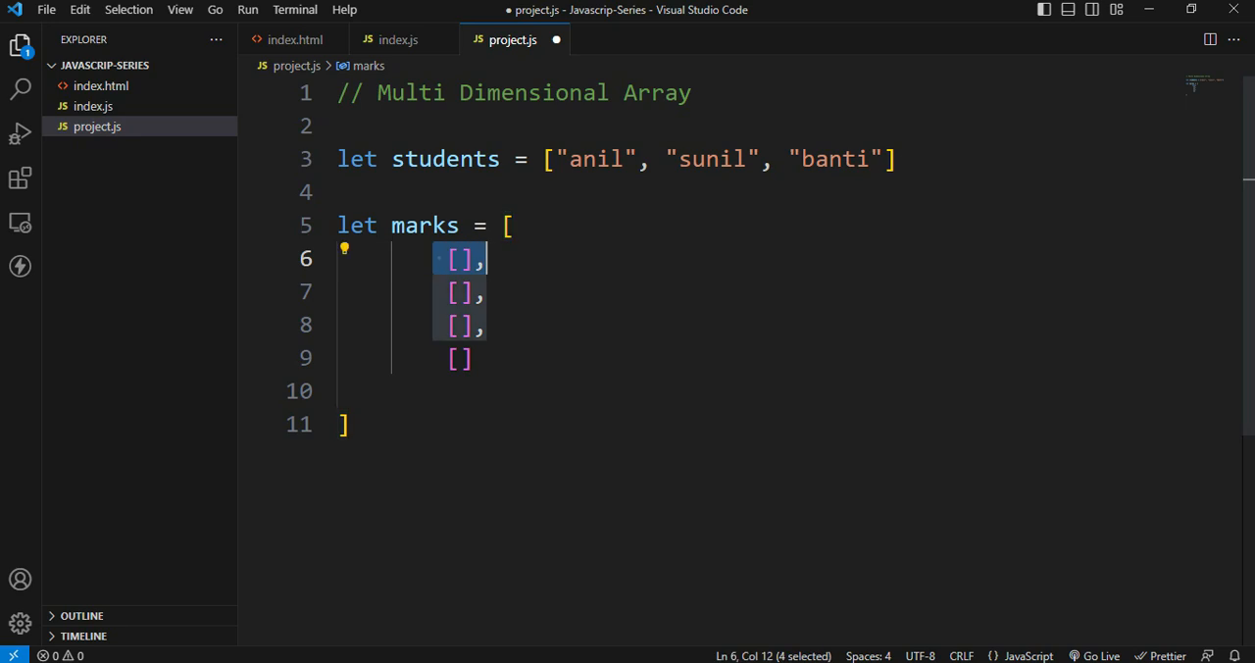
Fill the inner arrays with 10,20,30 / 40,50,60,70 / 80,90 / 100–140
left_click(460, 357)
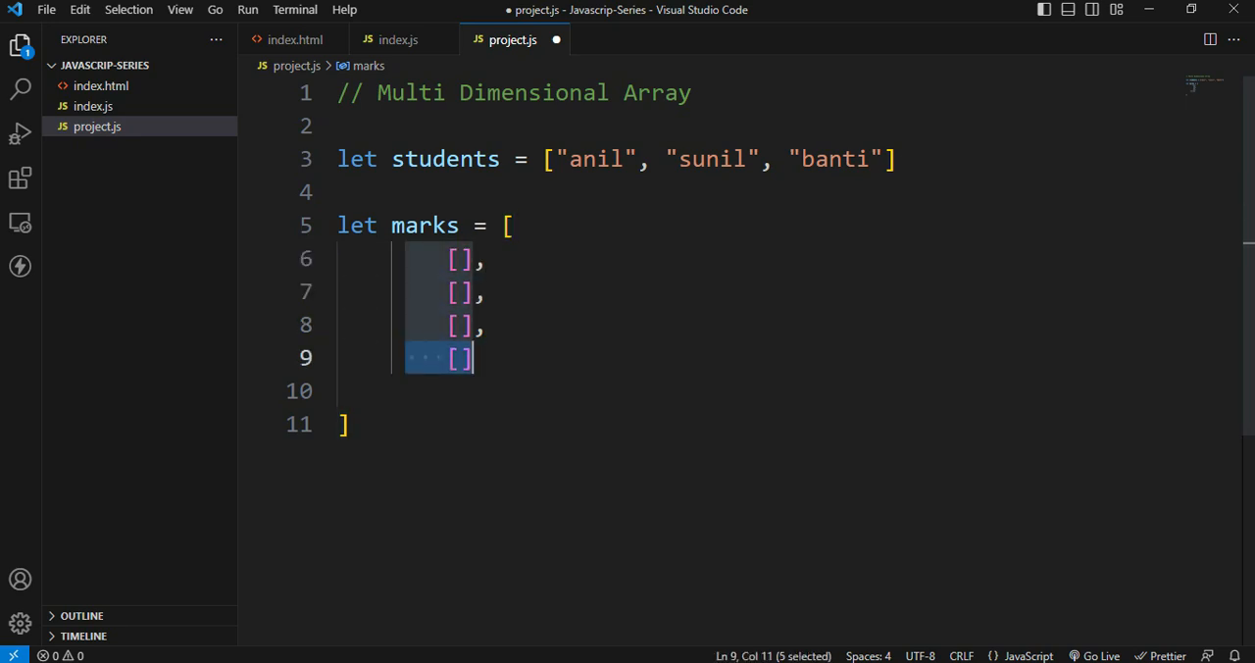
left_click(460, 259)
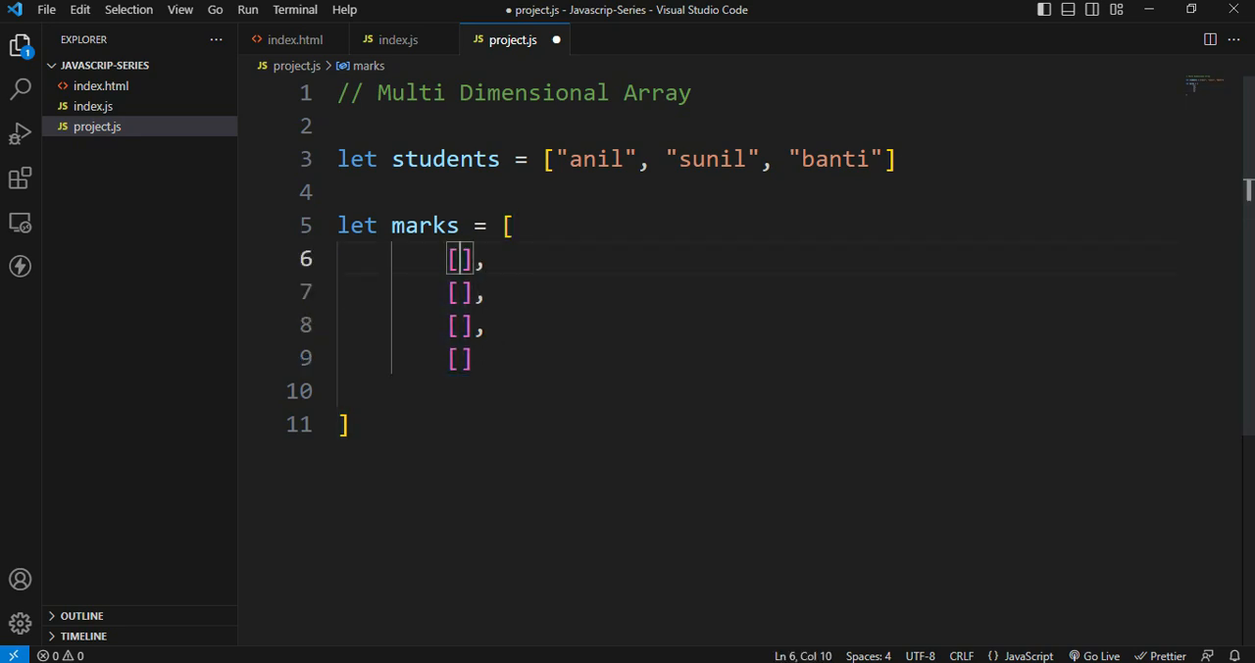
type("1")
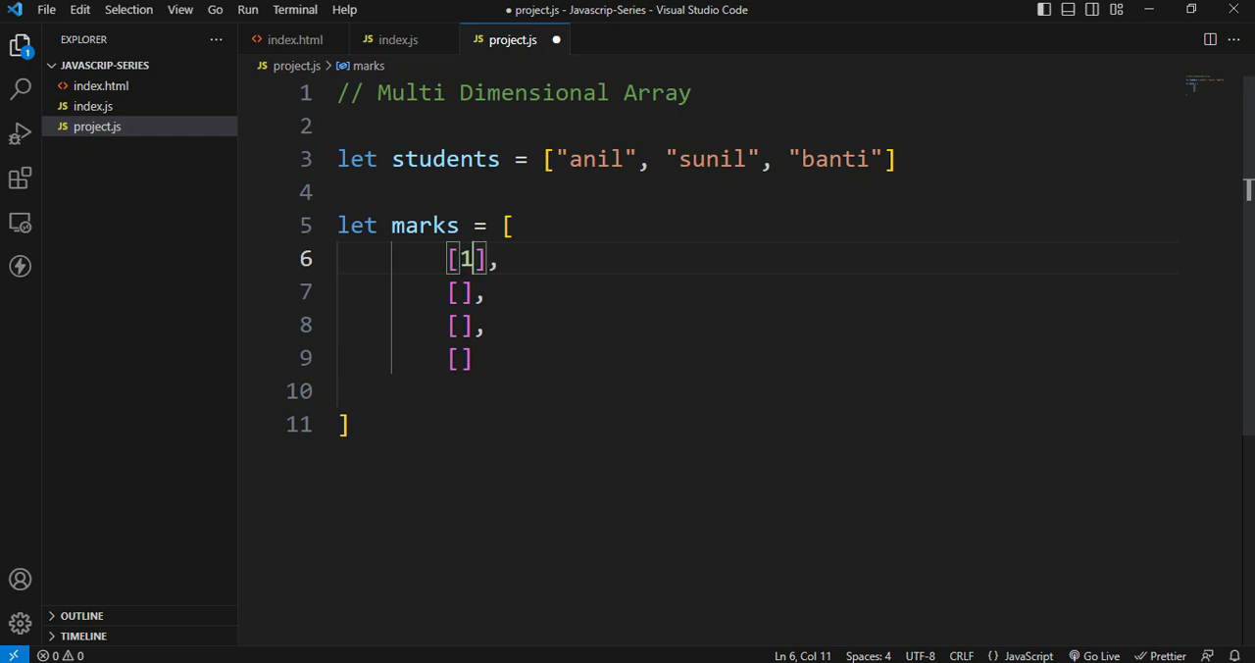
type("0")
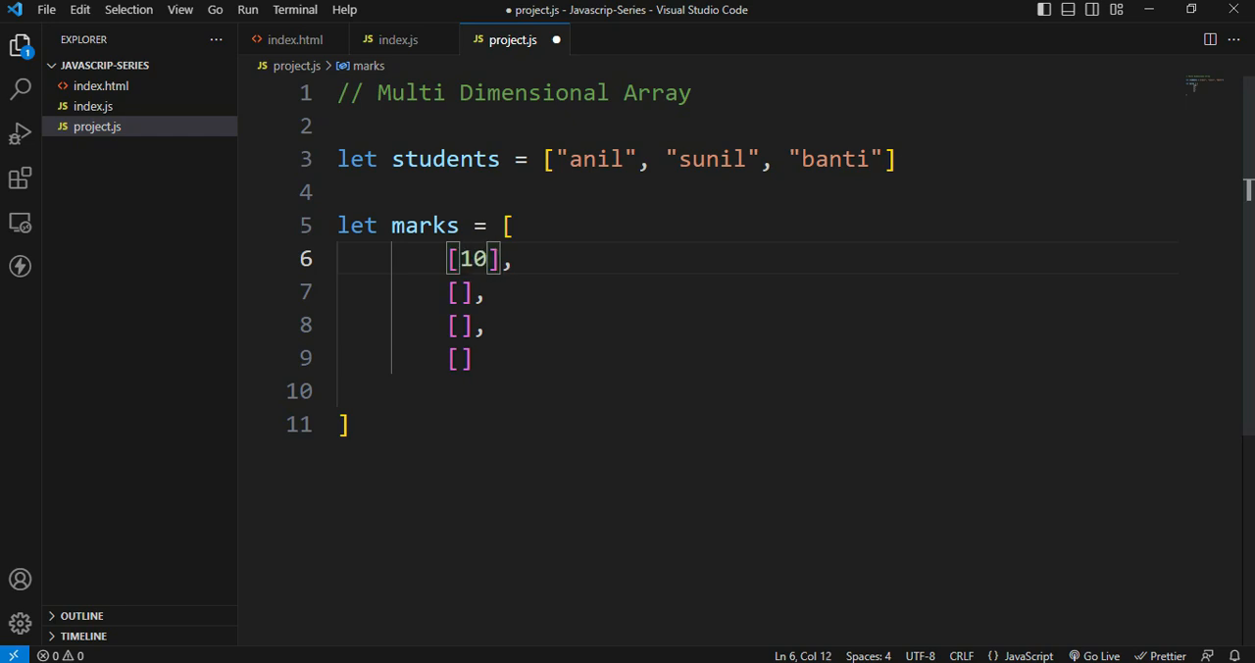
type(",20,30")
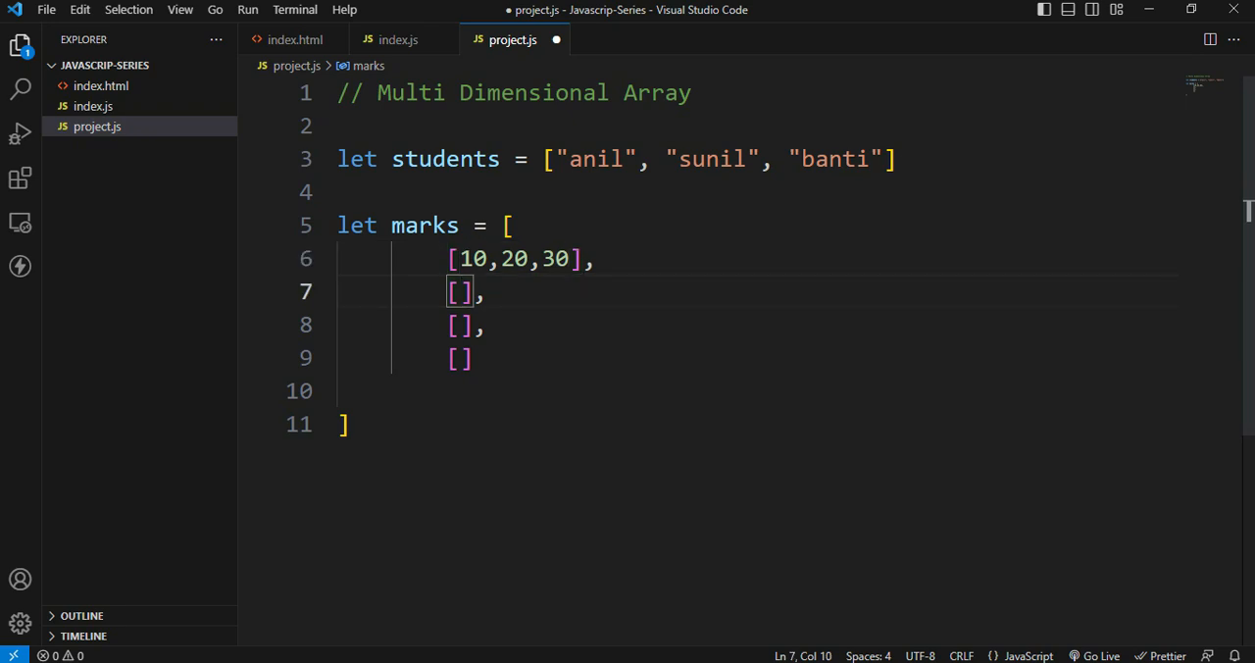
type("4")
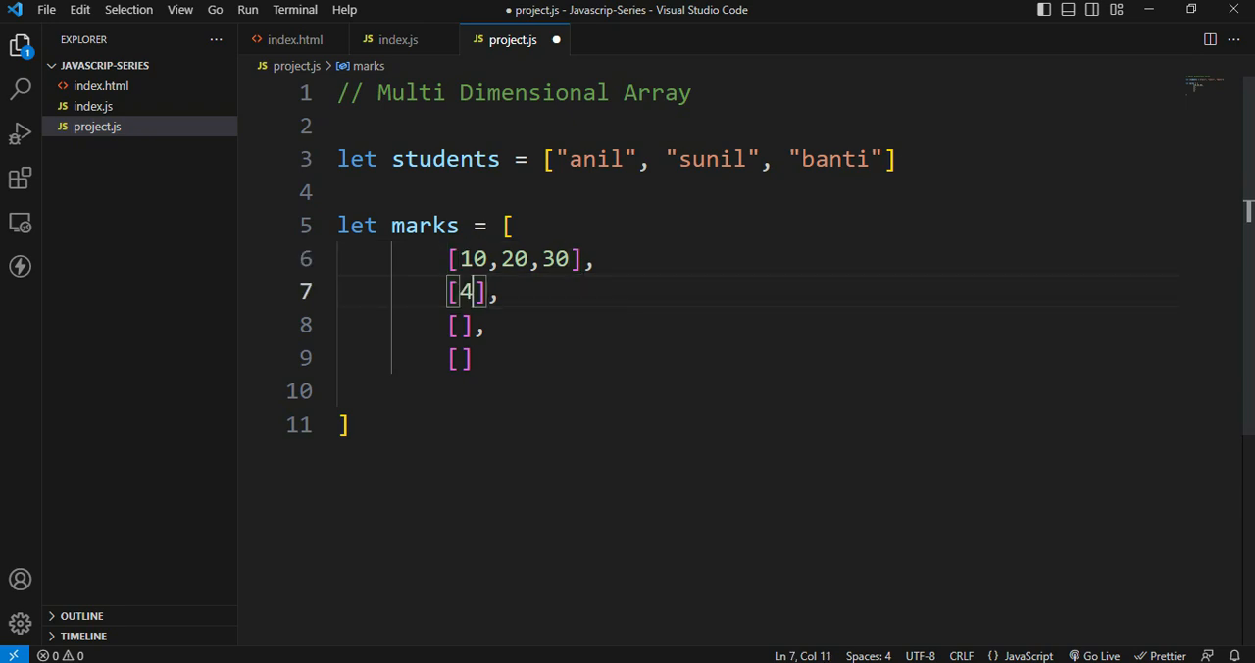
type("0,50")
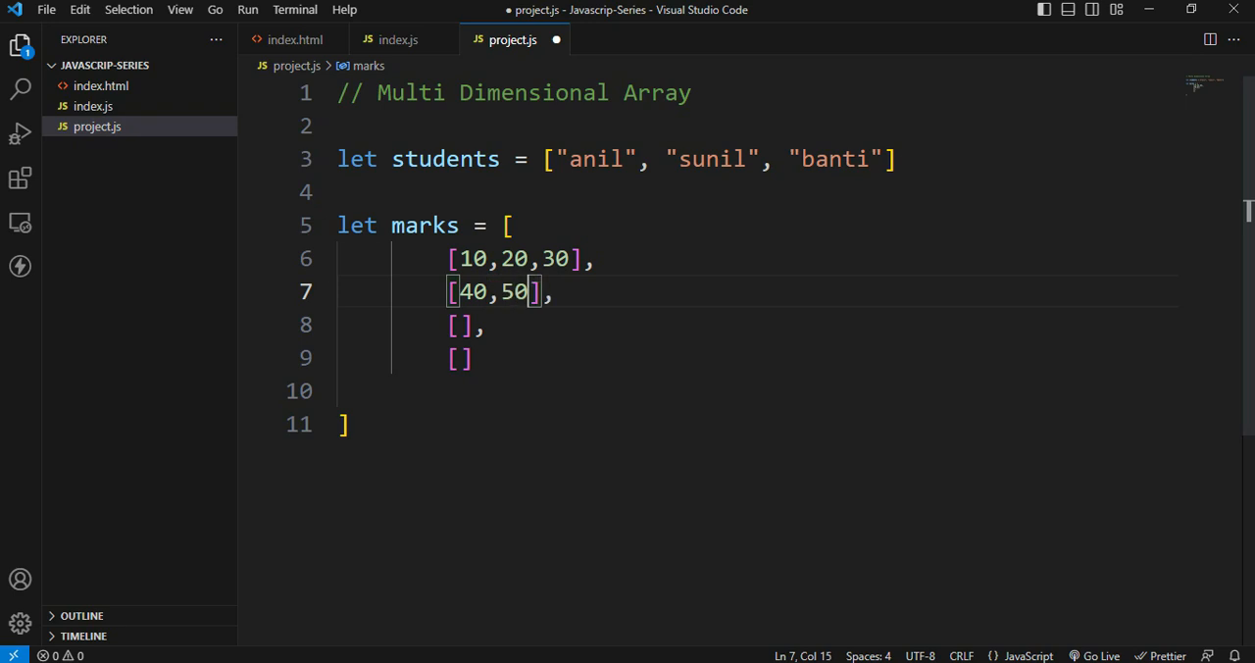
type(",60,70")
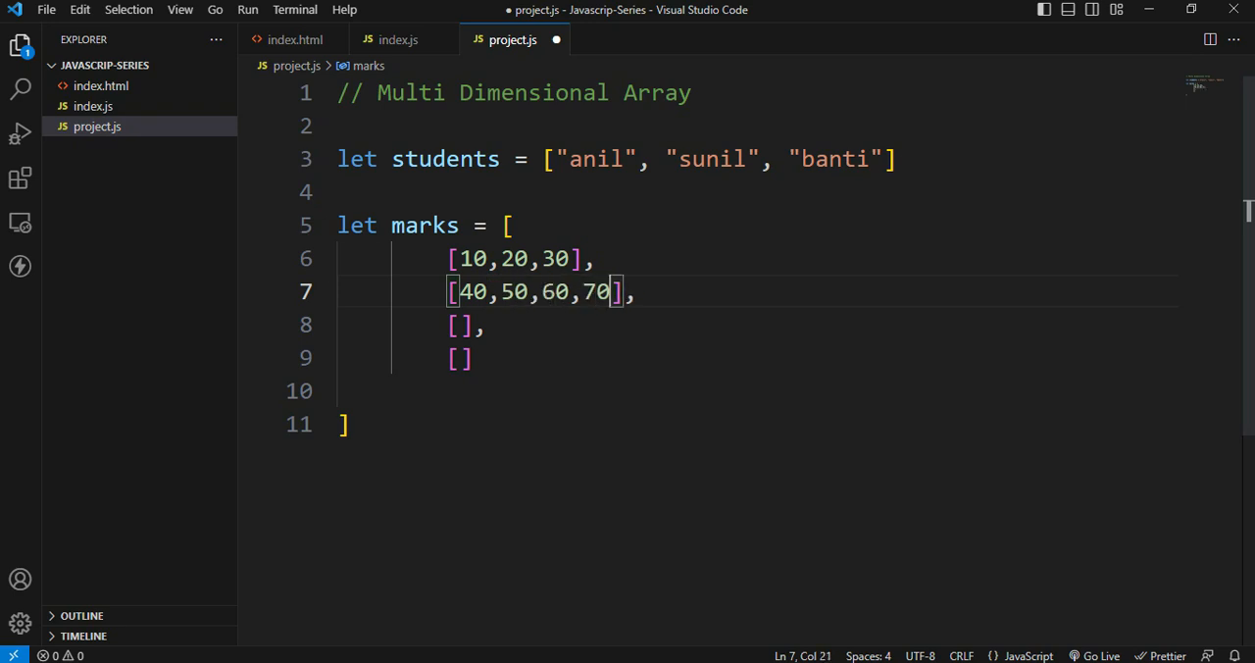
left_click(457, 324)
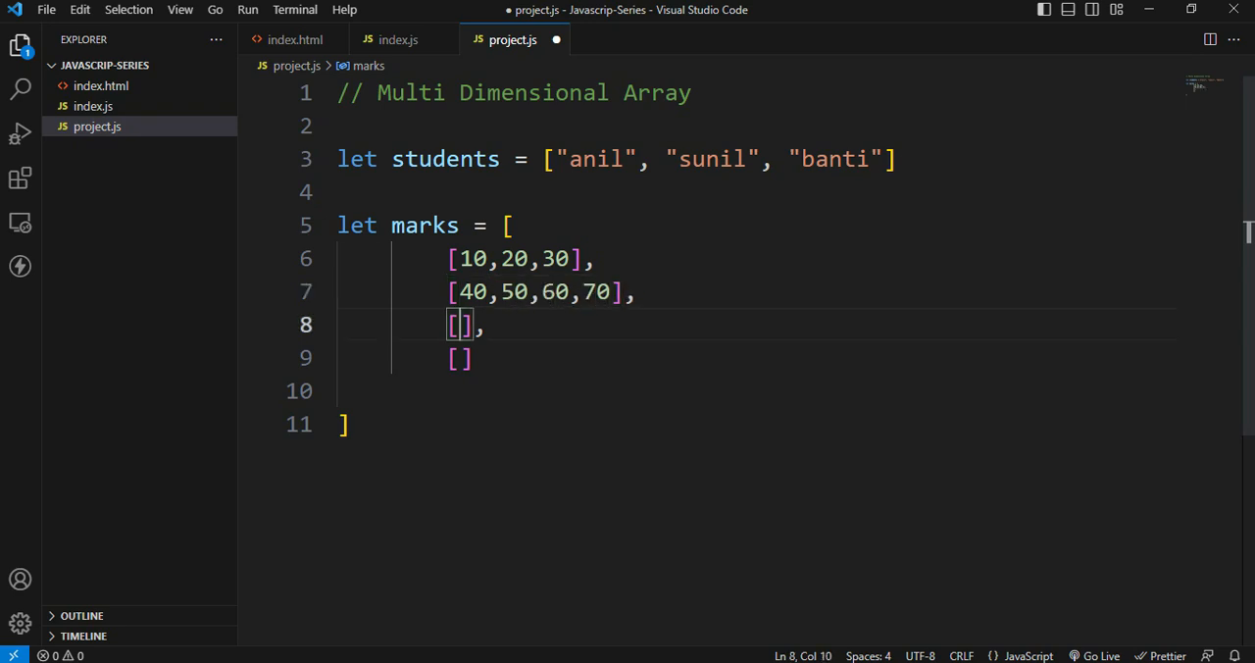
type("80,")
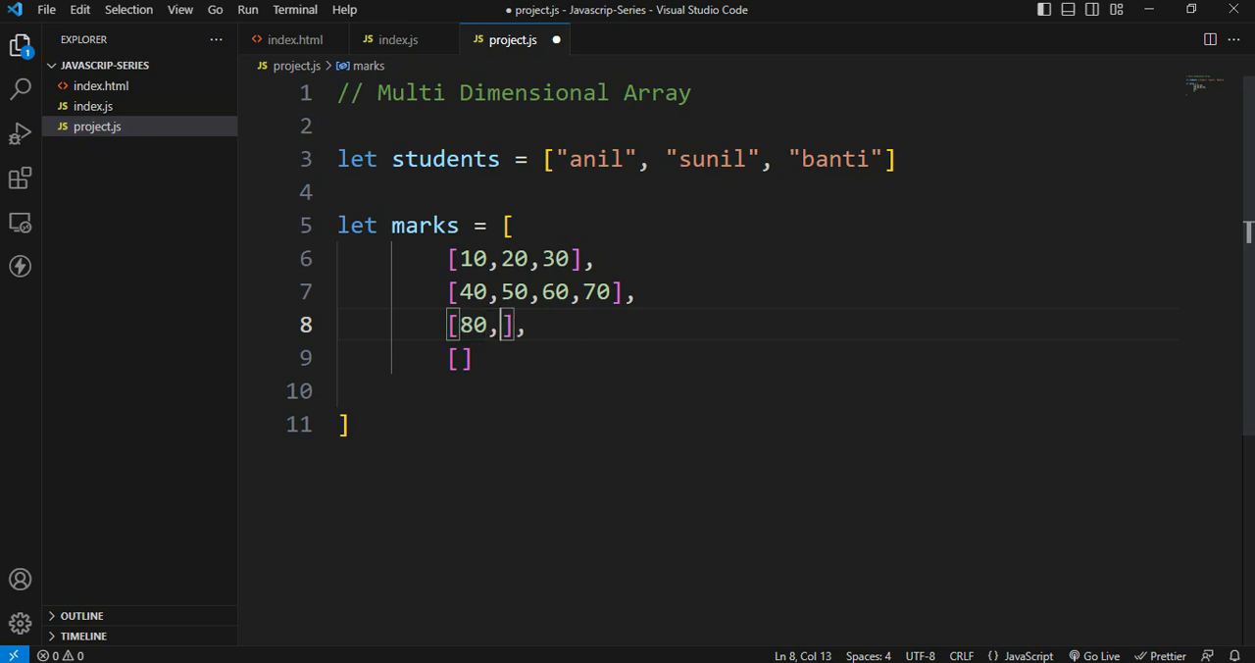
type("90")
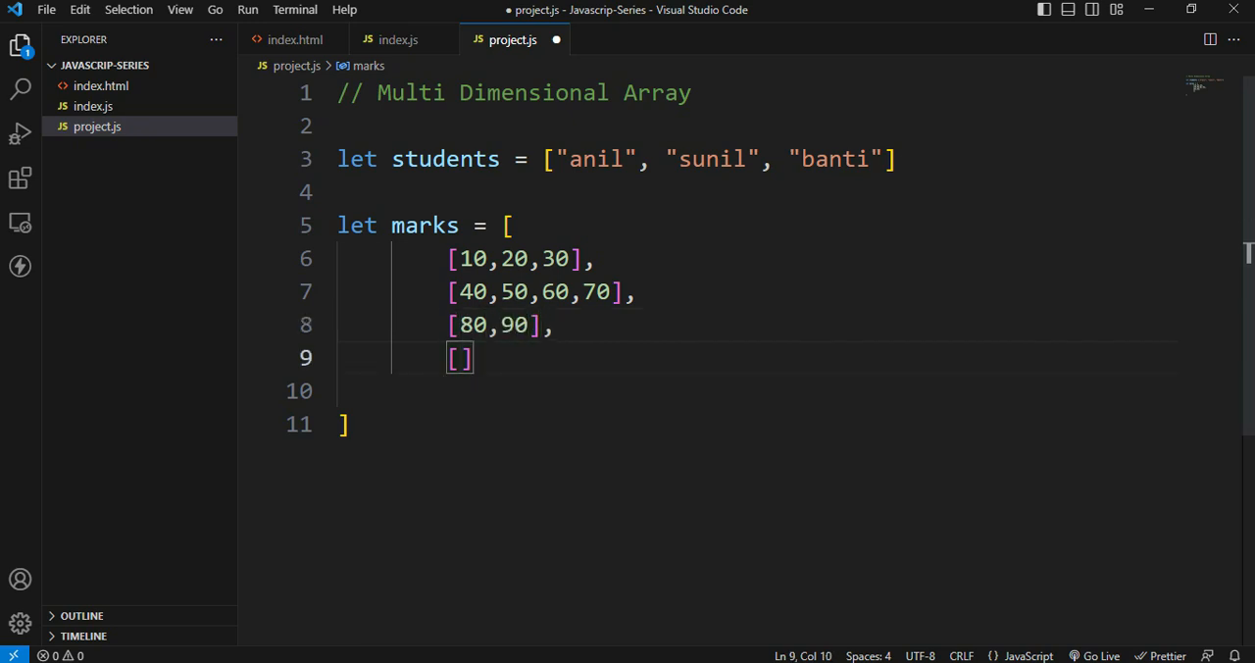
type("100,110,12")
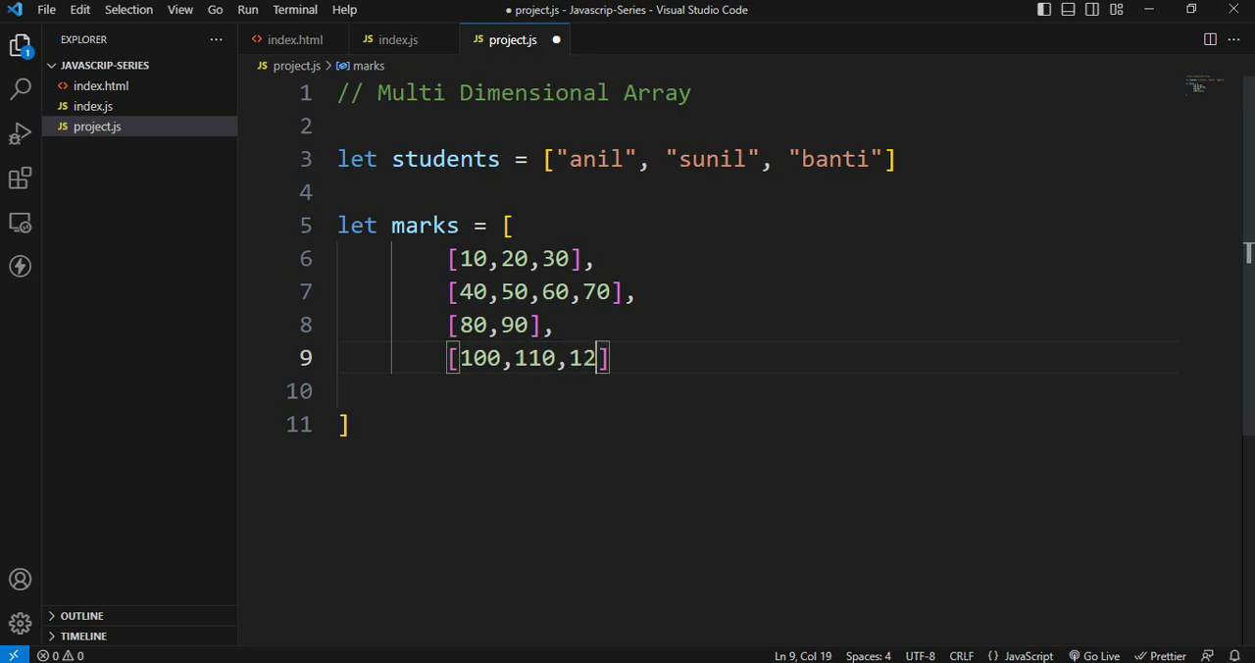
type("0,14")
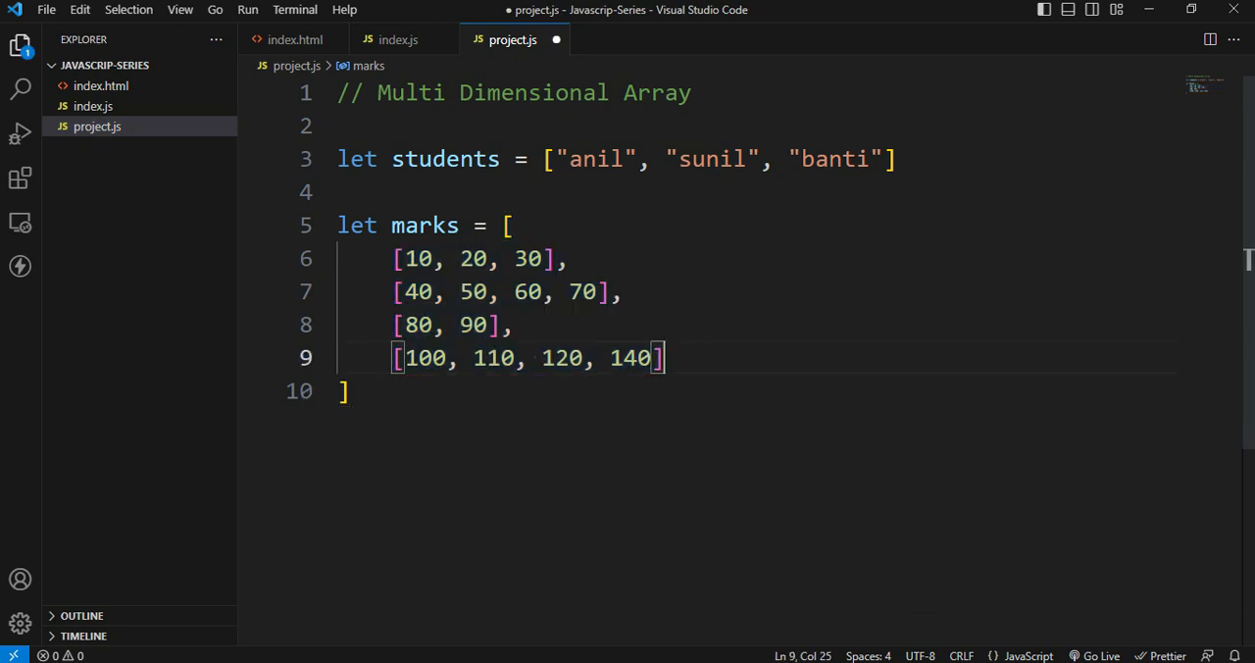
Start a document.write() call below the marks array and save
left_click(498, 291)
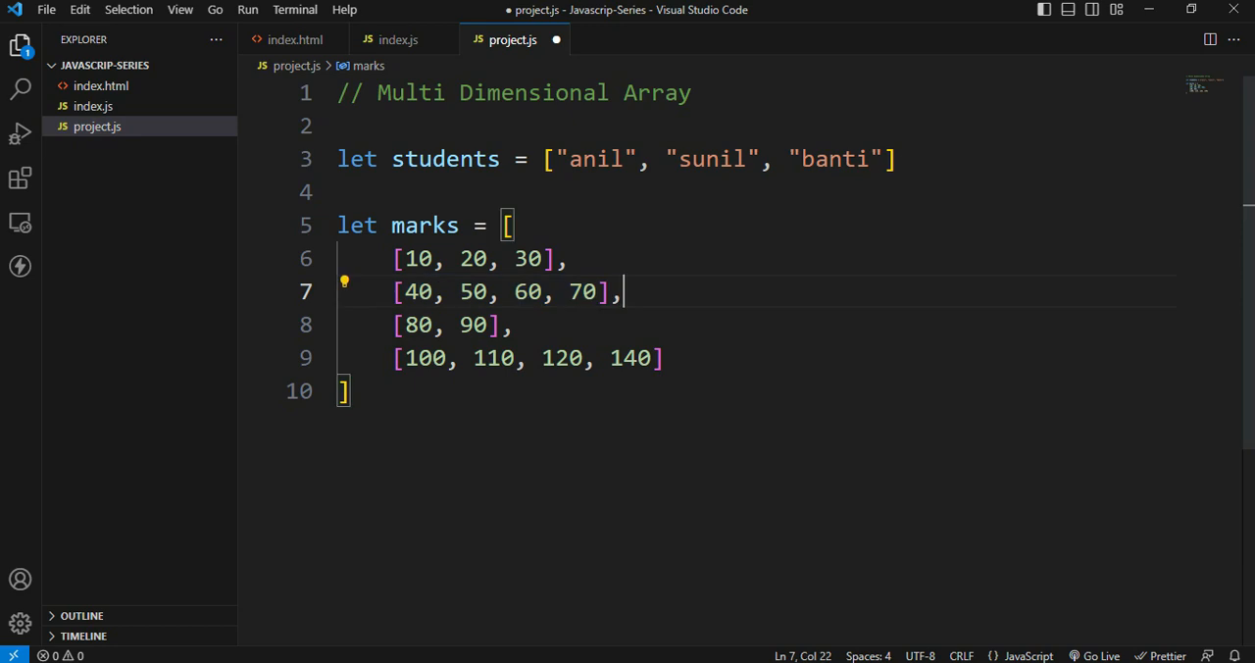
left_click_drag(392, 291, 623, 291)
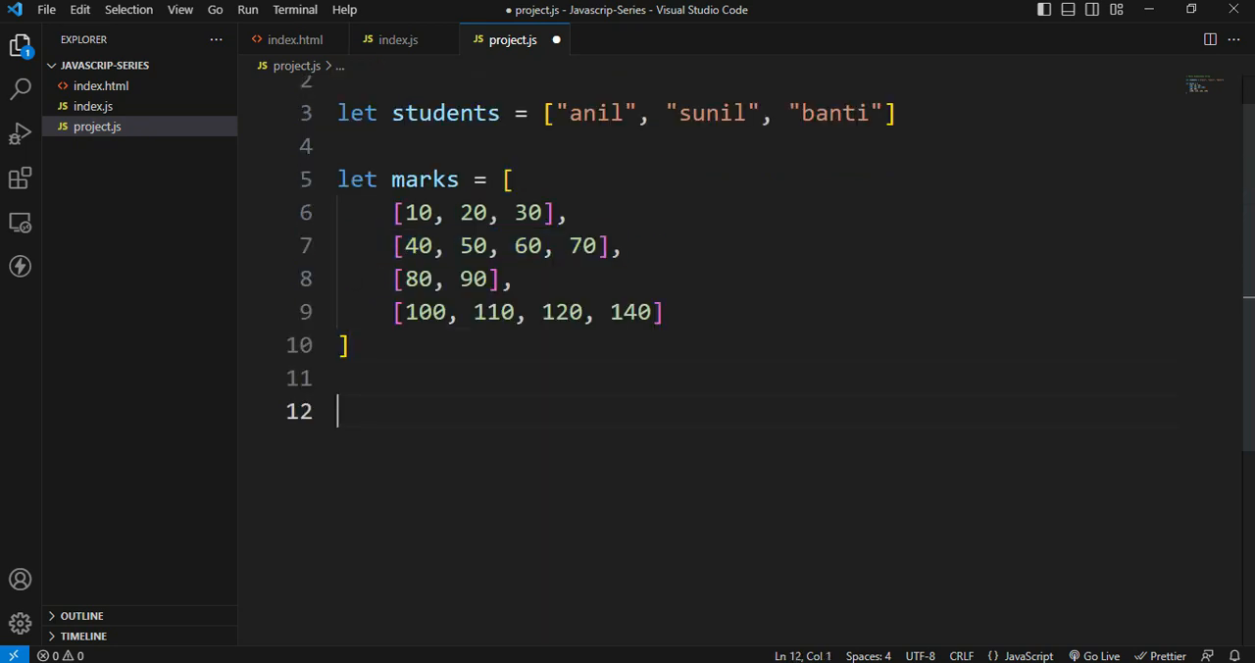
type("document")
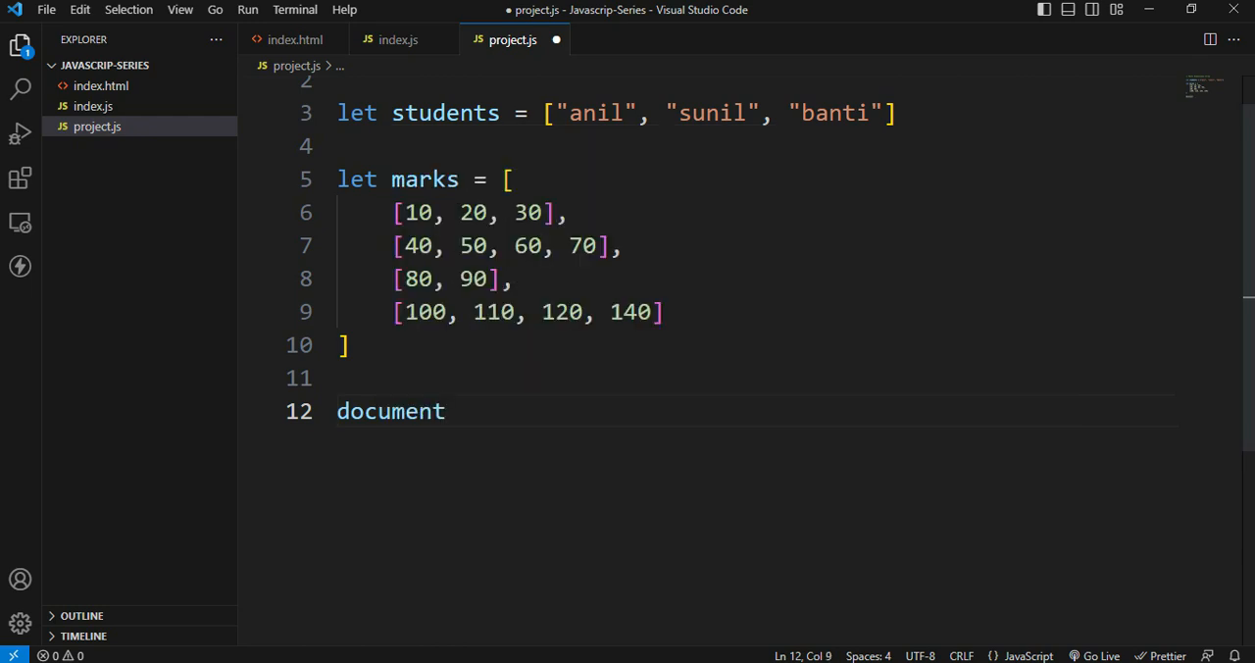
type(".write()")
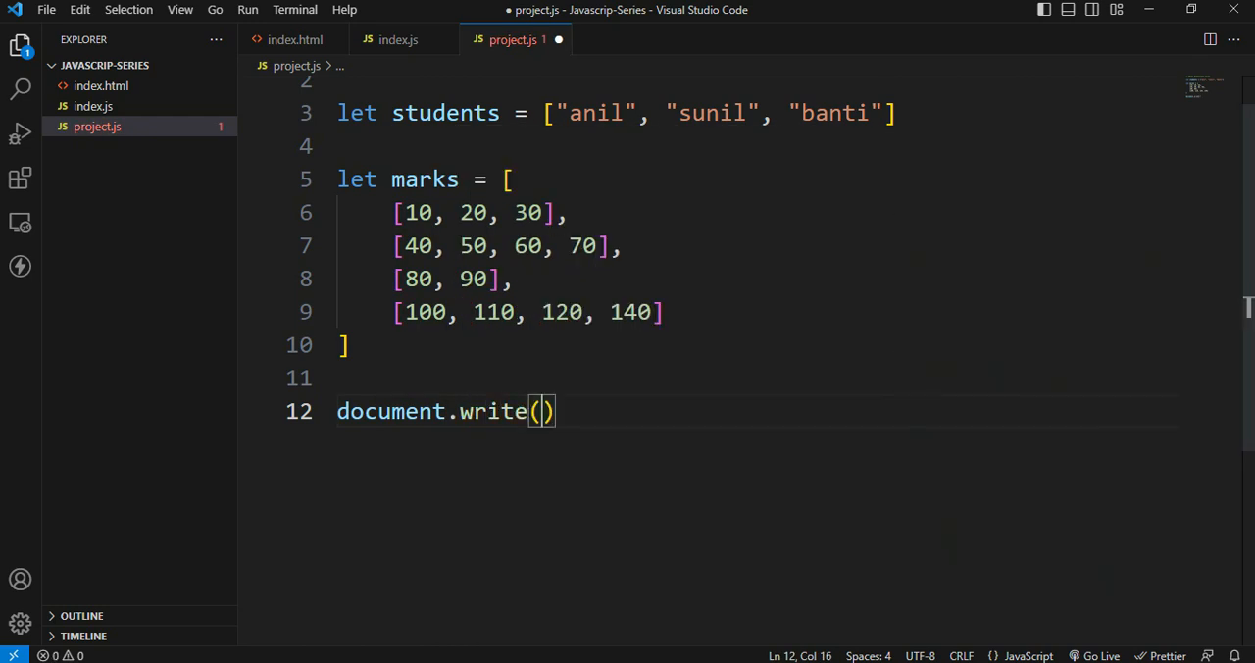
key("ctrl+s")
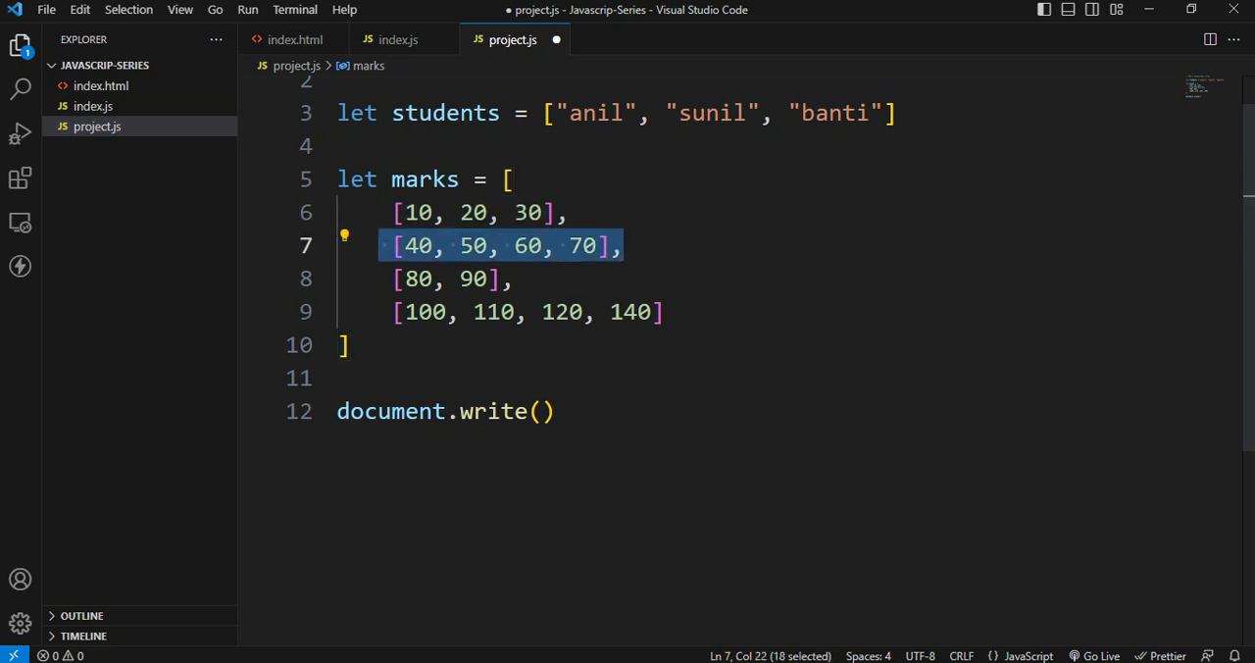
Pass marks[1] to document.write and turn a copied line into console.log
left_click(535, 410)
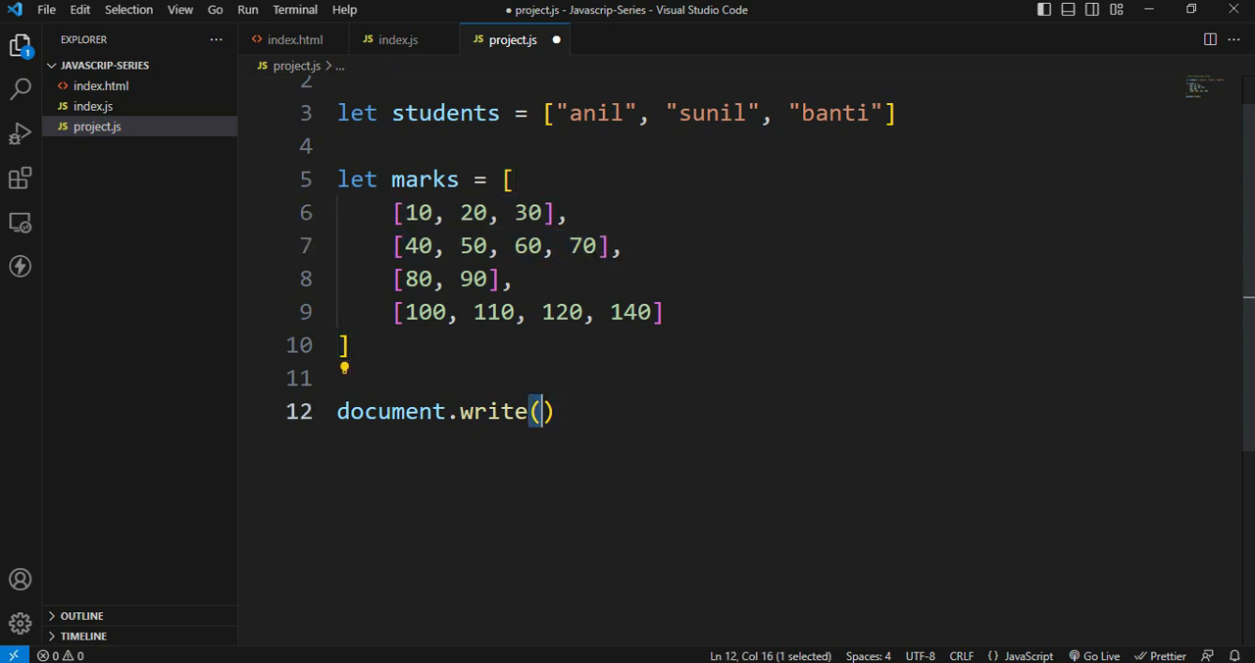
type("mar")
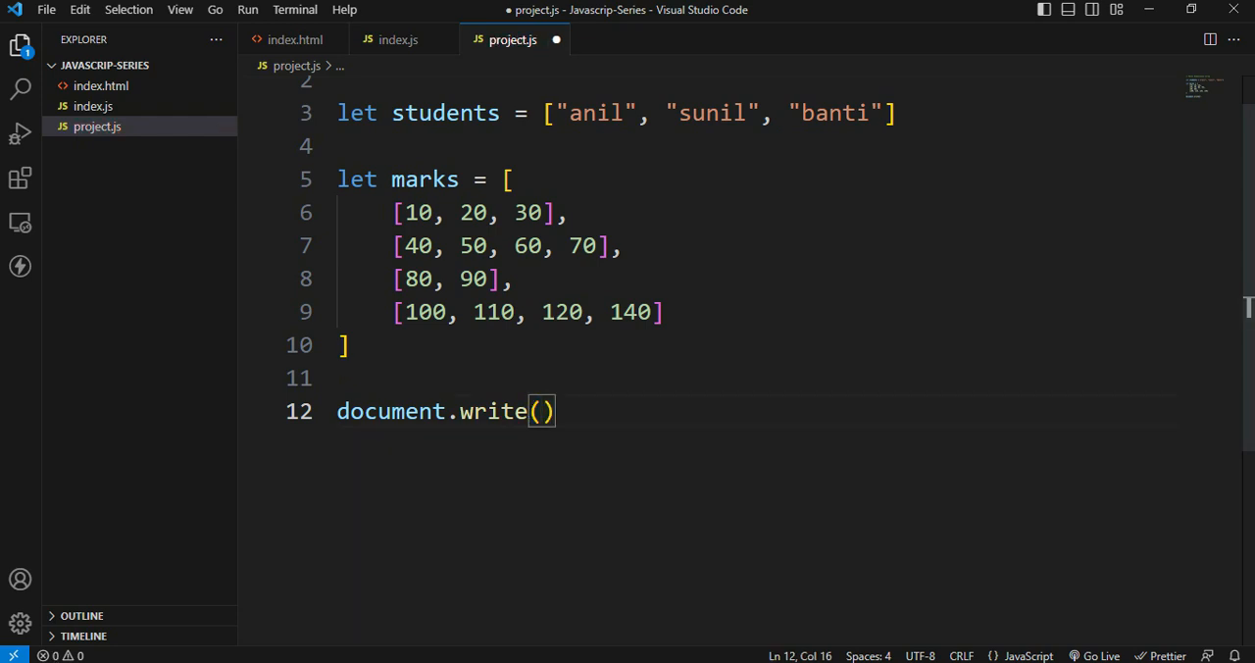
type("marks")
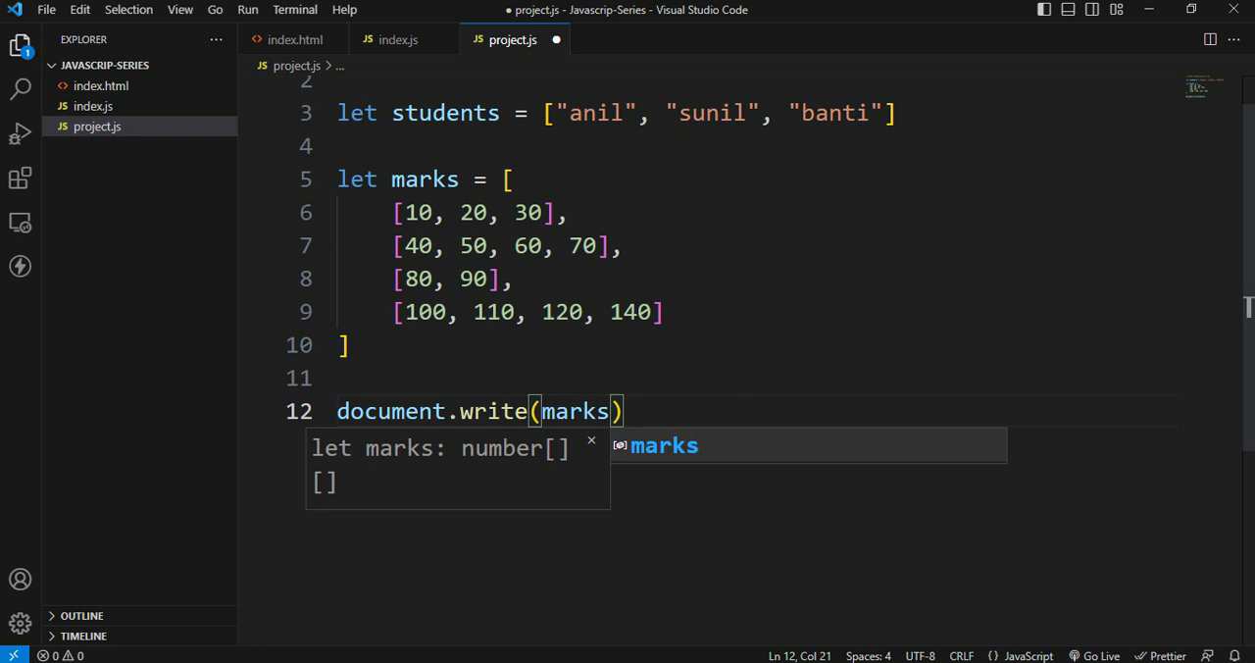
type("[]")
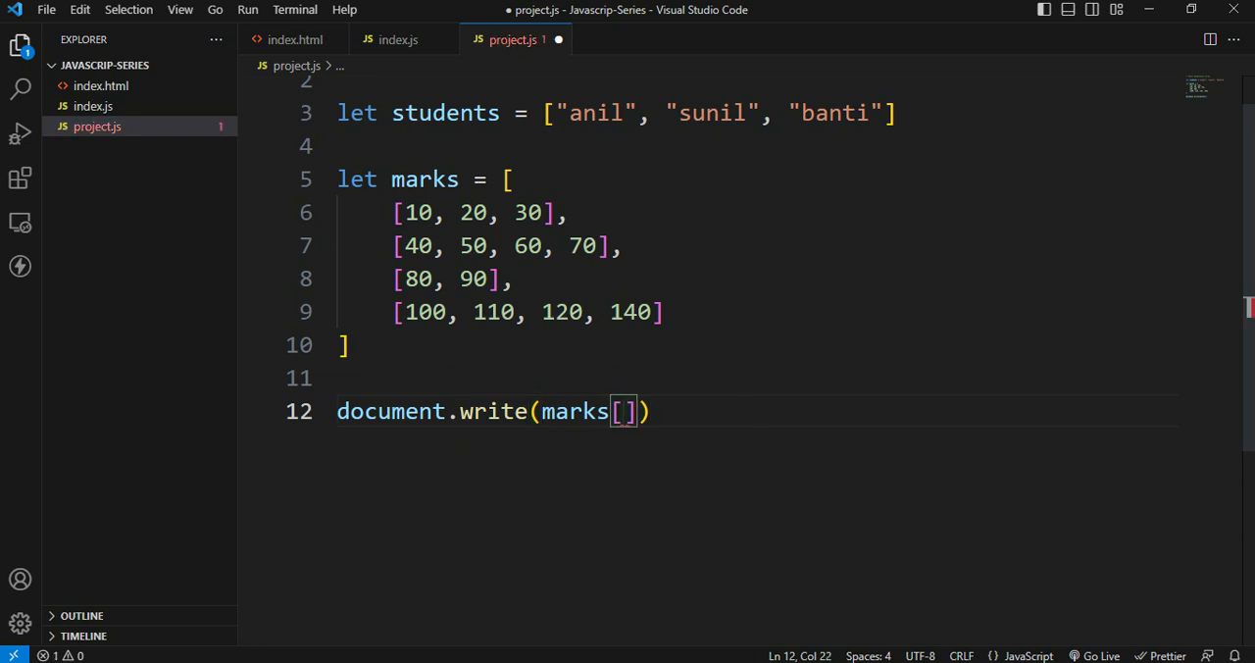
type("1")
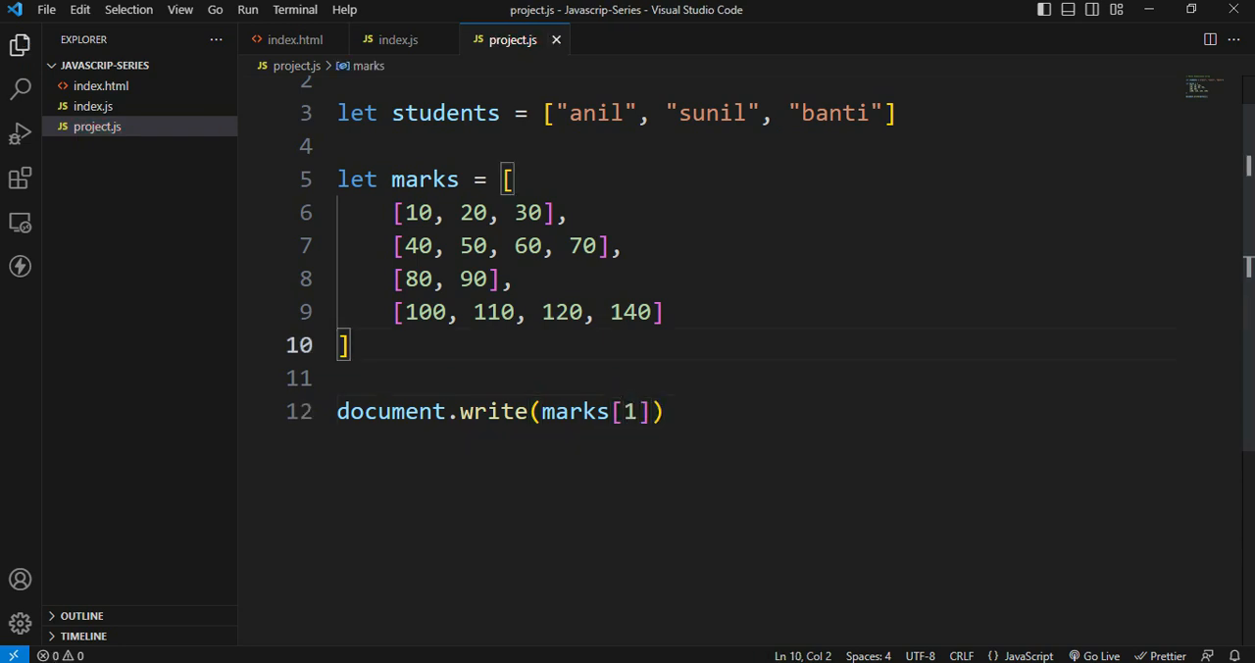
type("document.write(marks[1])")
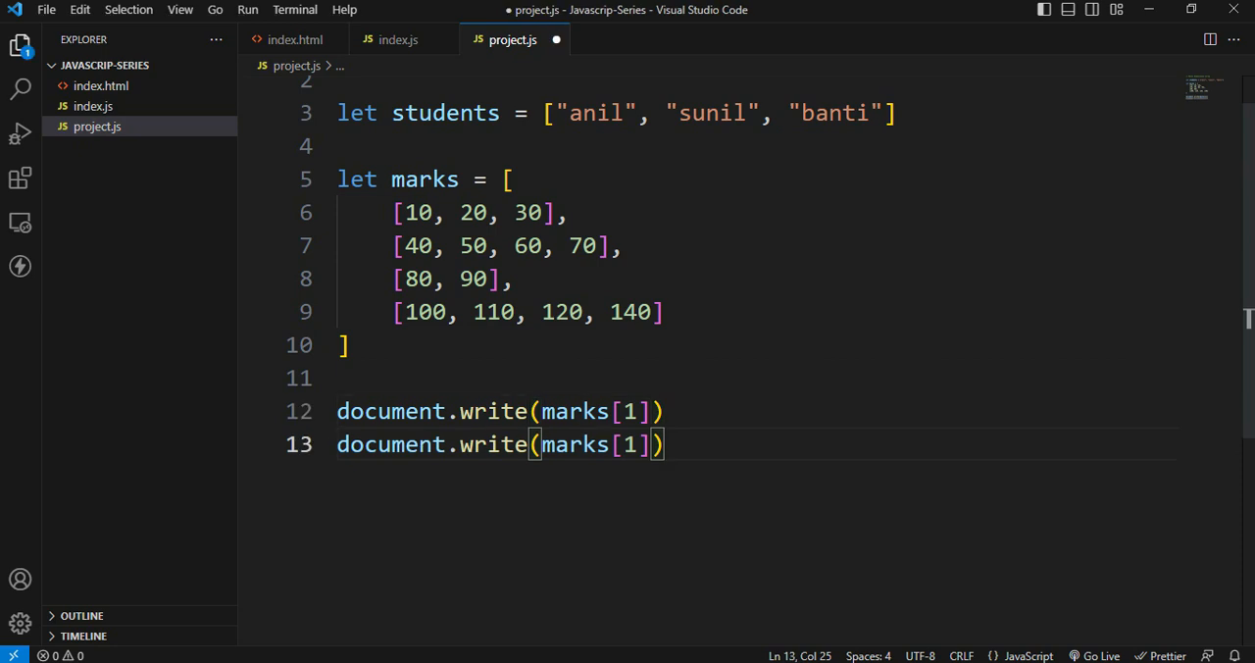
key("BackSpace")
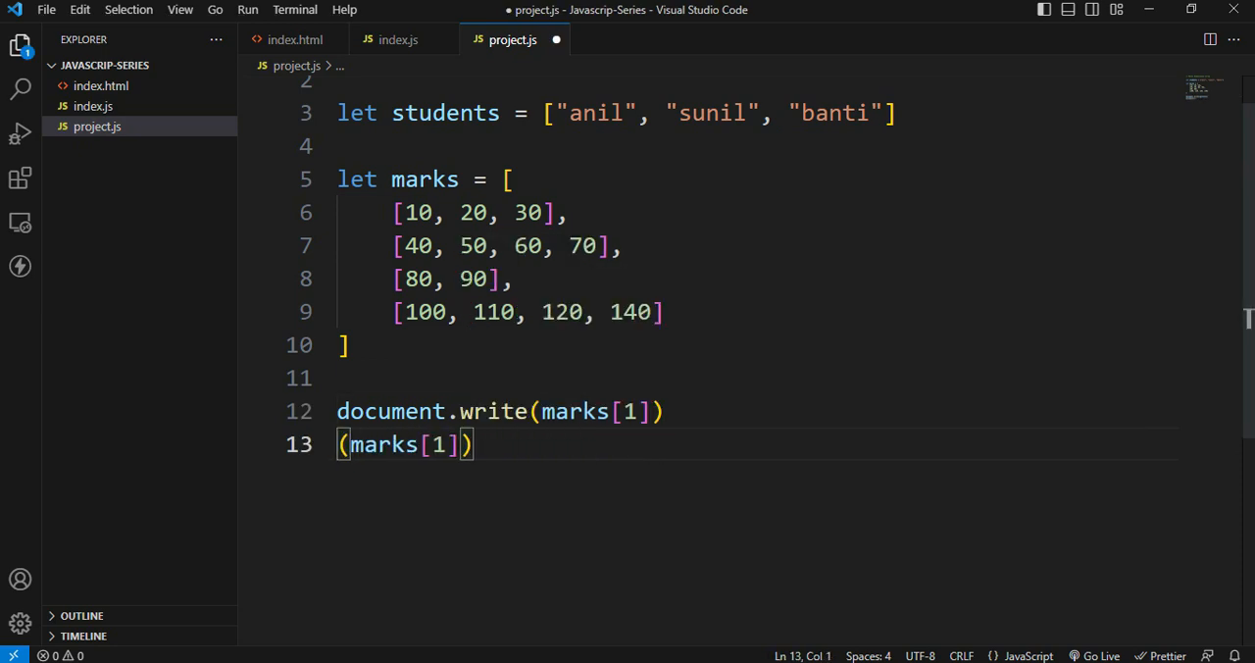
type("console.l")
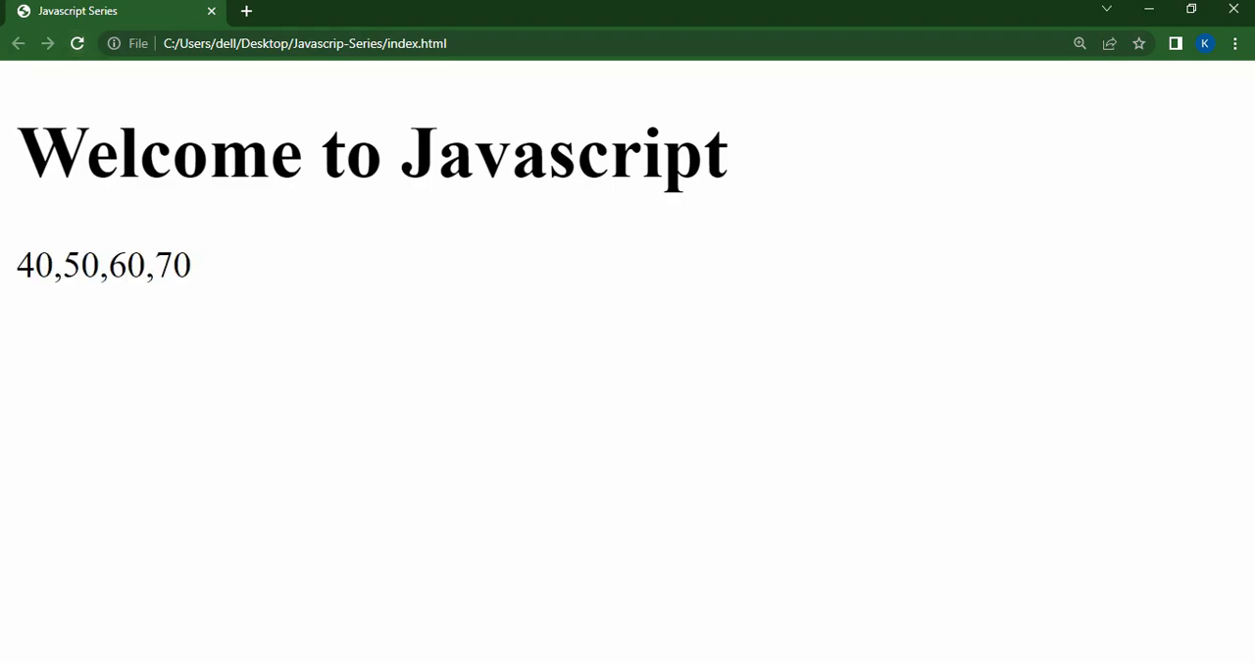
Dock Chrome DevTools to the right and view the console logging Array(4)
triple_click(103, 264)
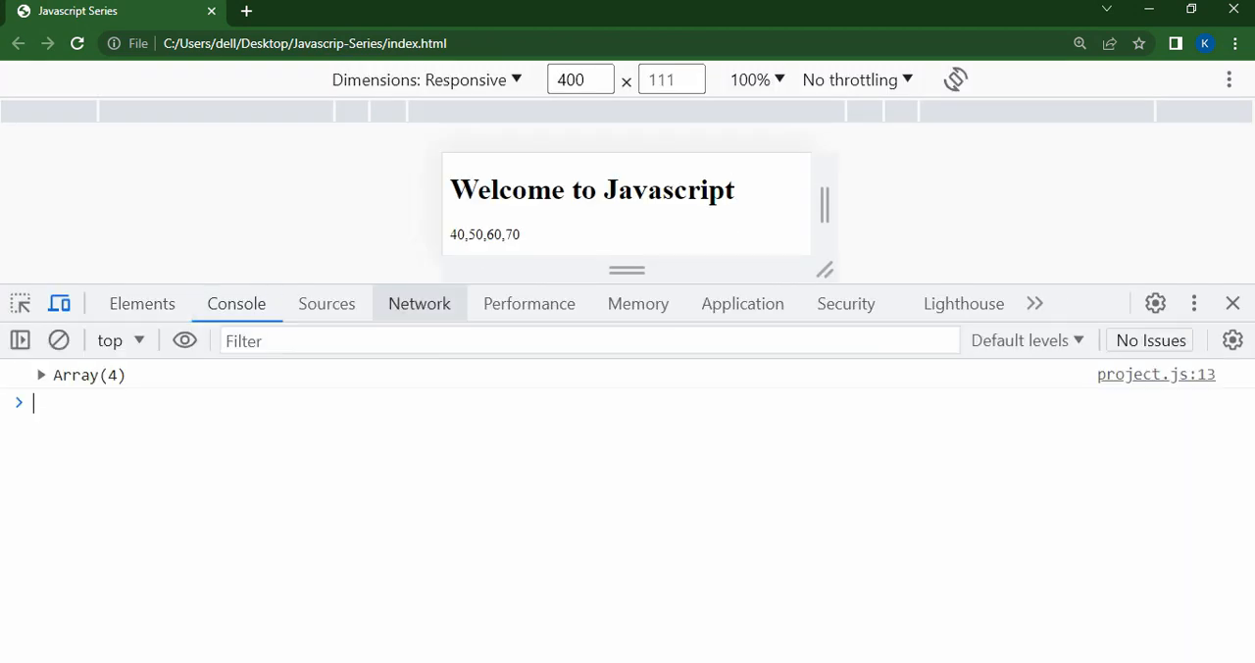
left_click(1193, 303)
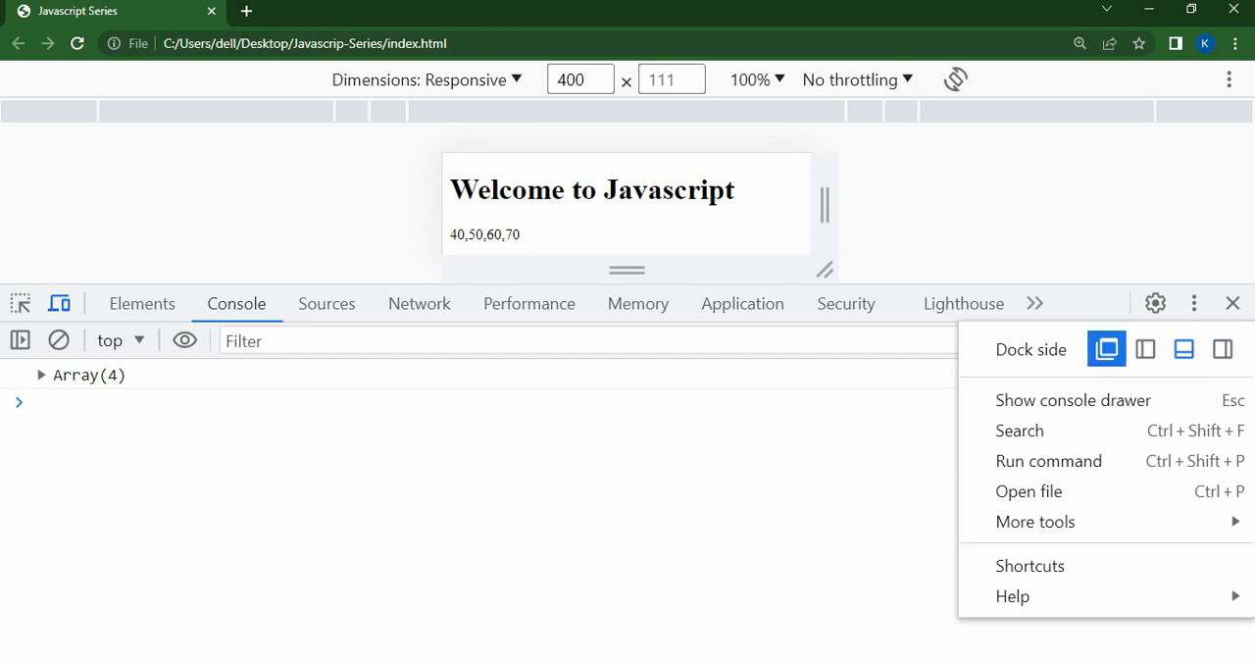
left_click(1222, 349)
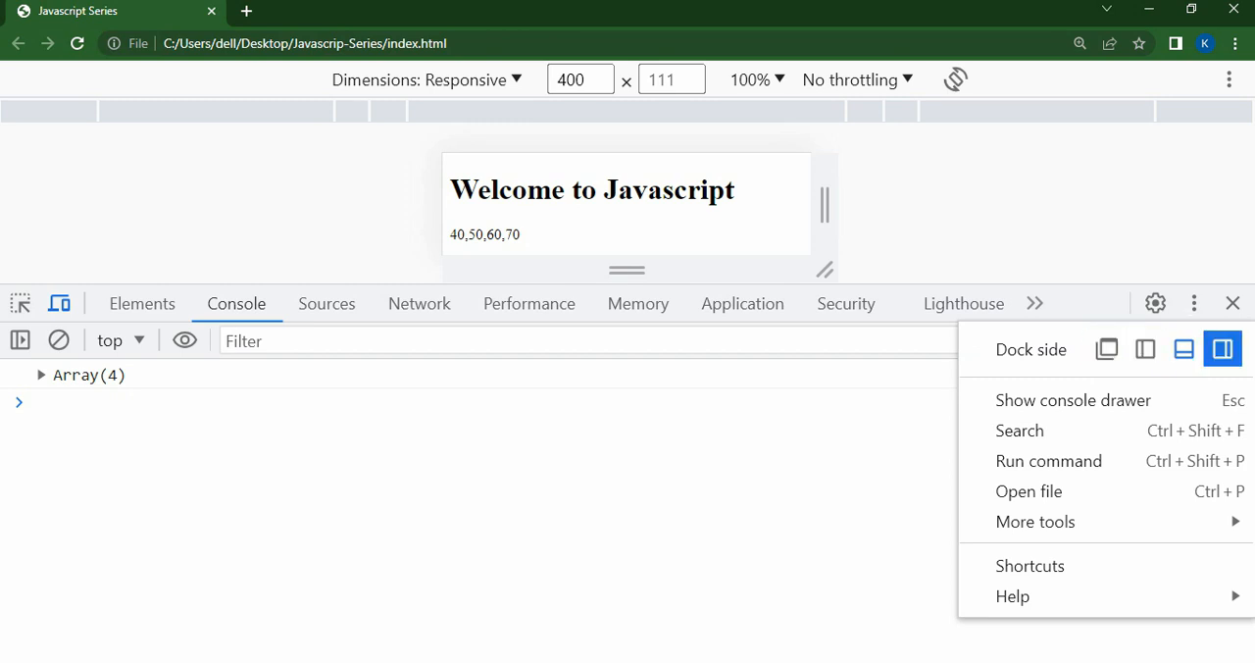
left_click(1222, 348)
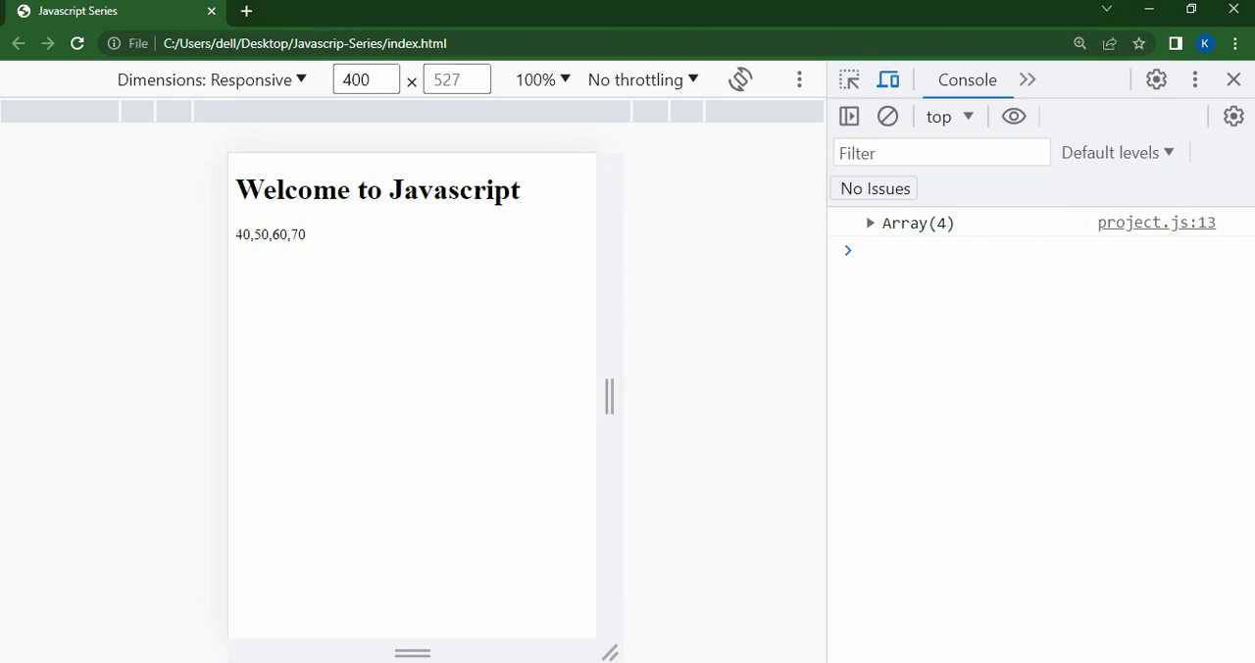
left_click(868, 223)
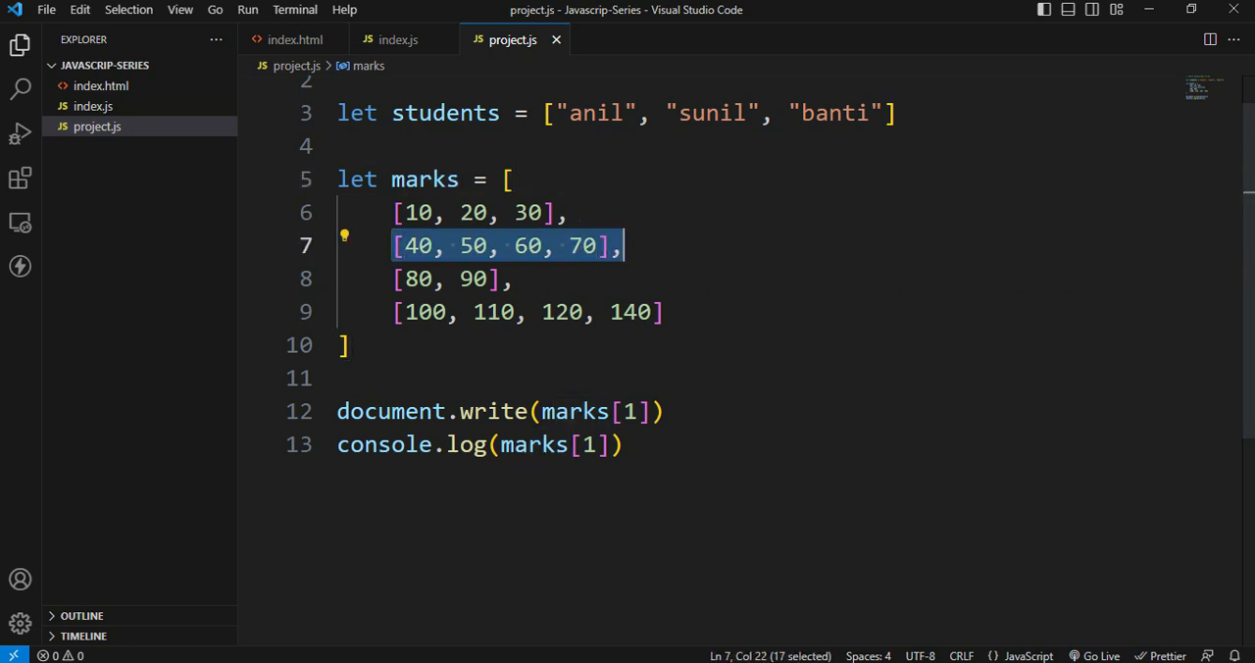
Comment out console.log and make document.write print "My expected result : " with marks[1][1]
left_click(624, 245)
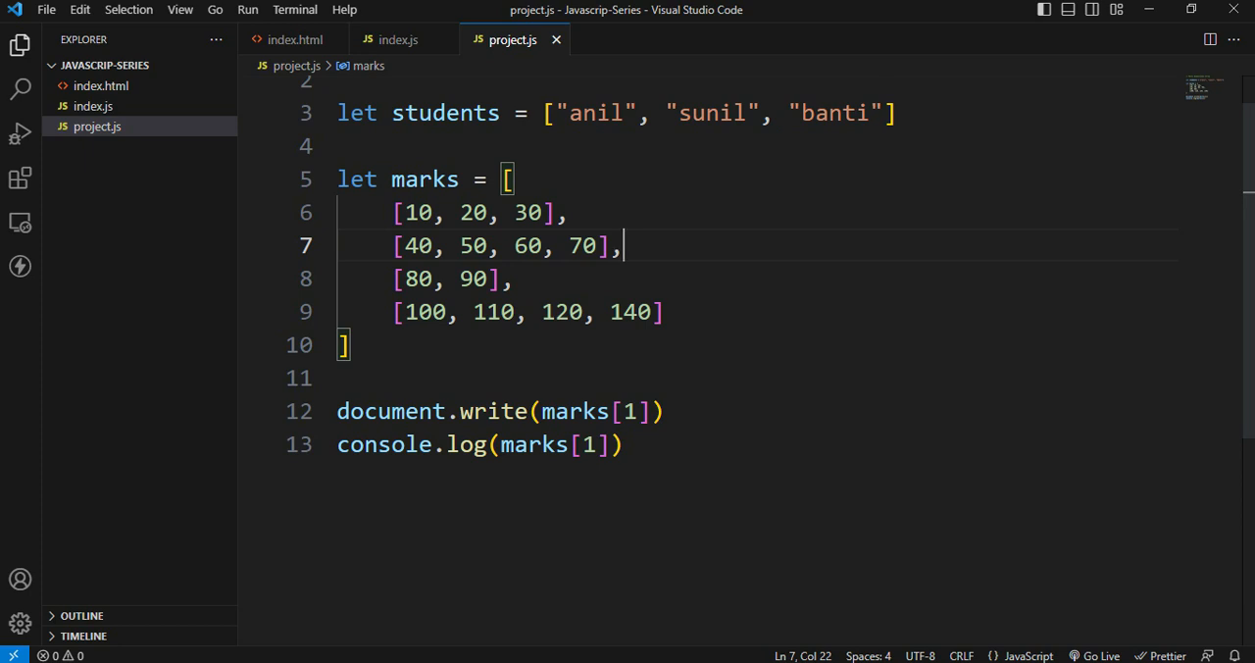
left_click(622, 444)
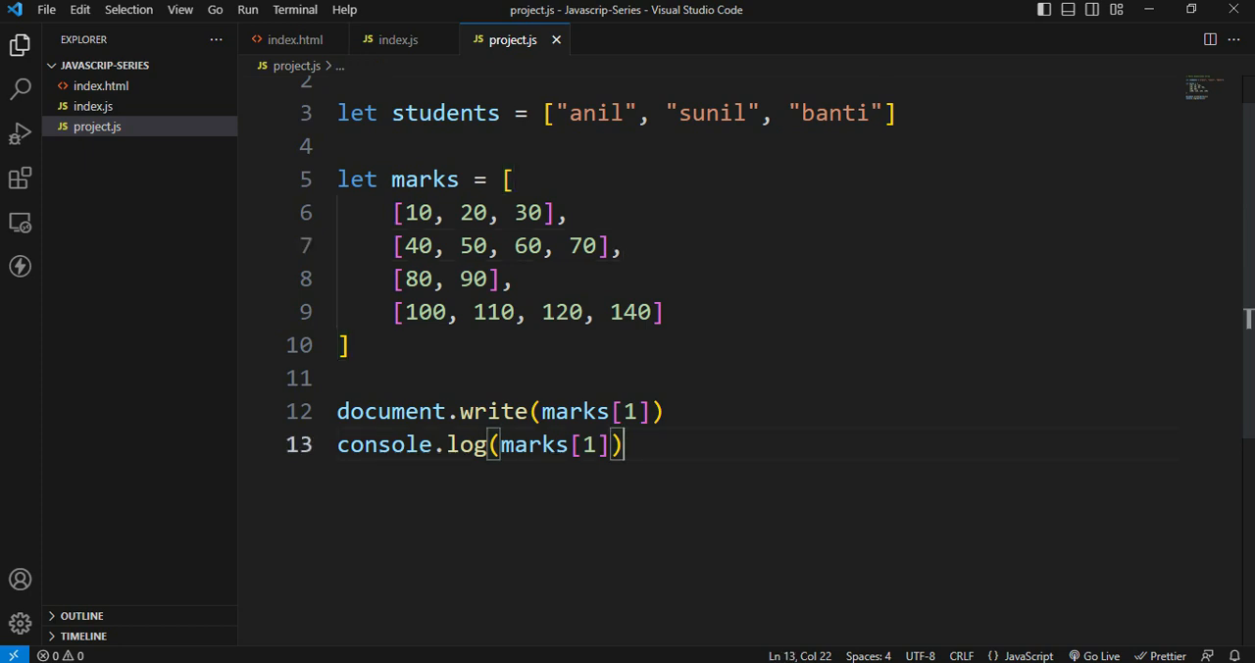
double_click(472, 245)
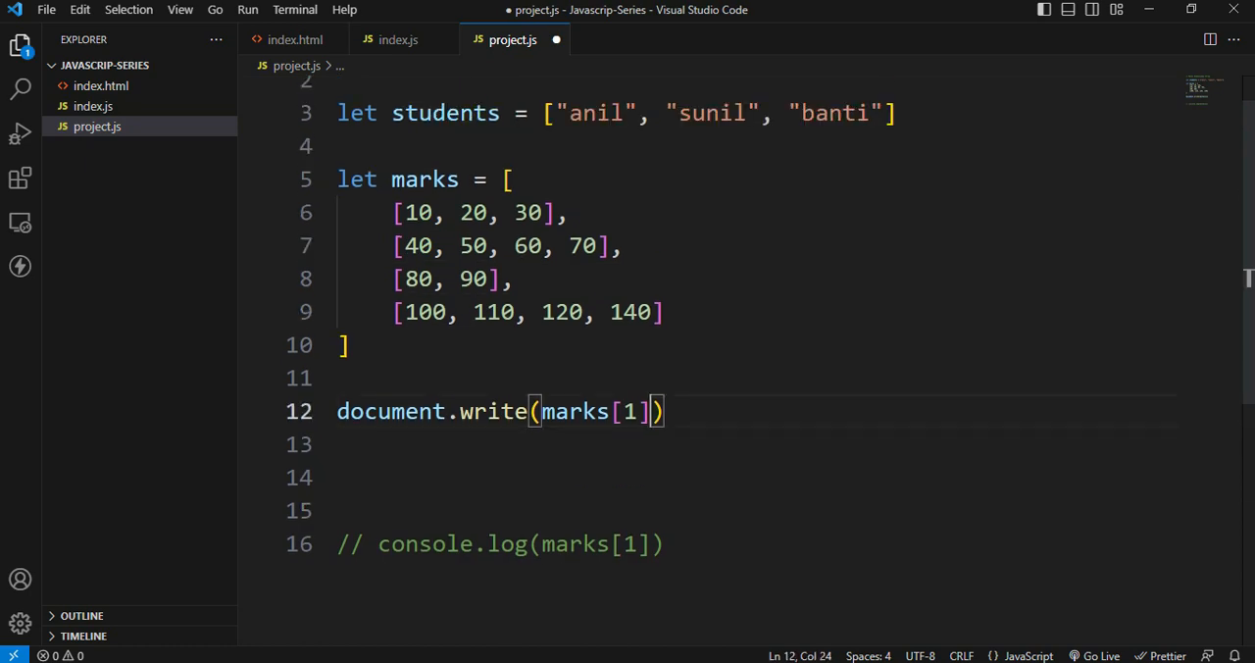
type("[]")
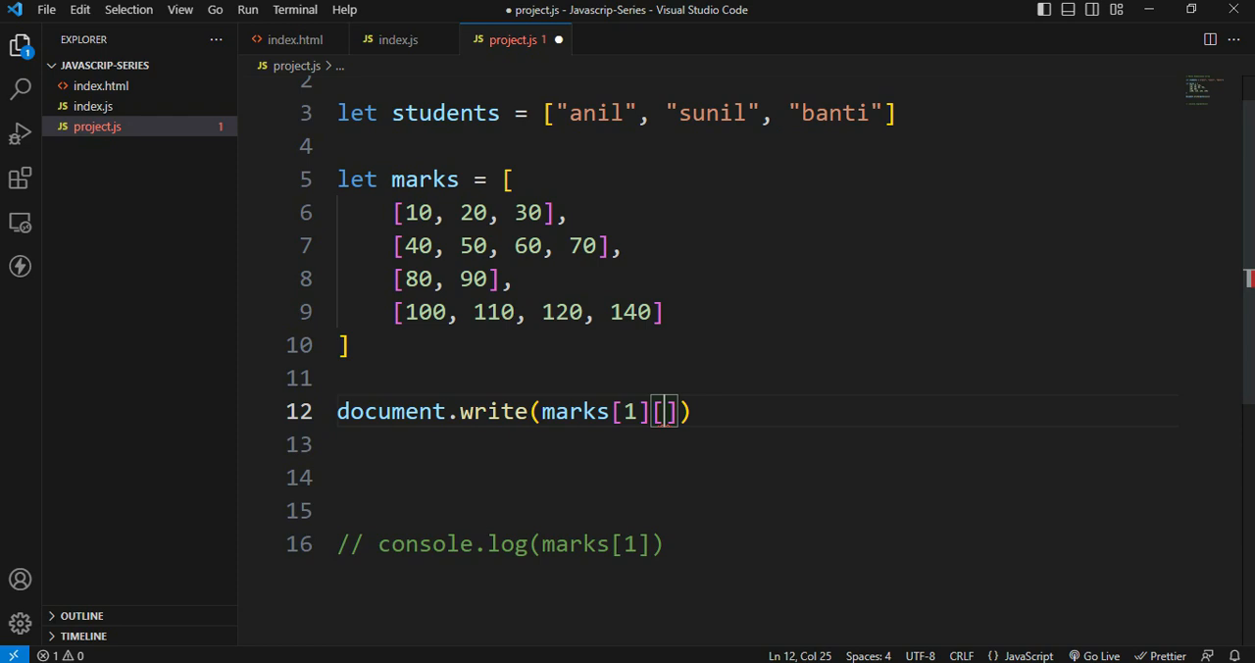
double_click(473, 246)
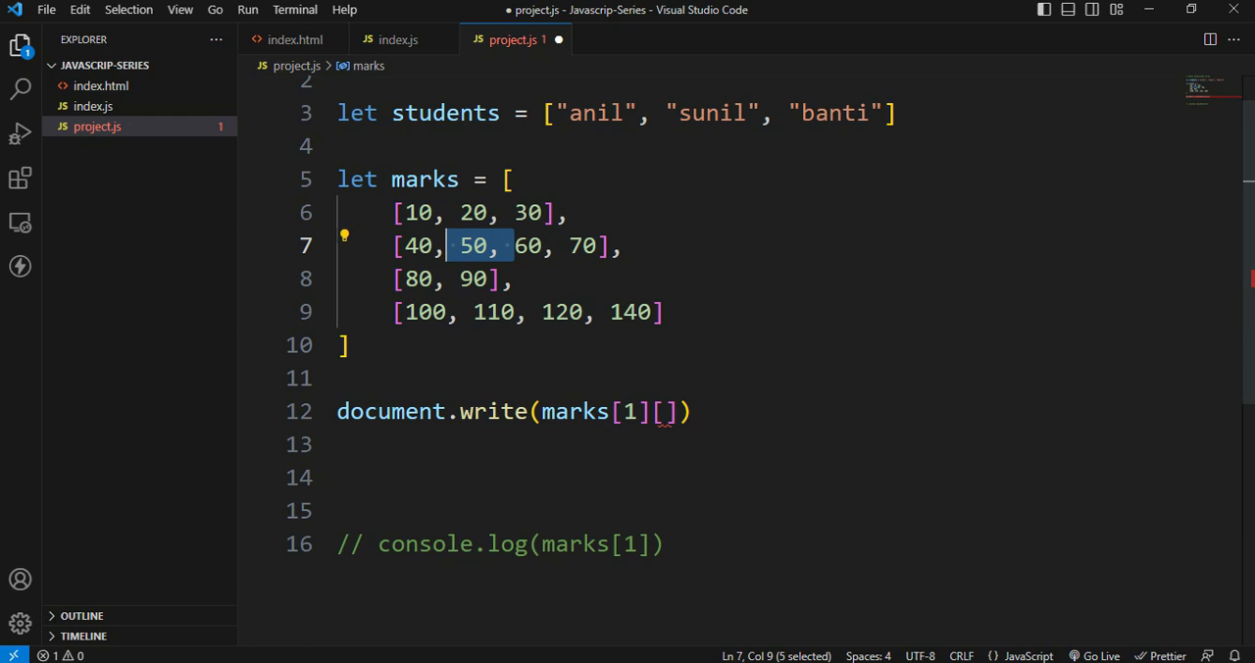
left_click(664, 411)
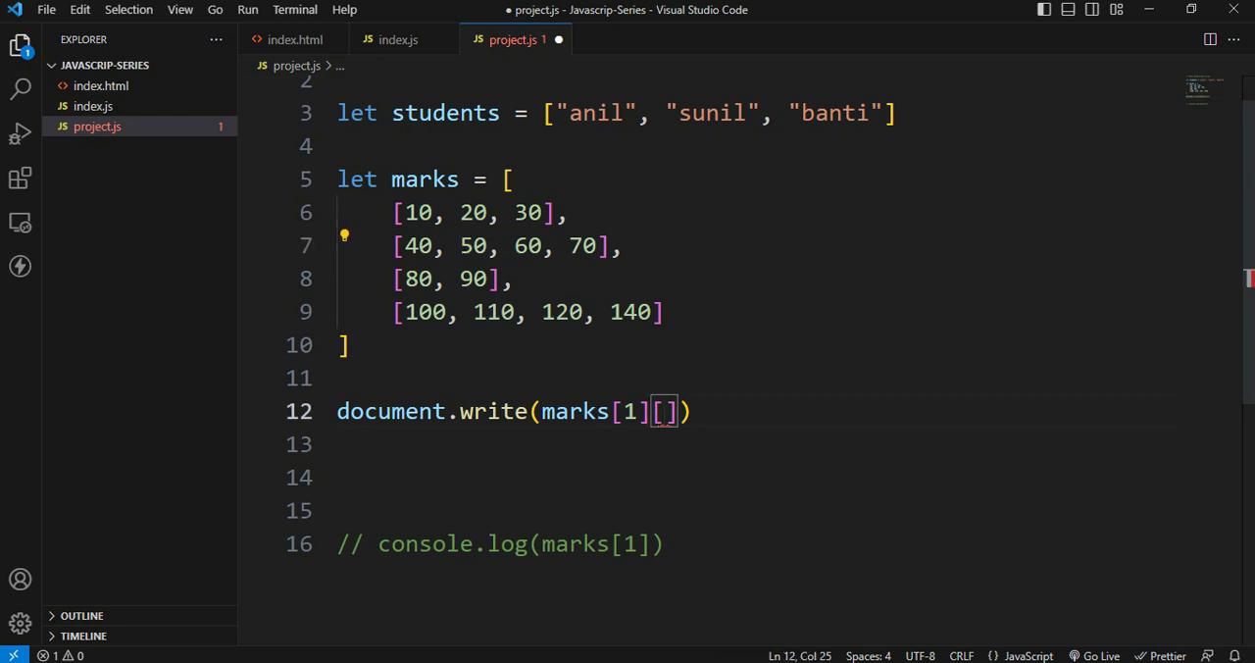
type("1")
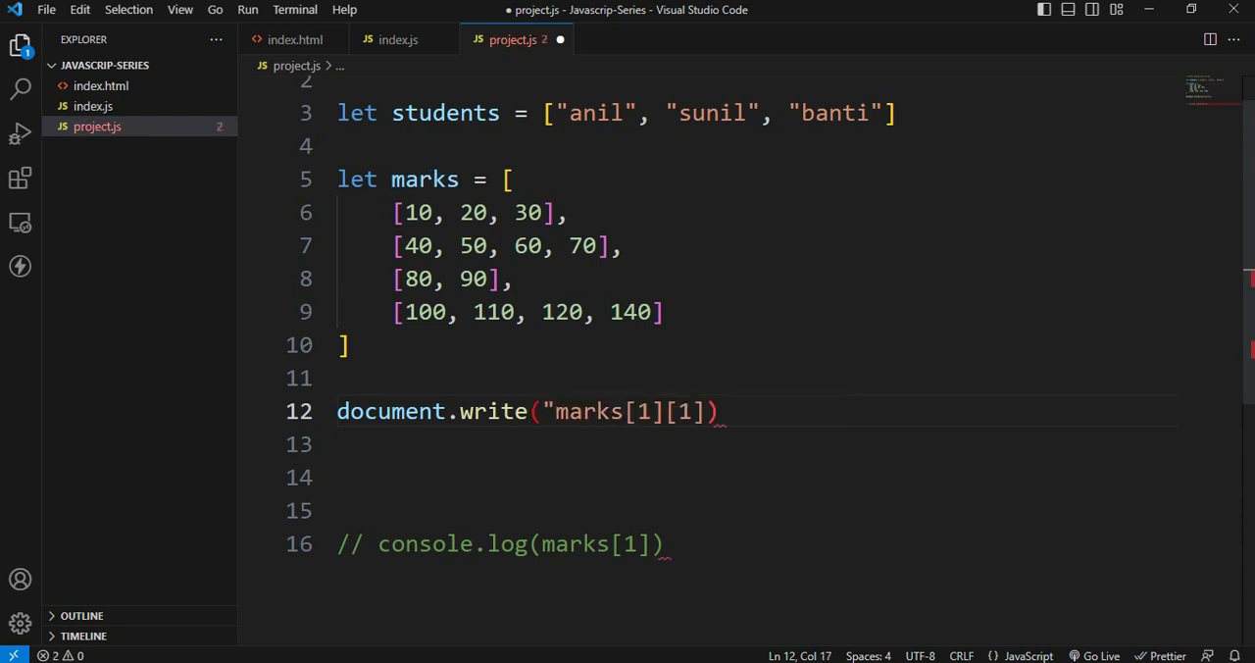
type("My expected result")
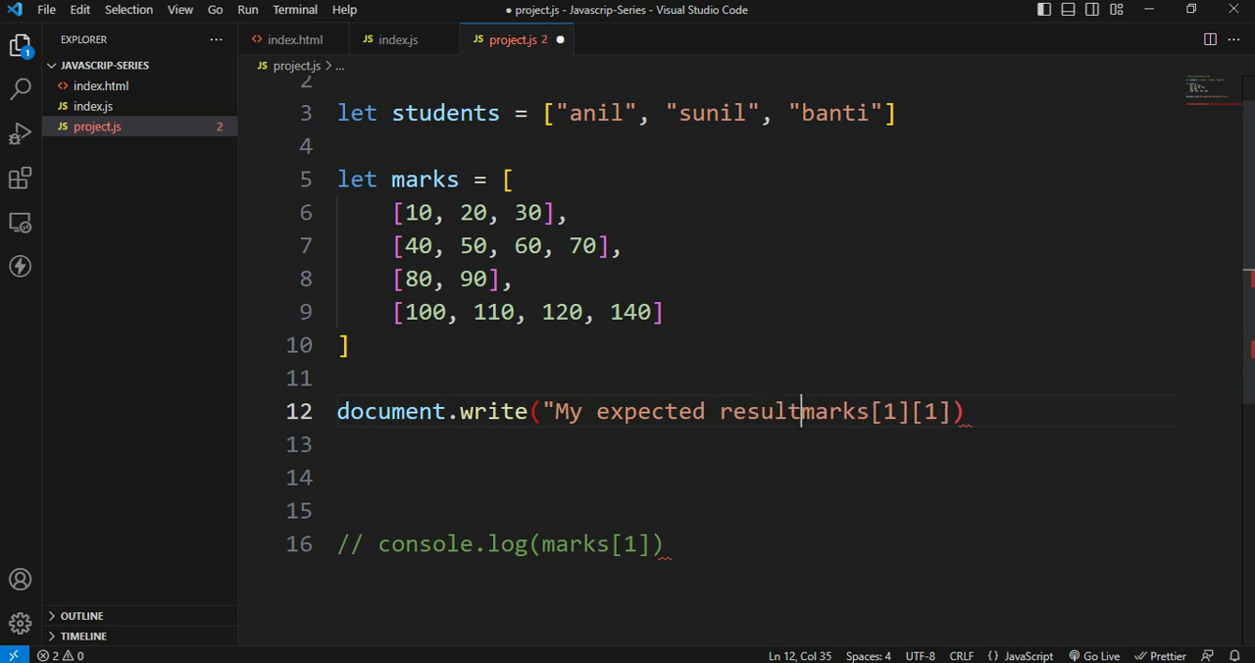
type(": ' ,")
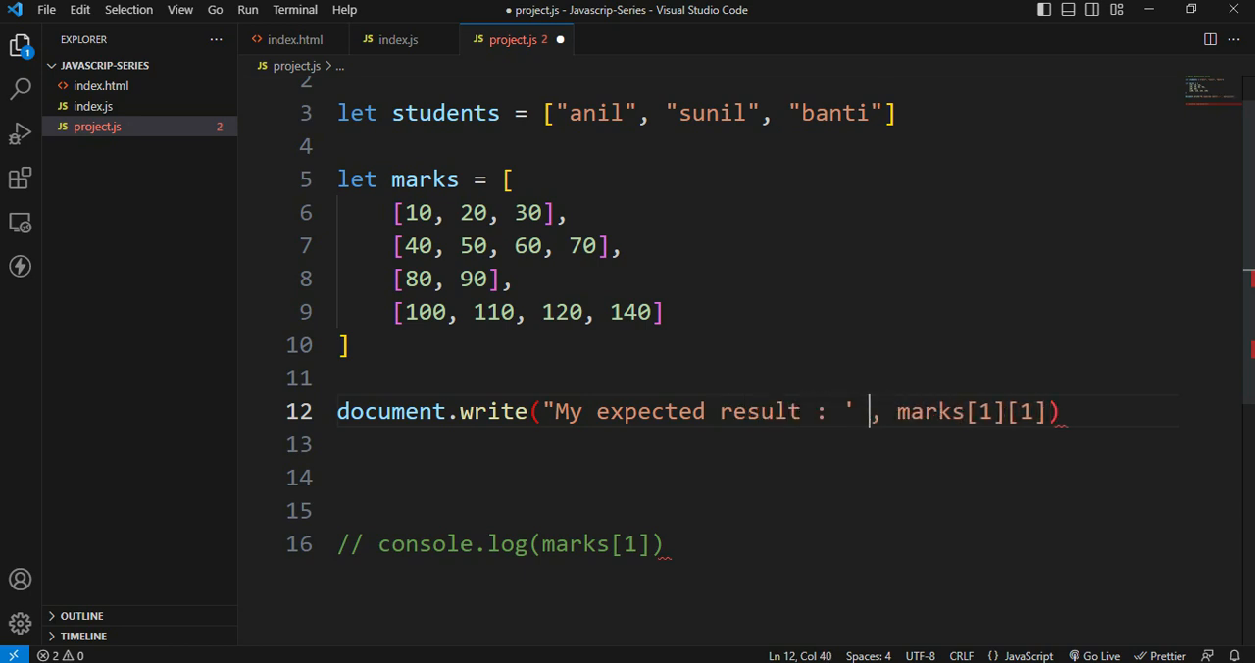
key("BackSpace")
type("\"")
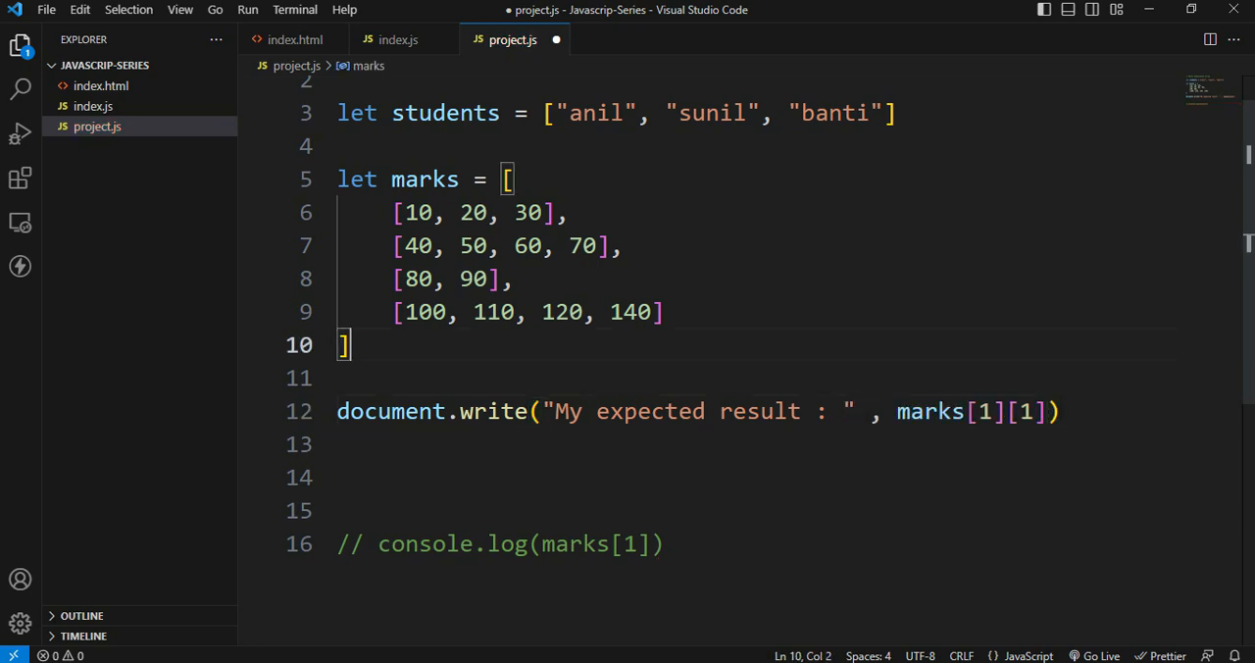
Highlight the printed row 40,50,60,70 in Chrome
double_click(474, 245)
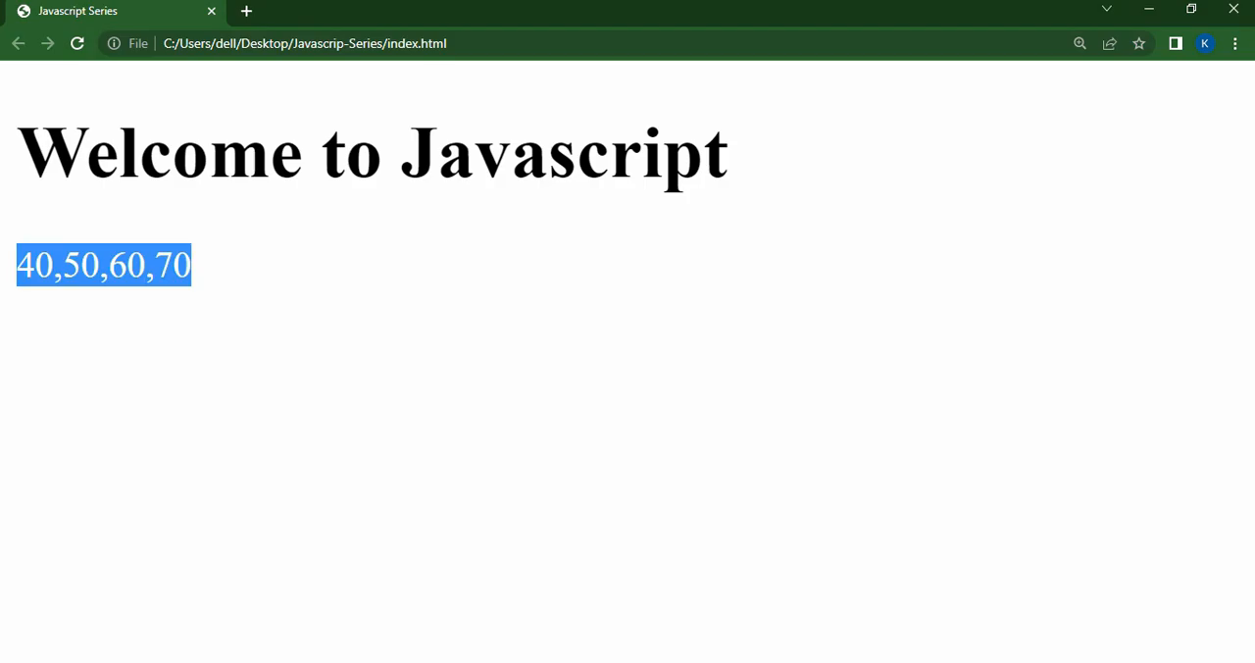
left_click(77, 43)
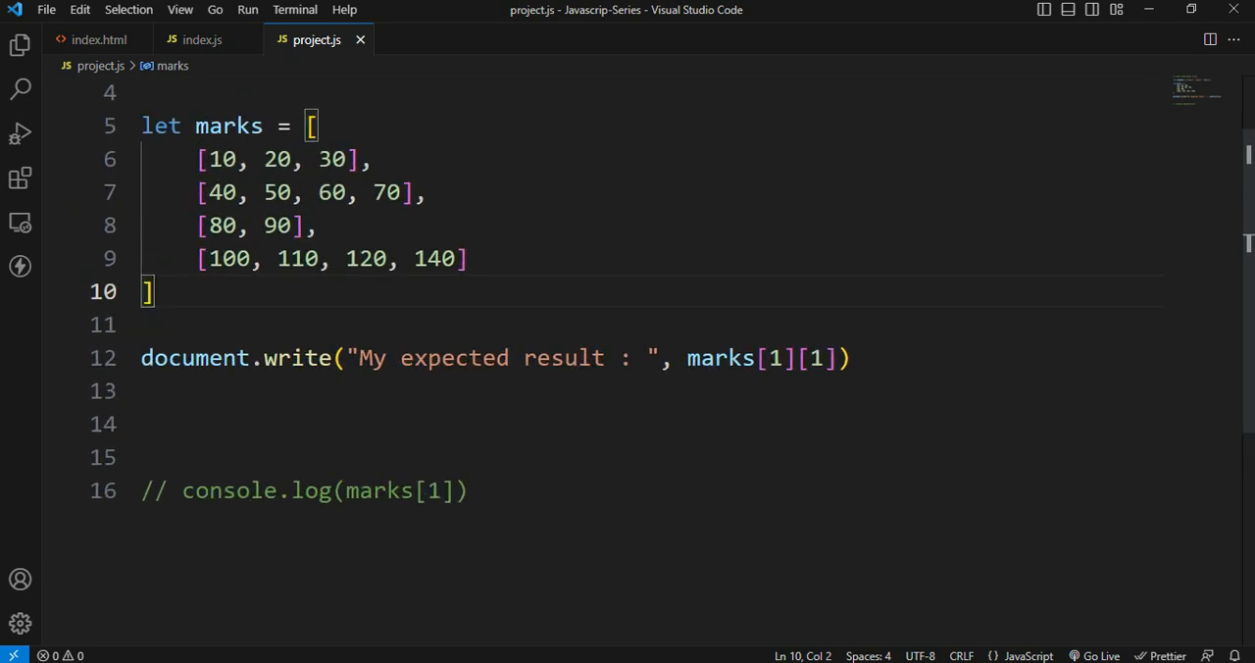
Append 150, 160, 170, 180 to the fourth marks row, print marks[3][6], and save
double_click(435, 257)
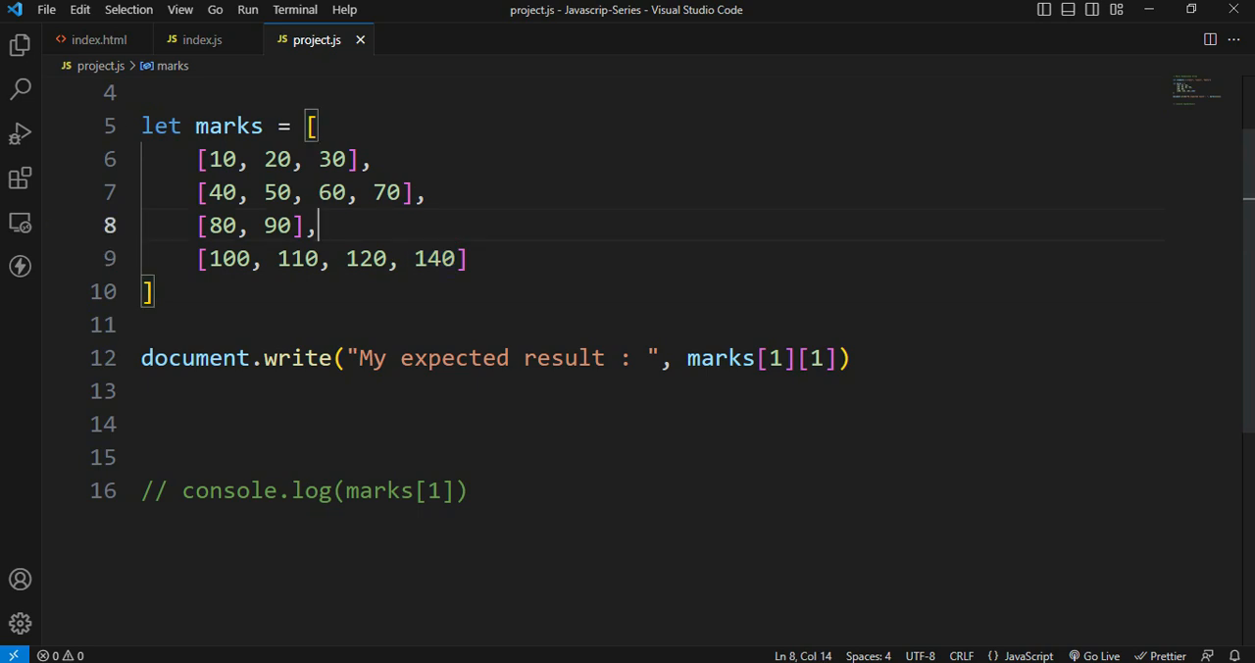
left_click_drag(196, 258, 468, 258)
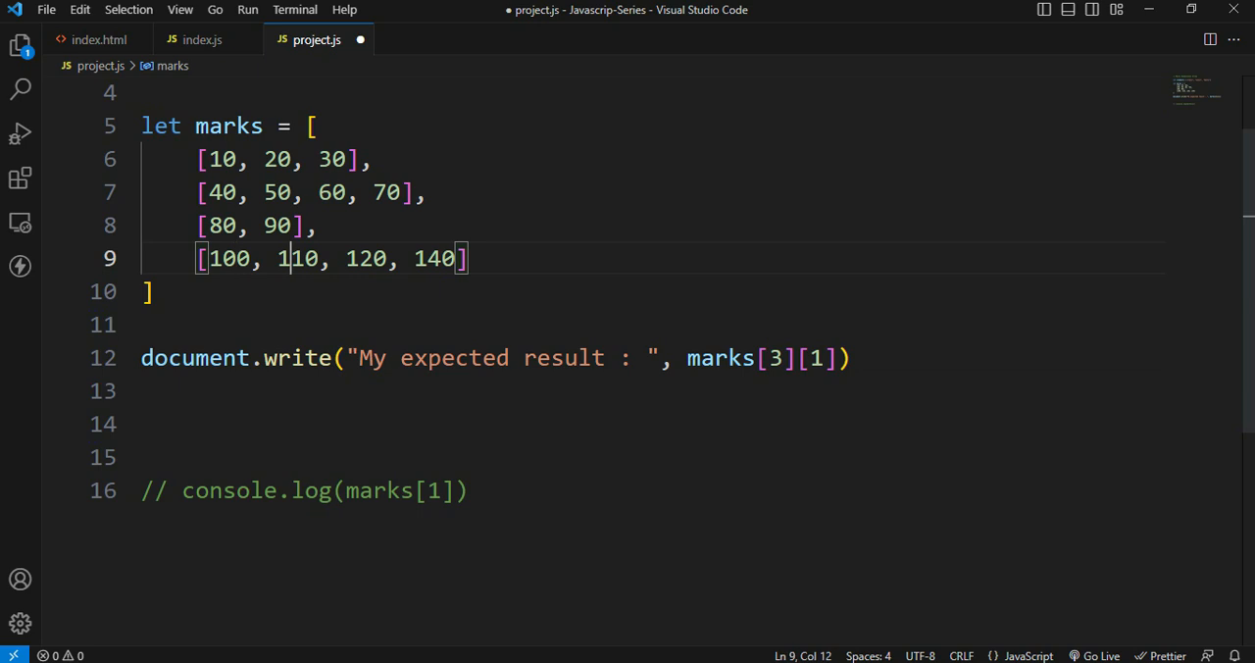
left_click(821, 356)
type("3")
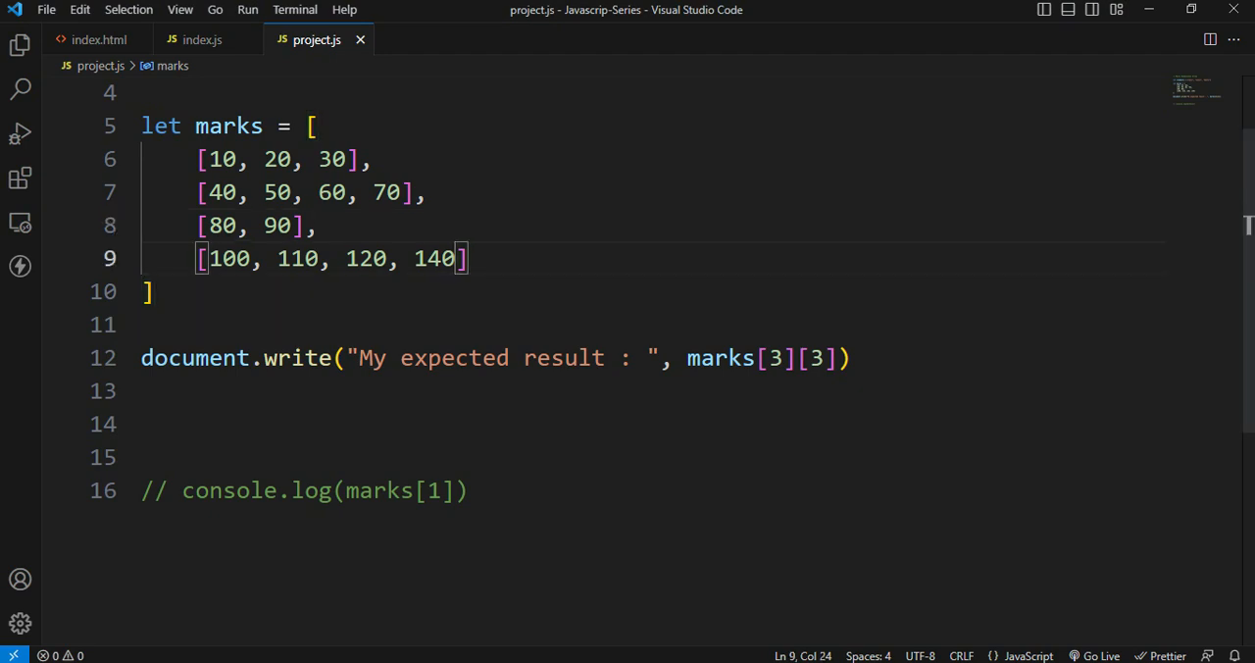
type(",150")
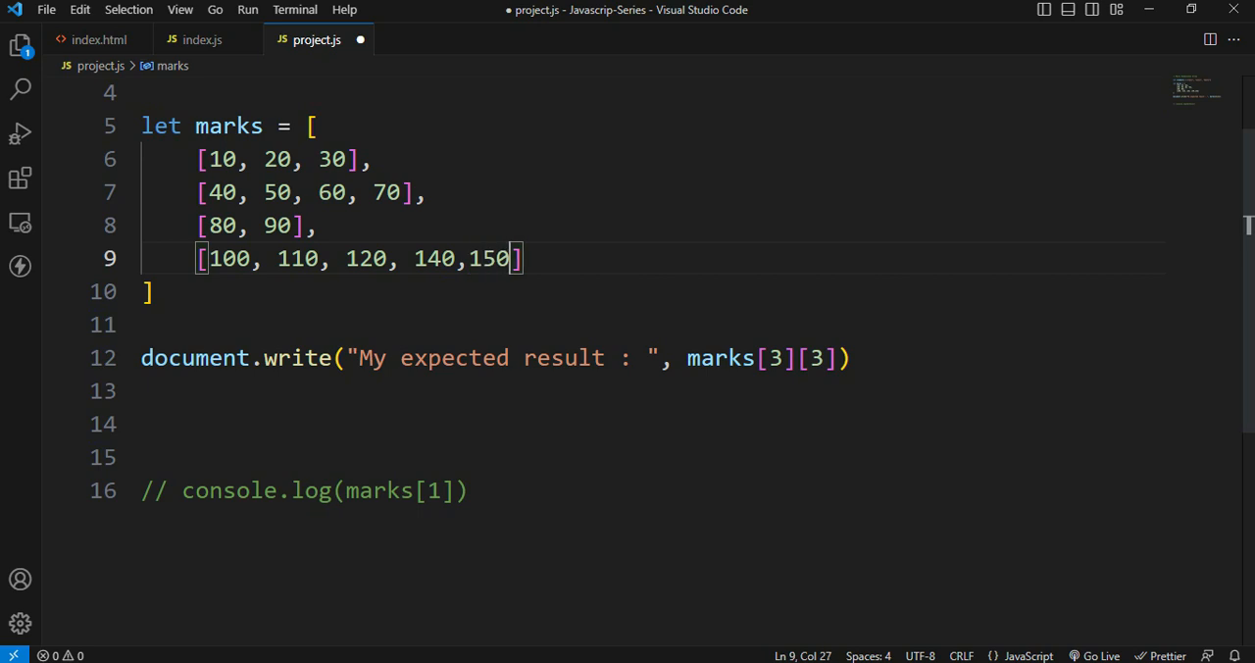
type("160,")
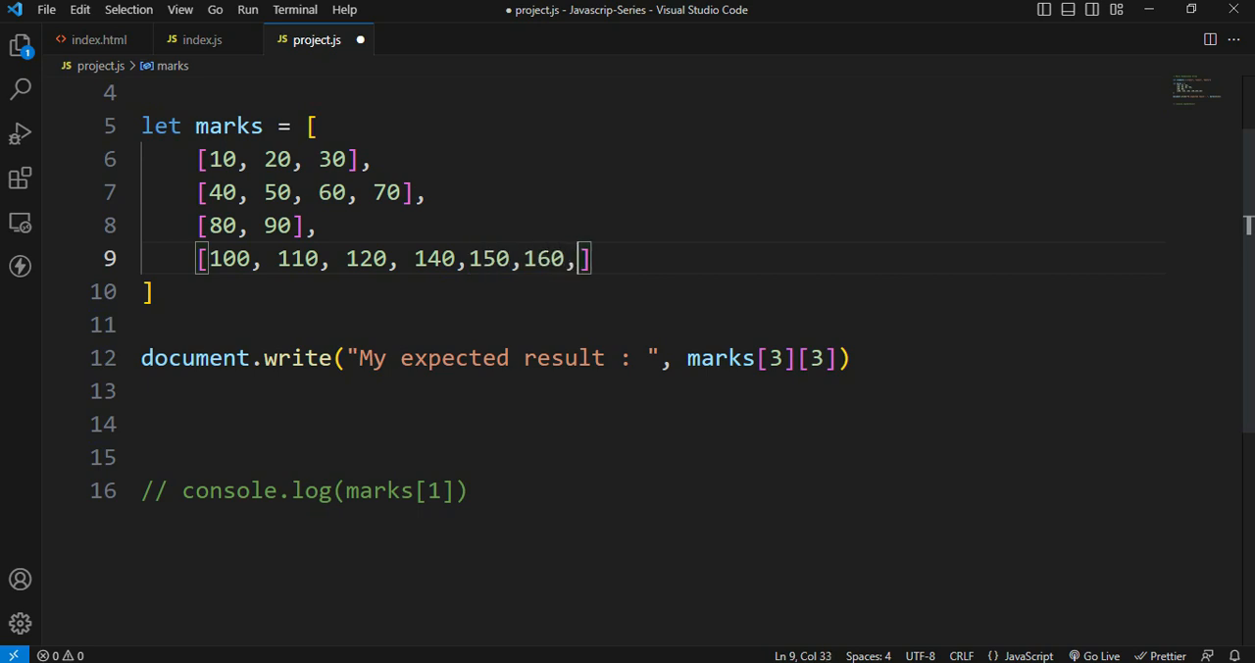
type("17")
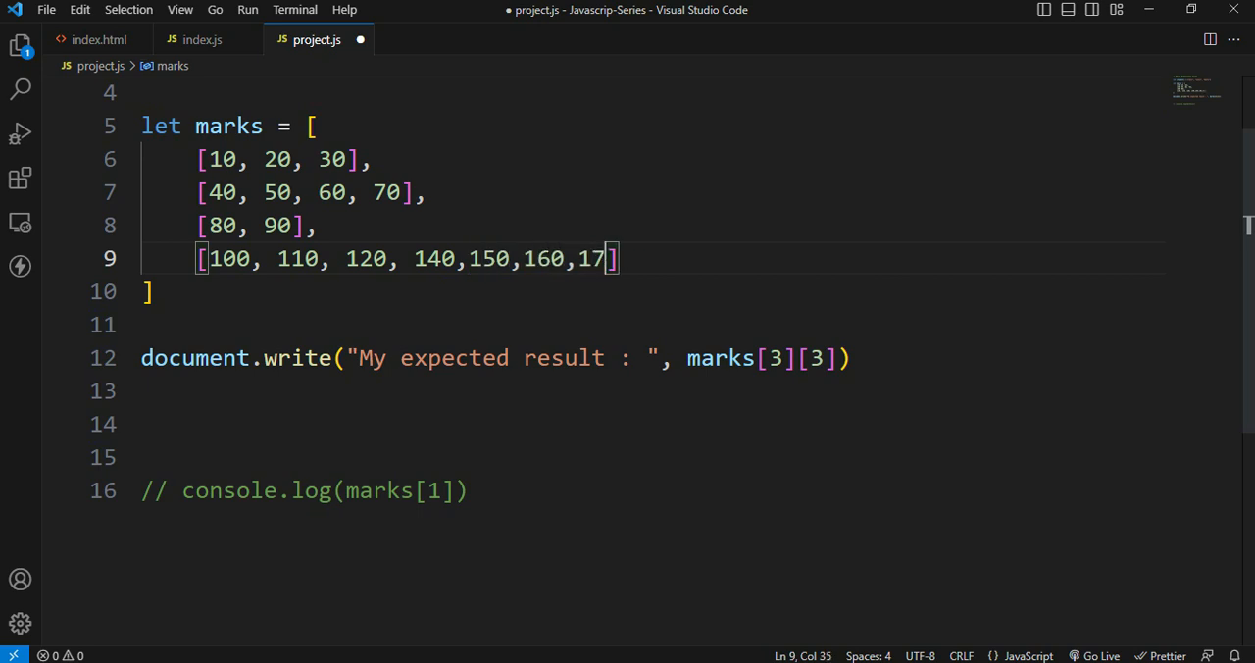
type("0,180")
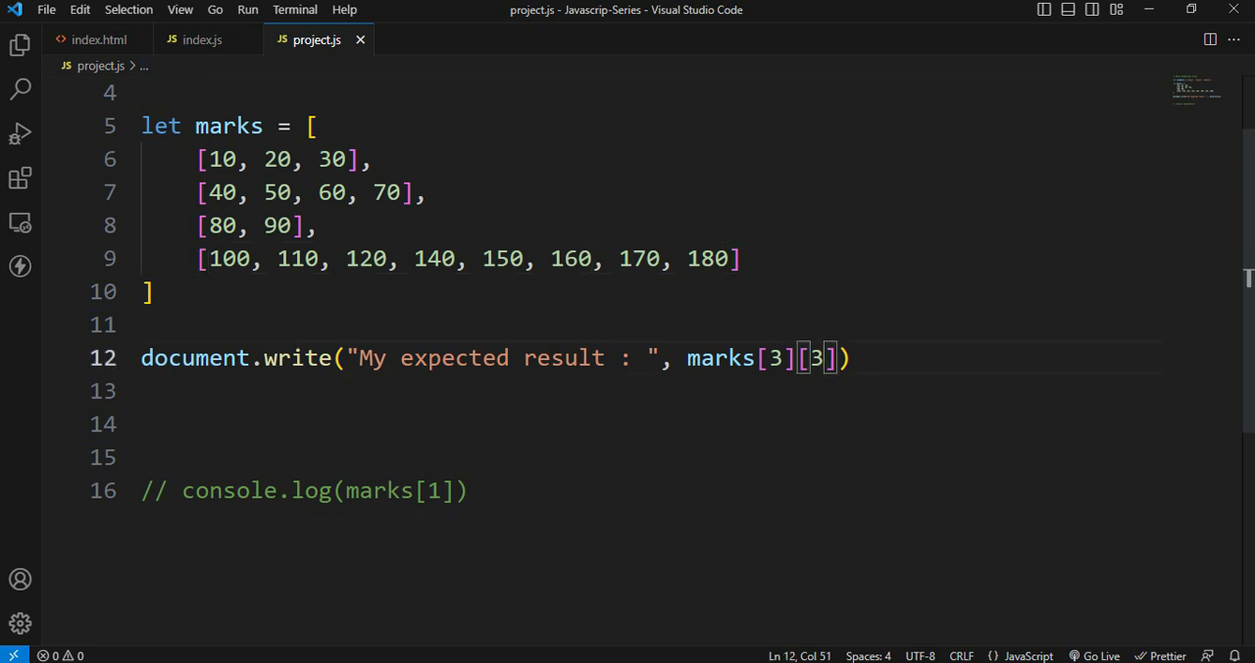
type("6")
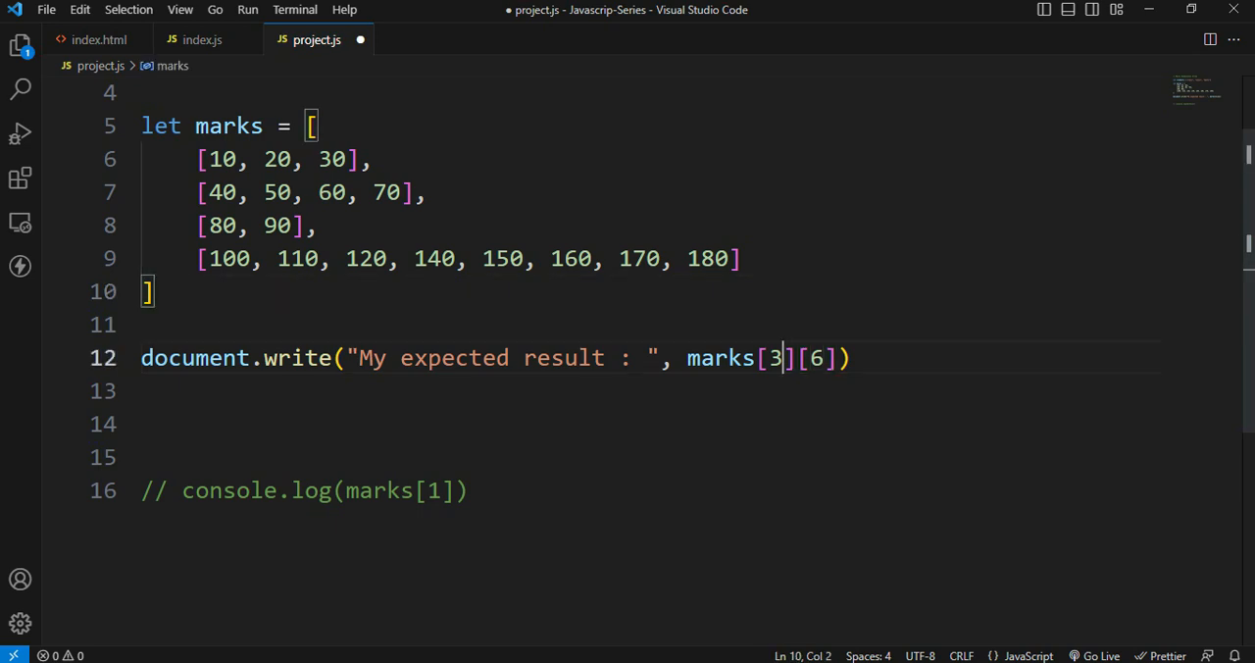
key("ctrl+s")
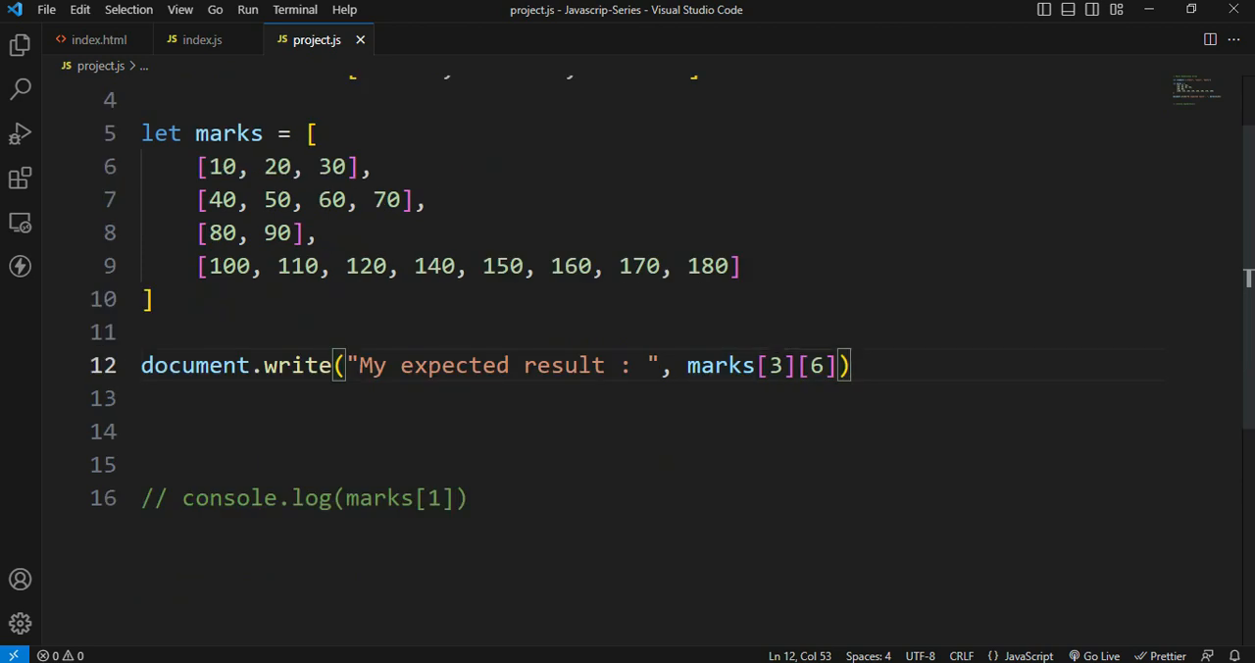
Insert [["Anil","amar","anthony"],["Banit","bably",'bhanu']] as the first element of marks
left_click_drag(197, 166, 360, 166)
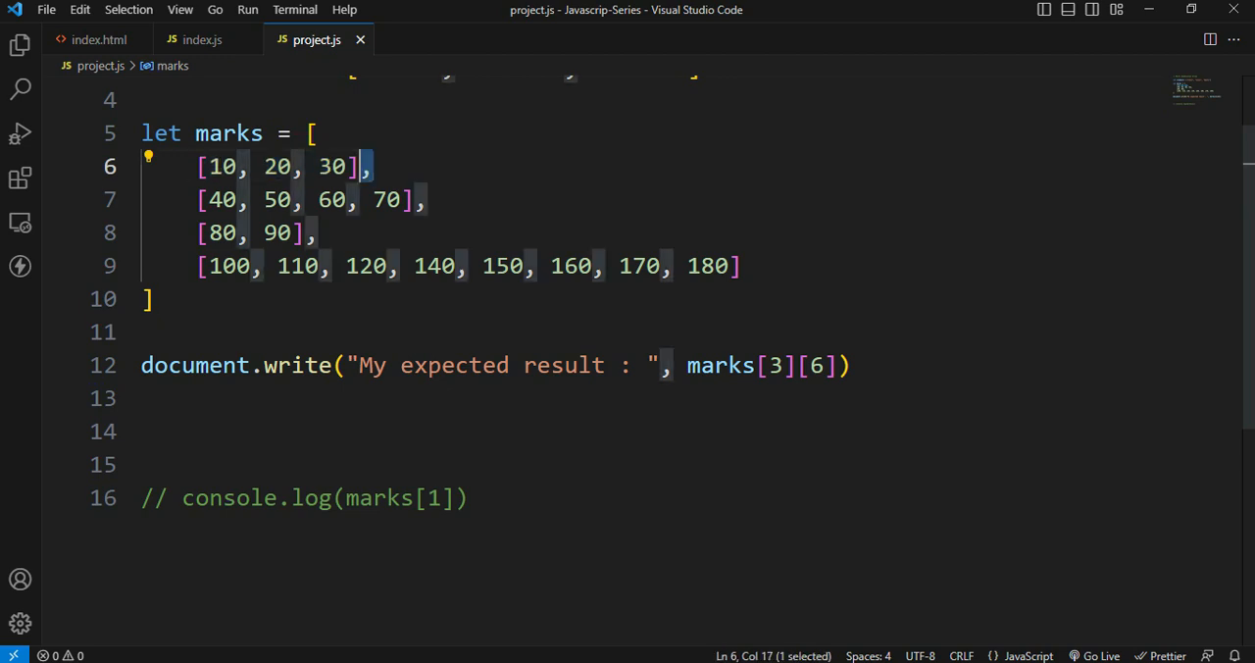
type("[\"Anil\", \"amar\", \"anthony\"],")
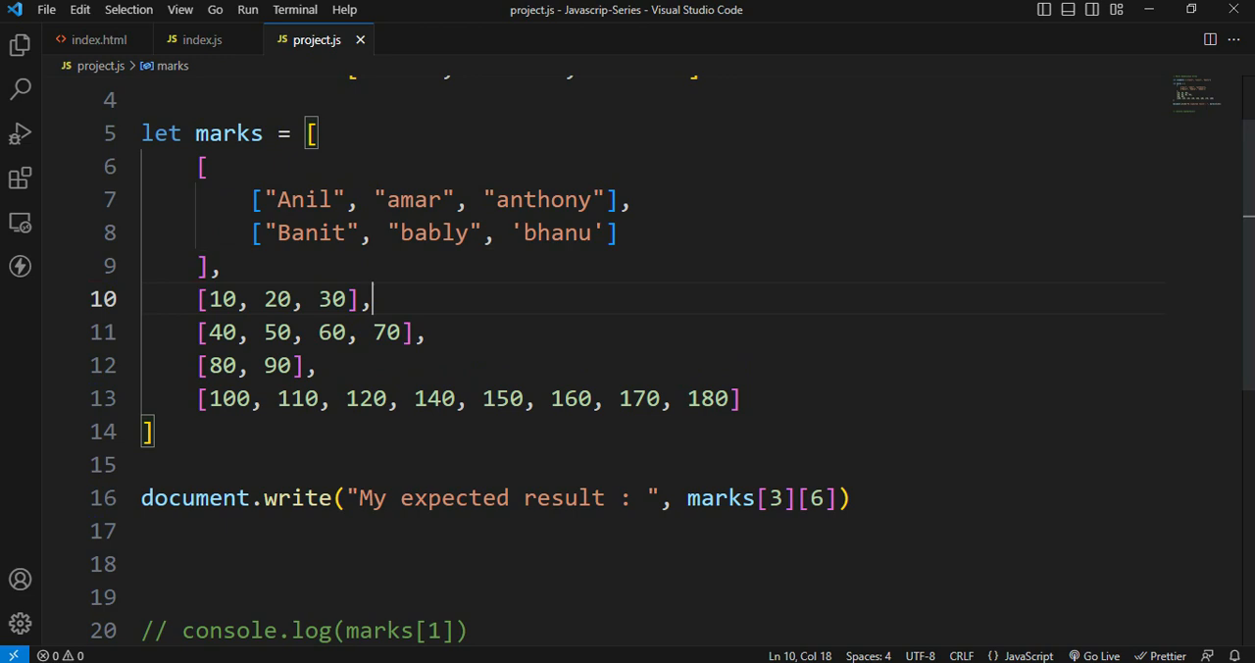
left_click_drag(275, 199, 592, 199)
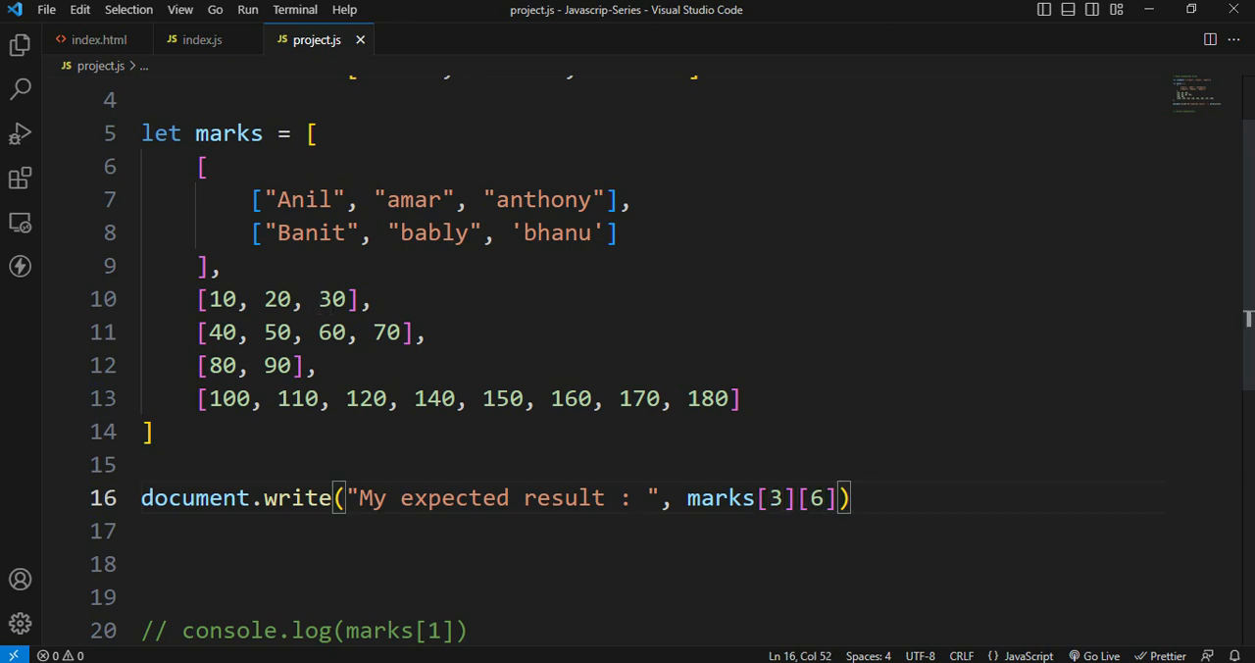
type("[]")
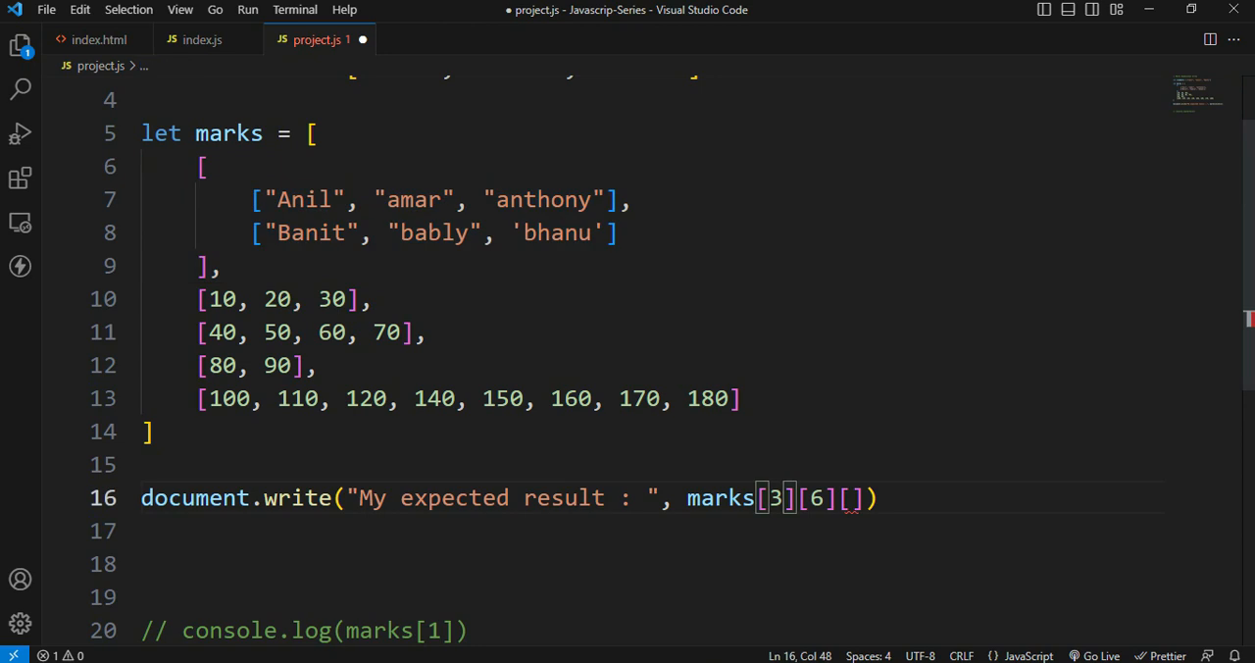
Change the document.write index to marks[0][0][1] and save project.js
type("0")
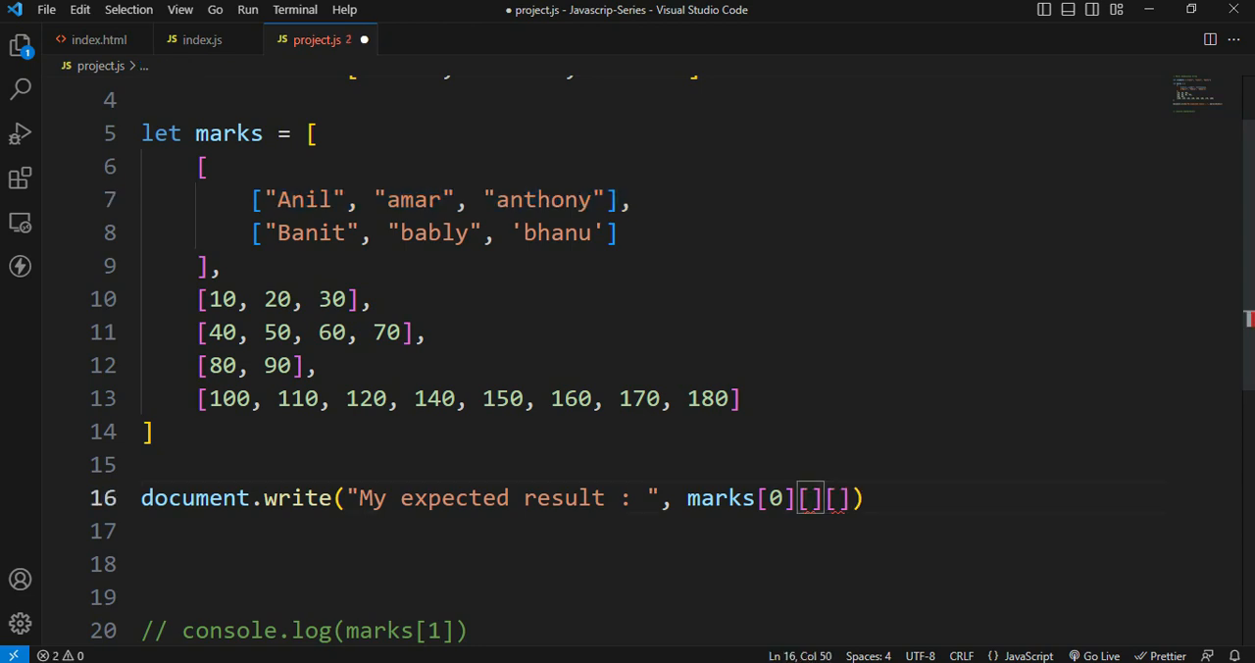
type("0")
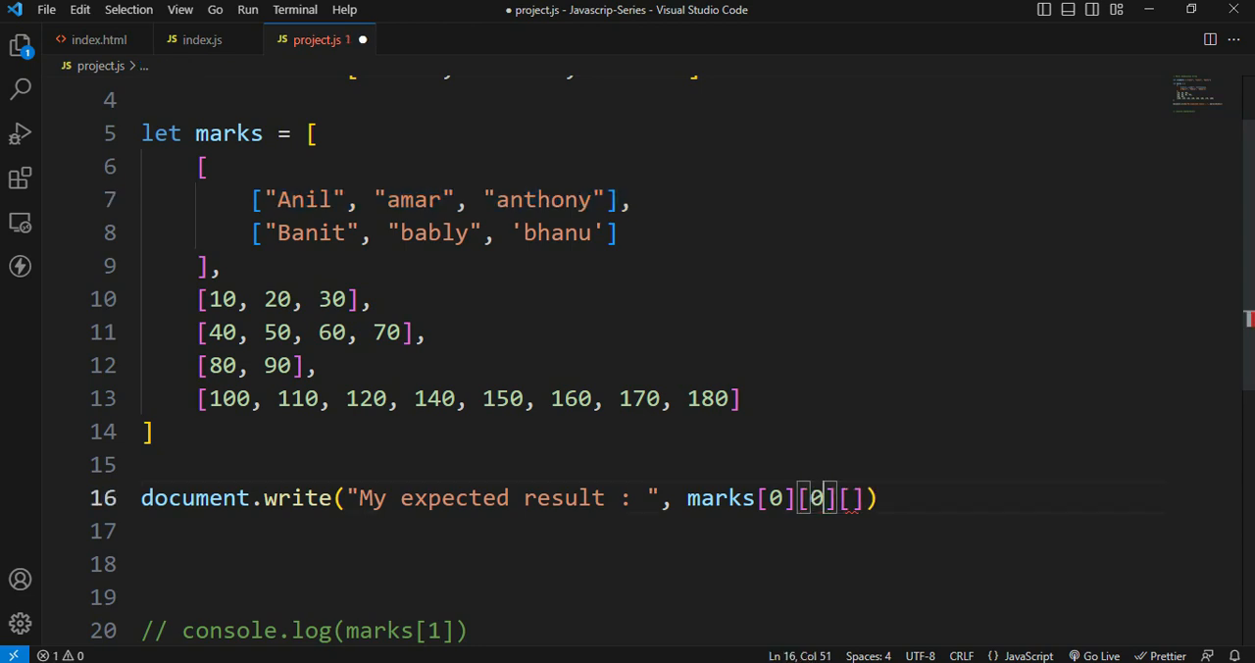
double_click(305, 199)
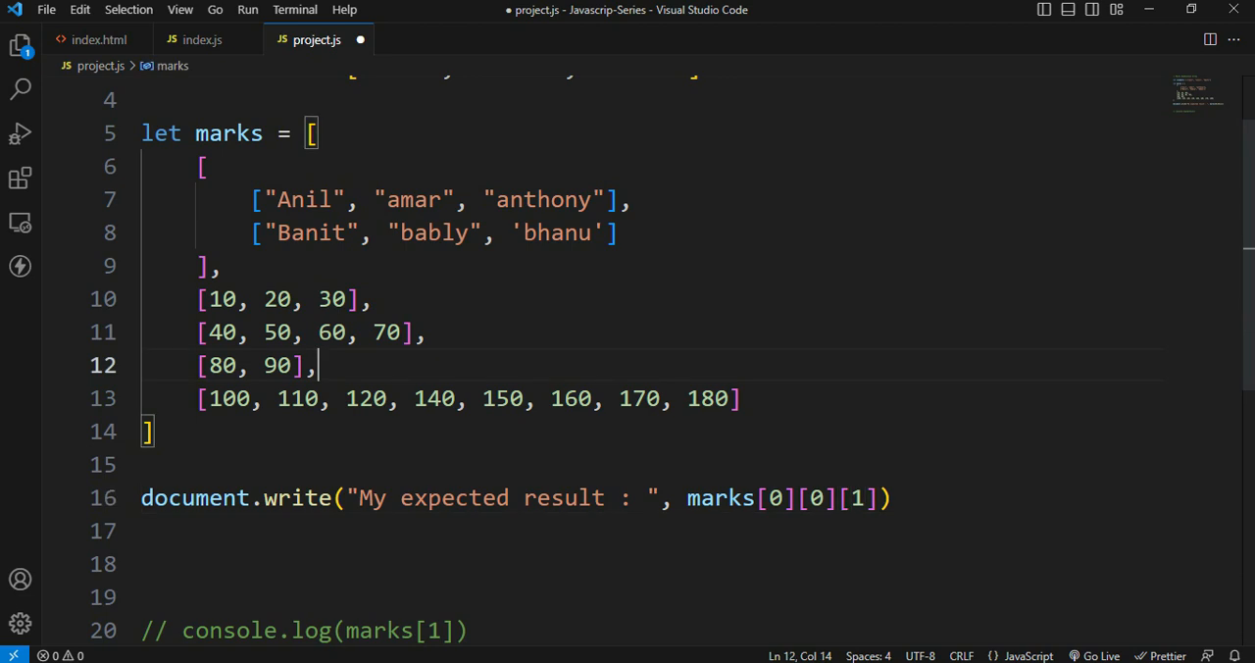
key("ctrl+s")
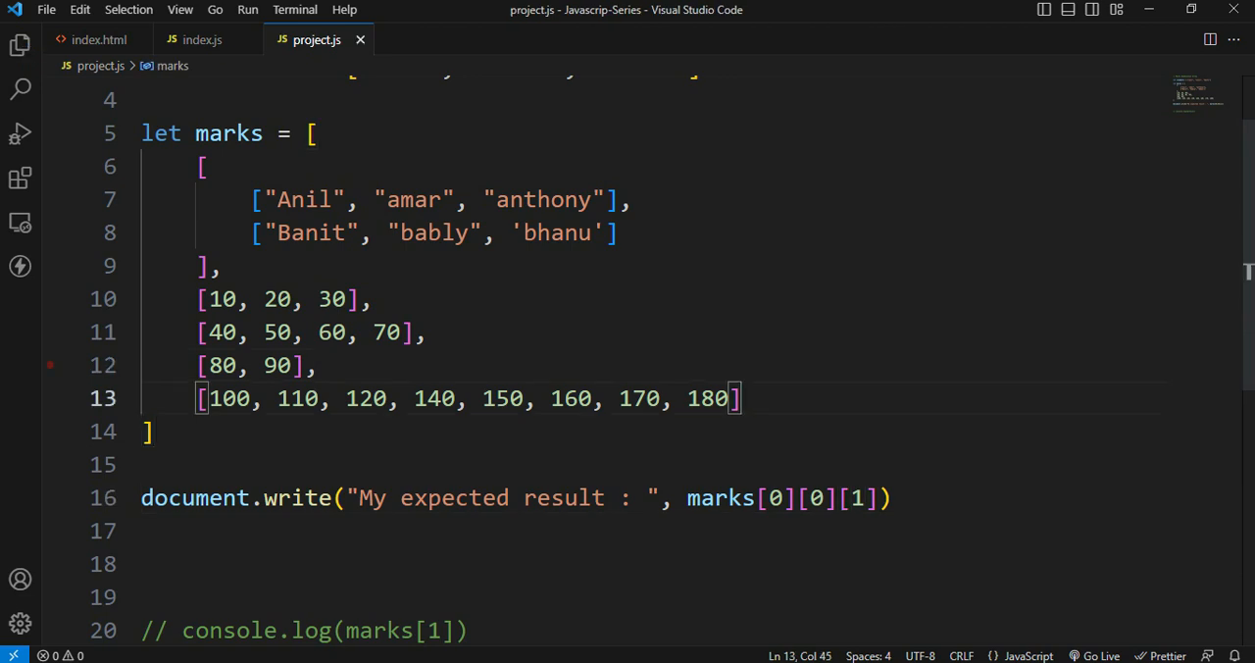